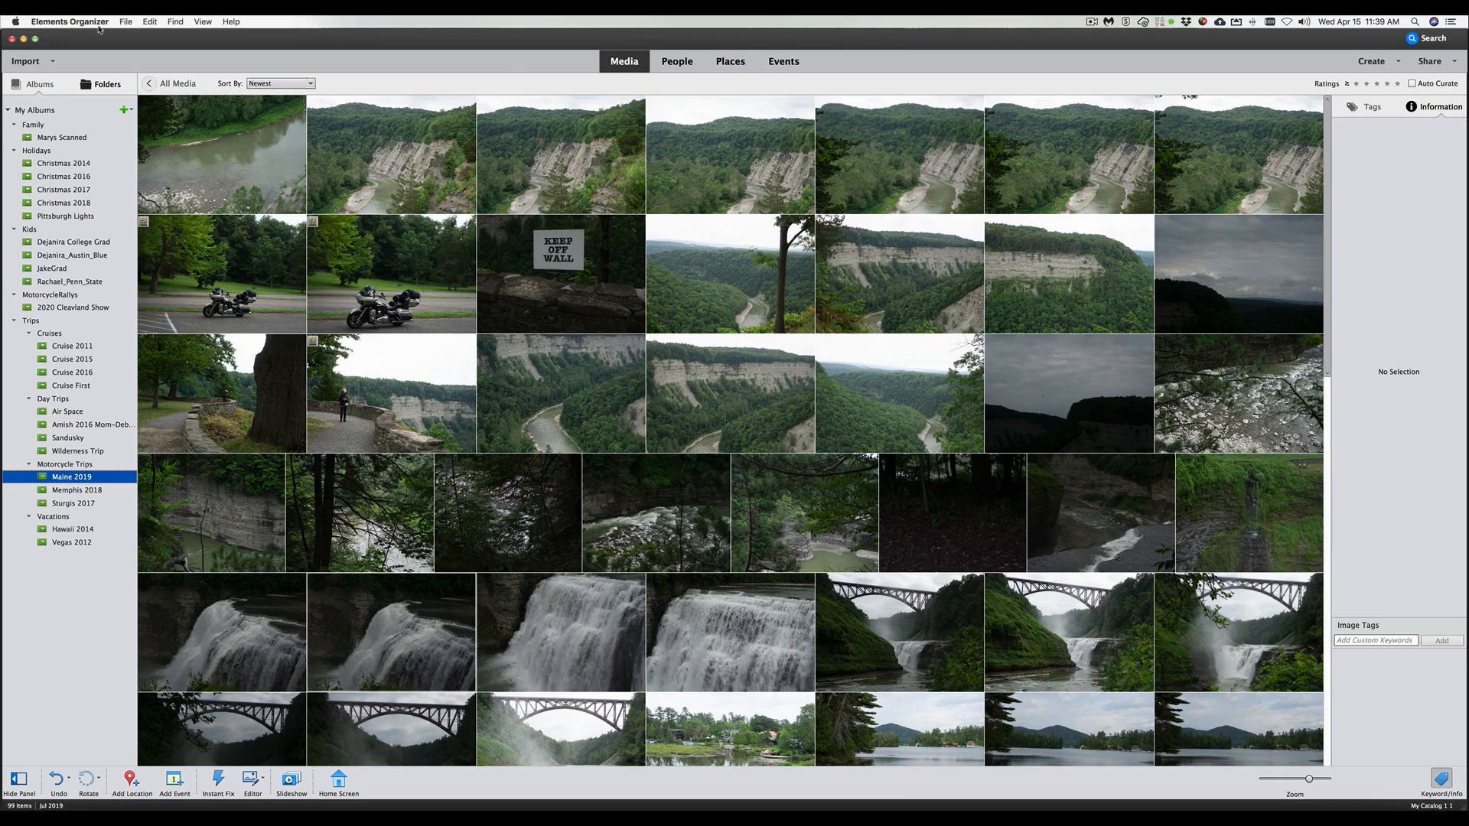
# Check the application's About information, then view the folder list and return to Albums
pyautogui.click(69, 20)
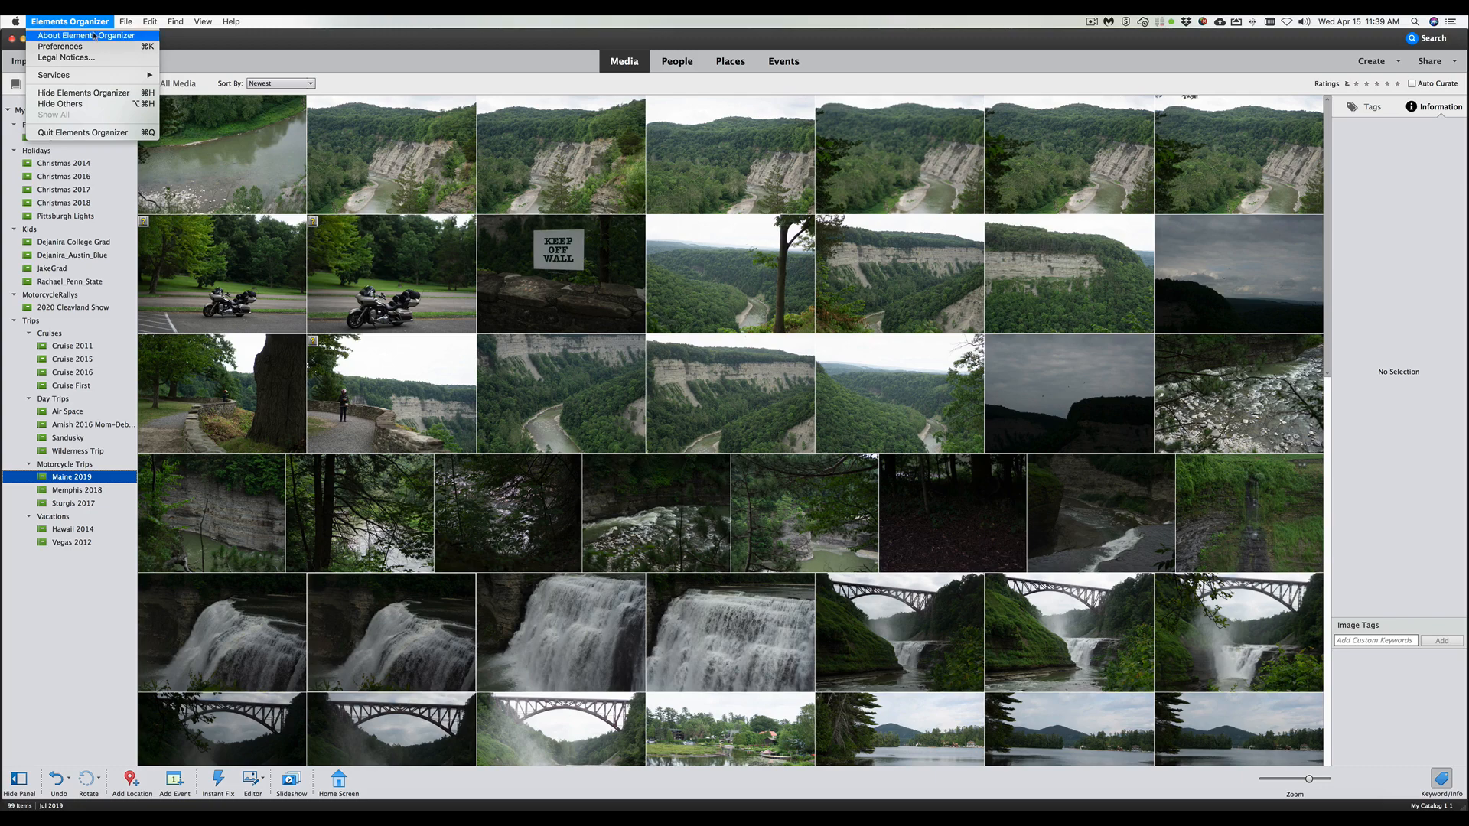
pyautogui.click(86, 35)
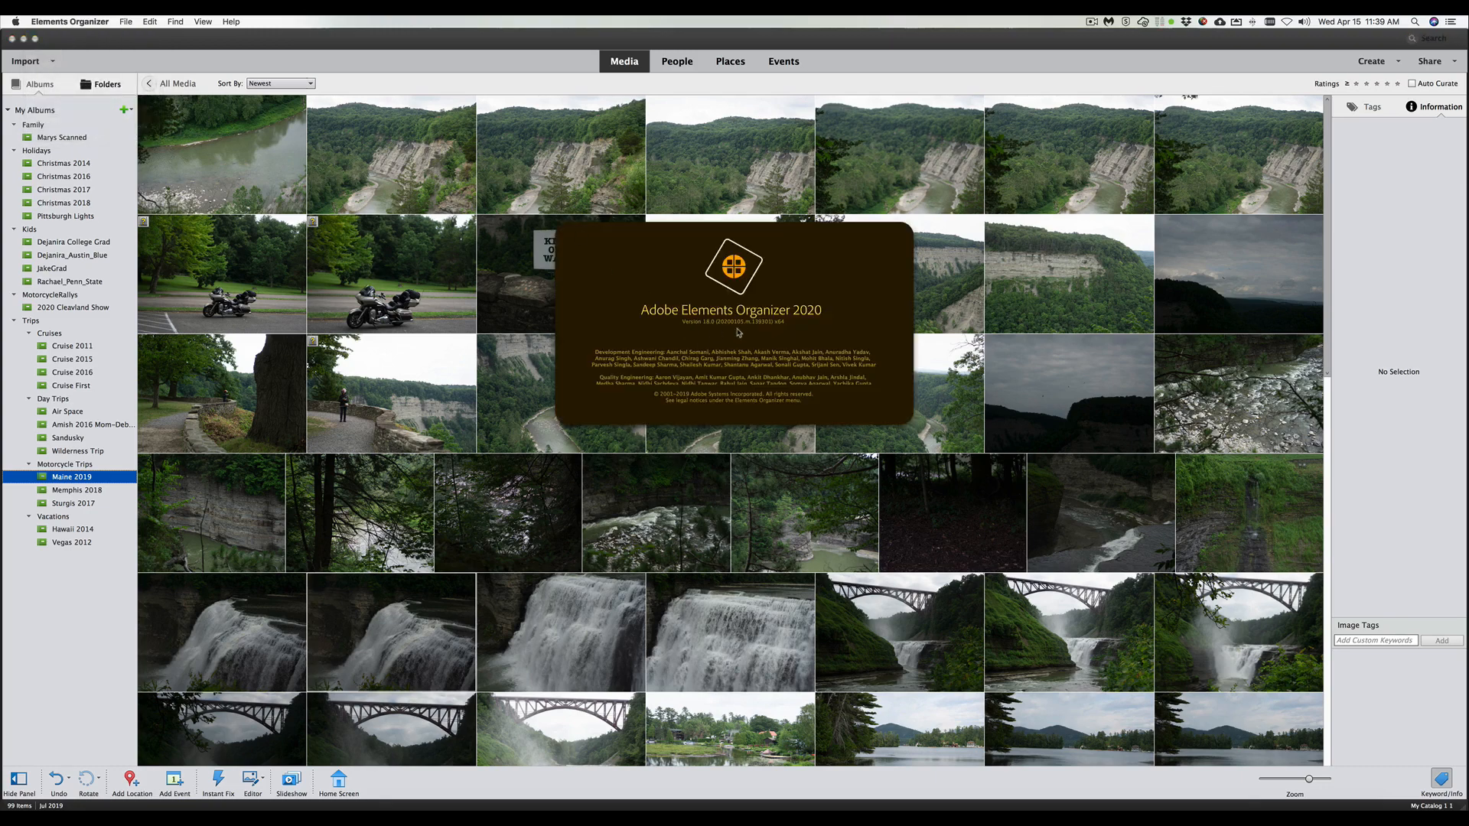
pyautogui.moveTo(802, 325)
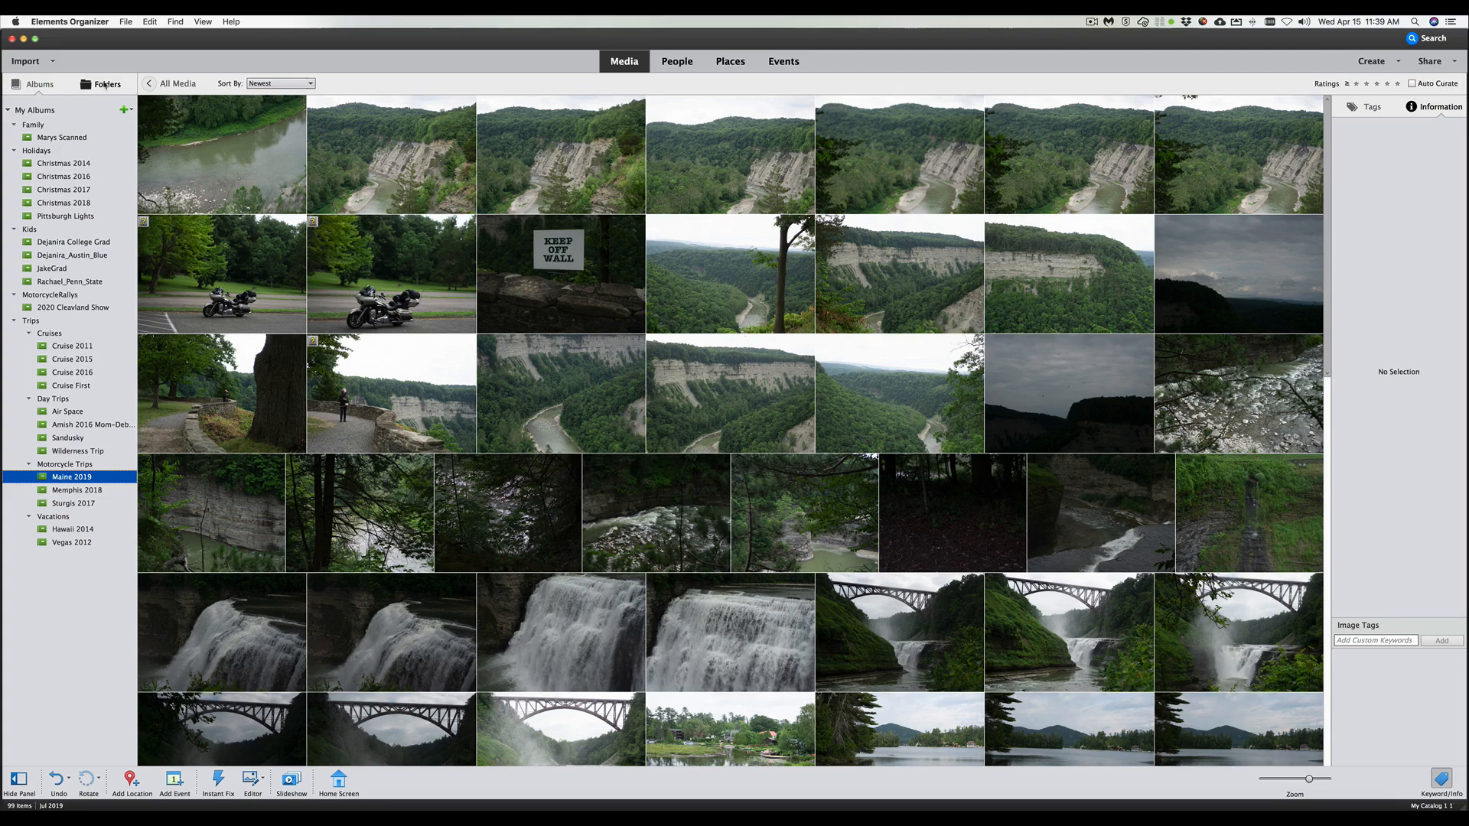
pyautogui.click(101, 82)
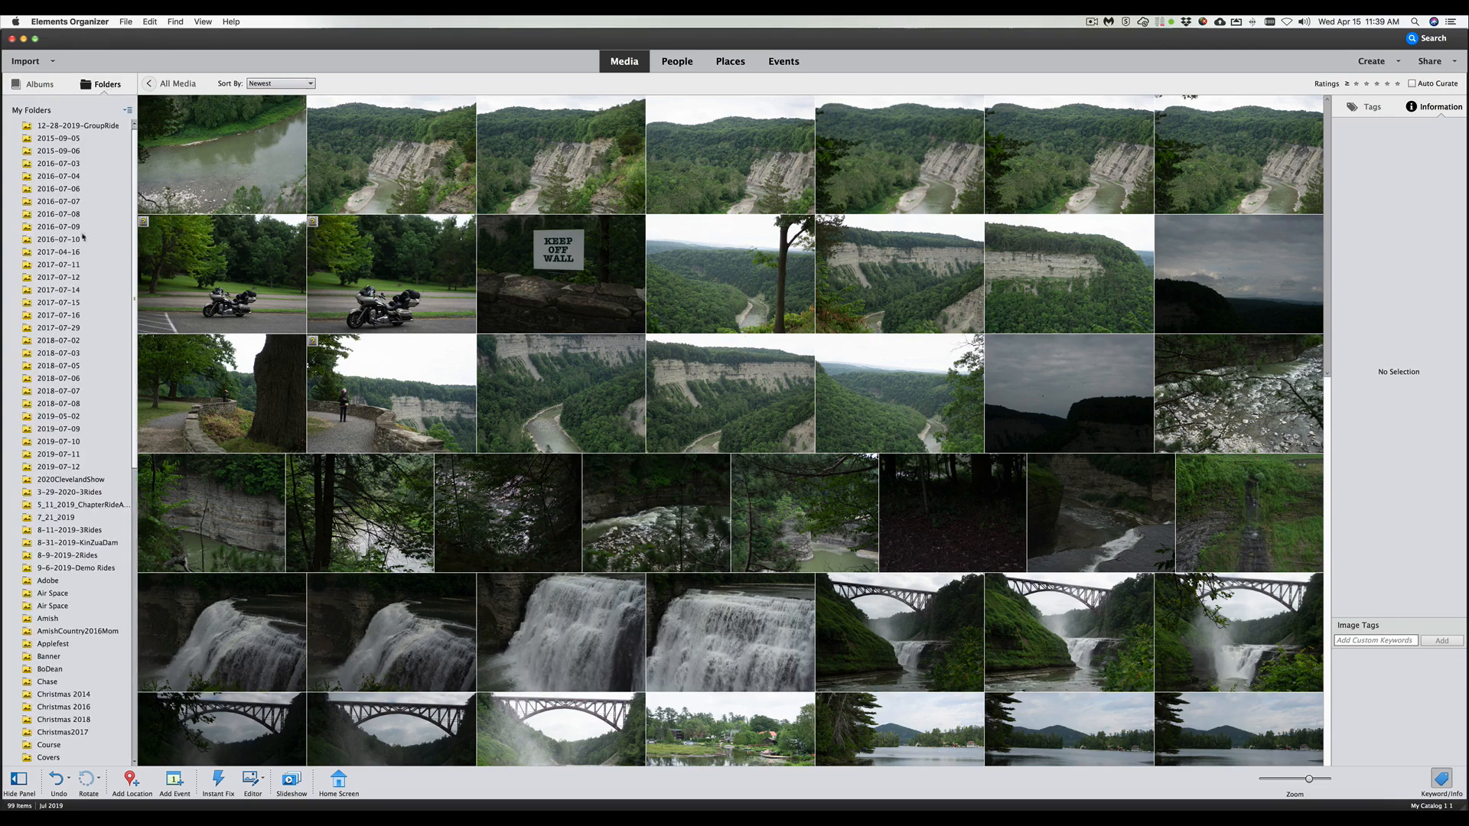
pyautogui.moveTo(79, 542)
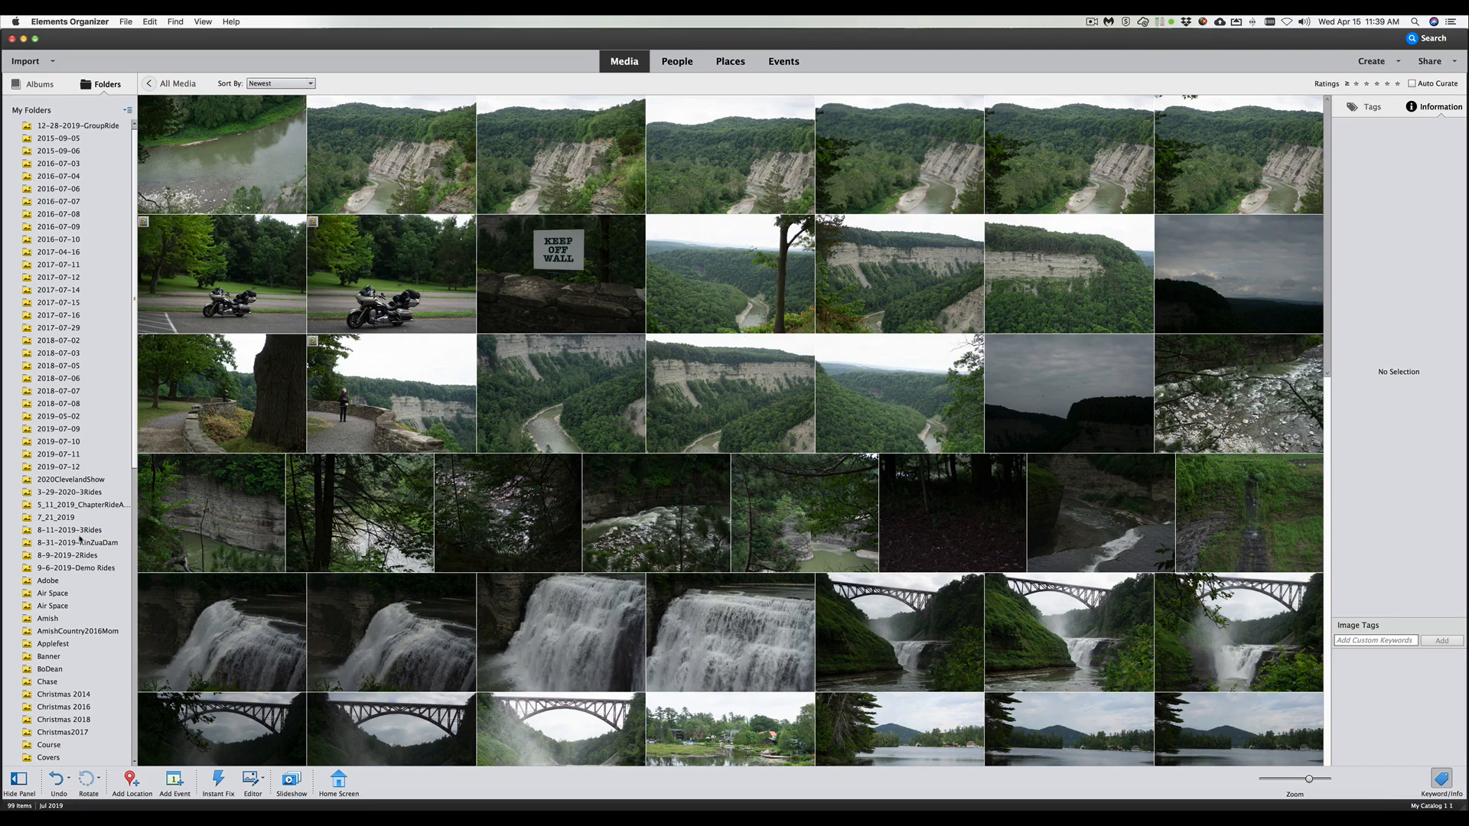
pyautogui.click(40, 83)
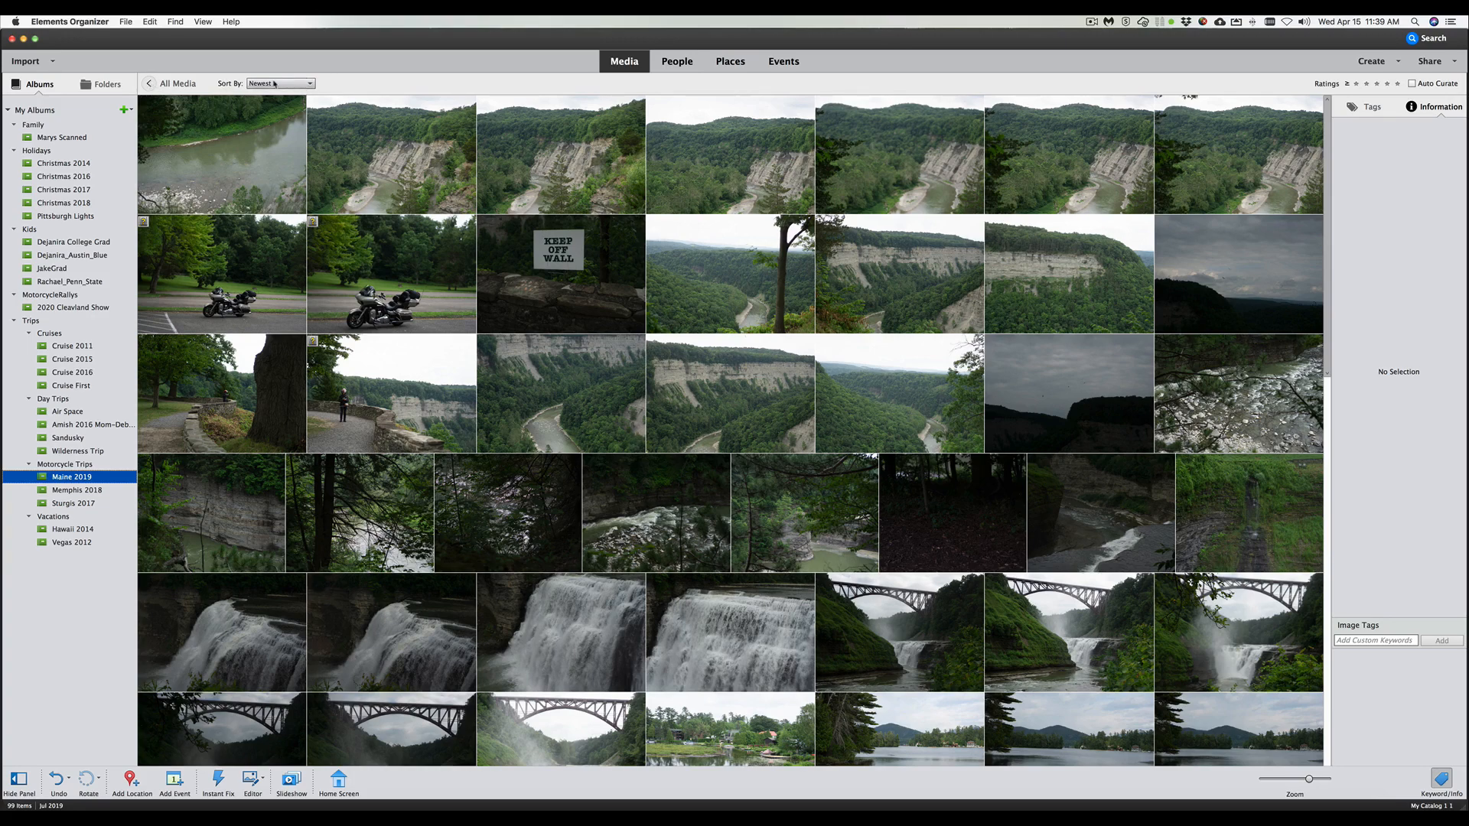
# Re-sort the Maine 2019 album's photos, trying Oldest first from the Sort By choices
pyautogui.click(279, 83)
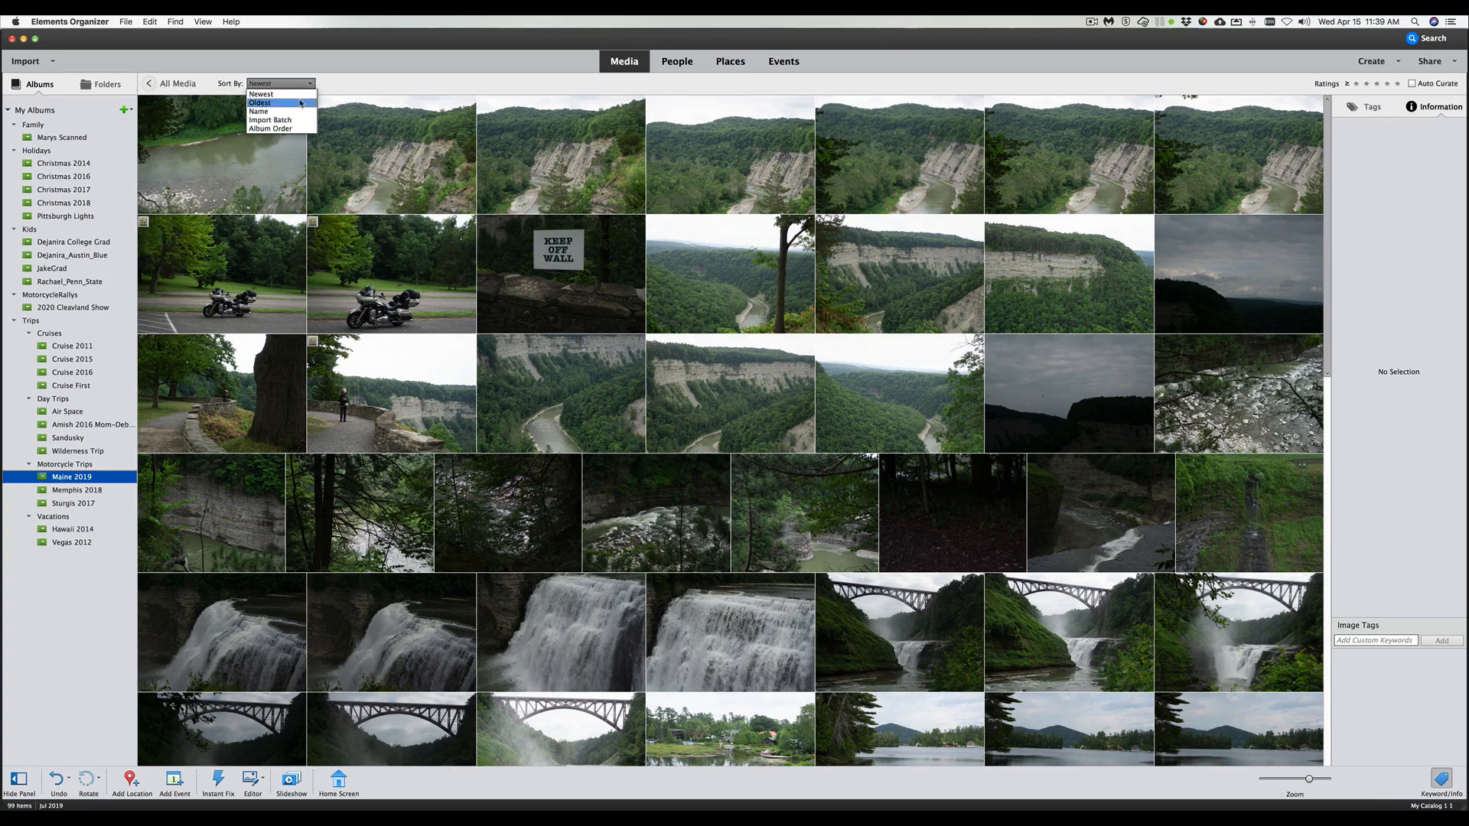
pyautogui.click(260, 102)
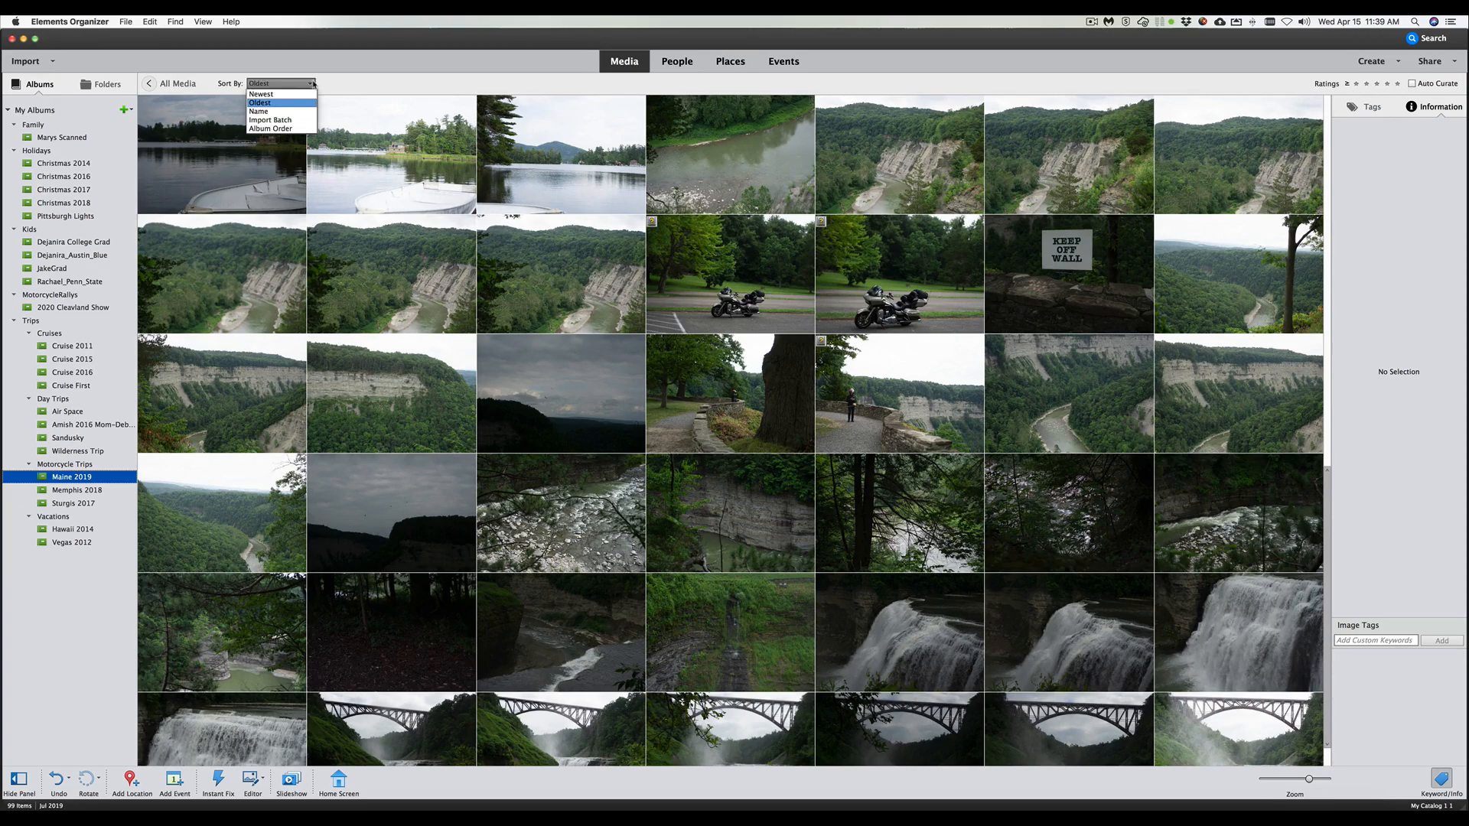
pyautogui.click(260, 93)
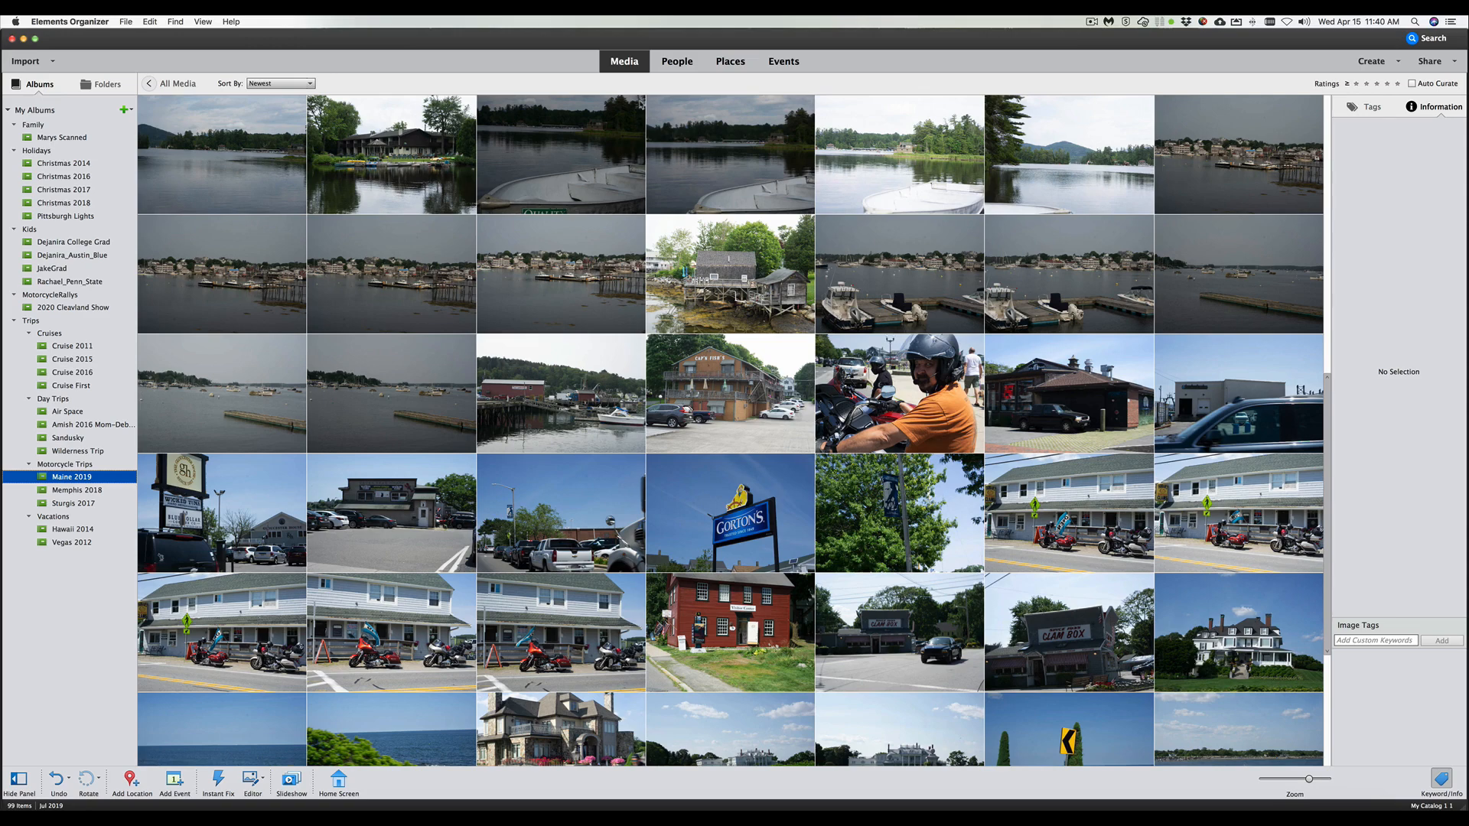
# Toggle between the People view and the Media photo grid twice
pyautogui.click(676, 62)
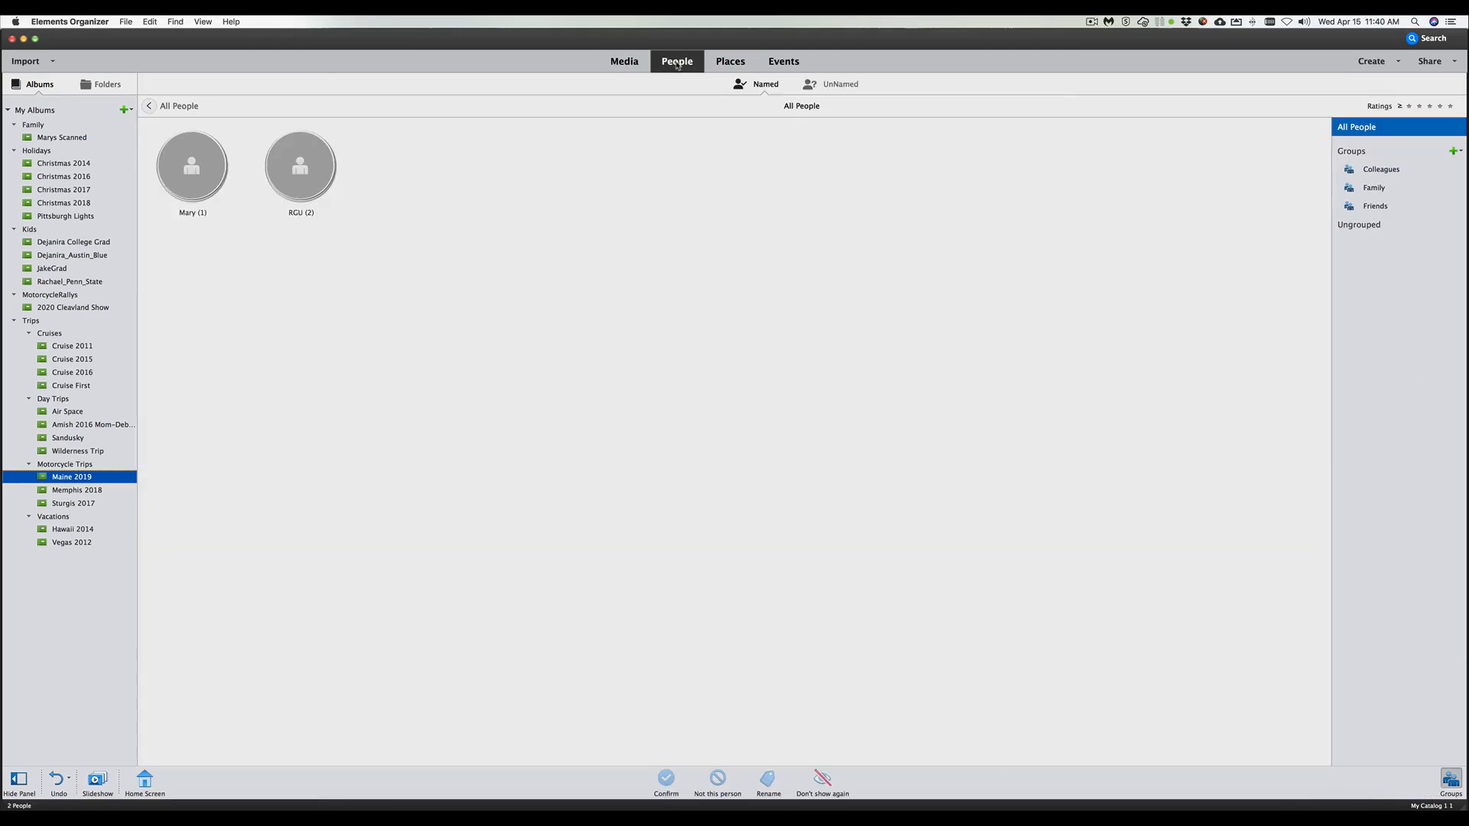
pyautogui.click(624, 61)
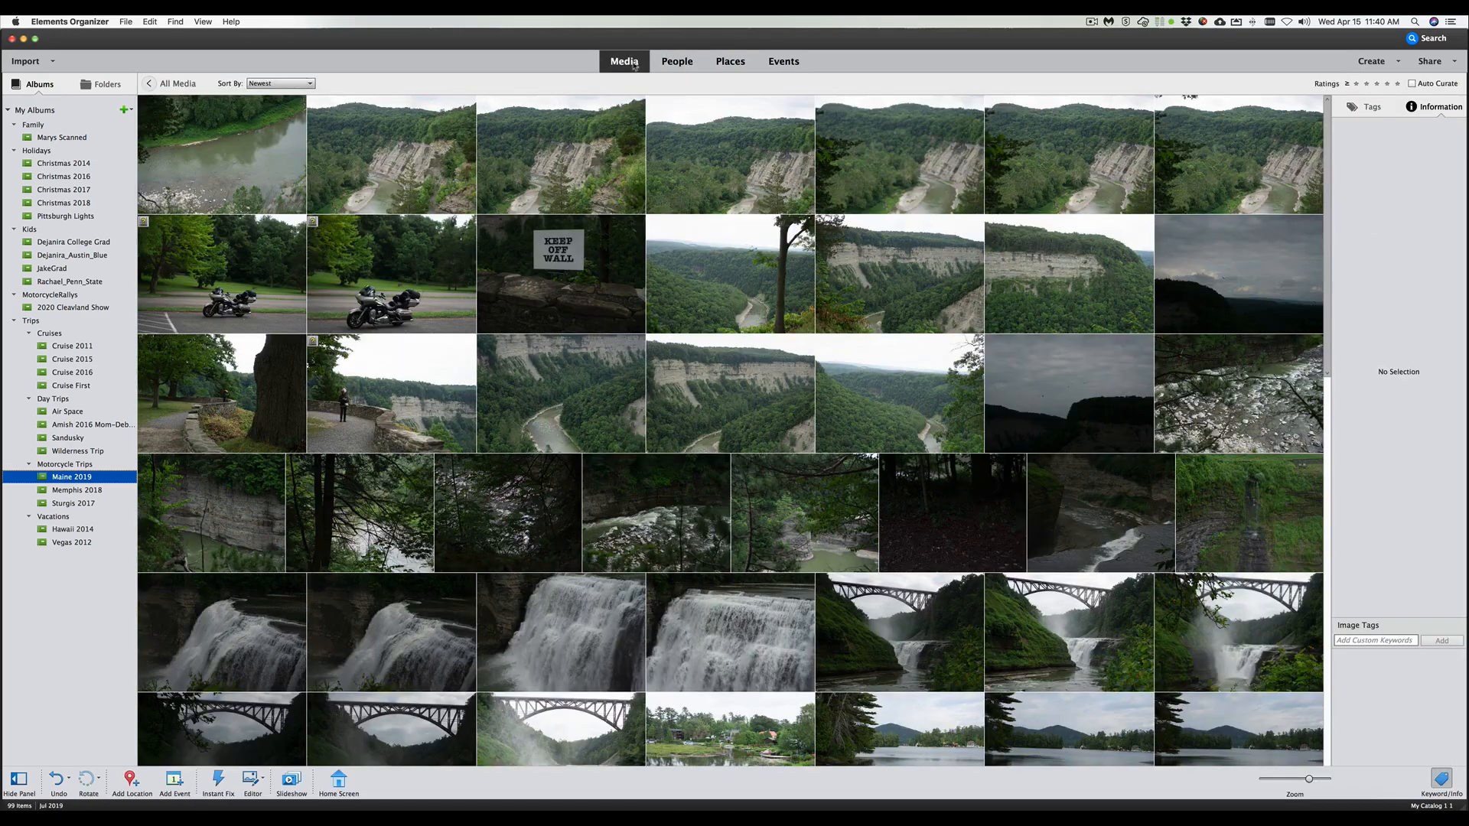
pyautogui.click(676, 61)
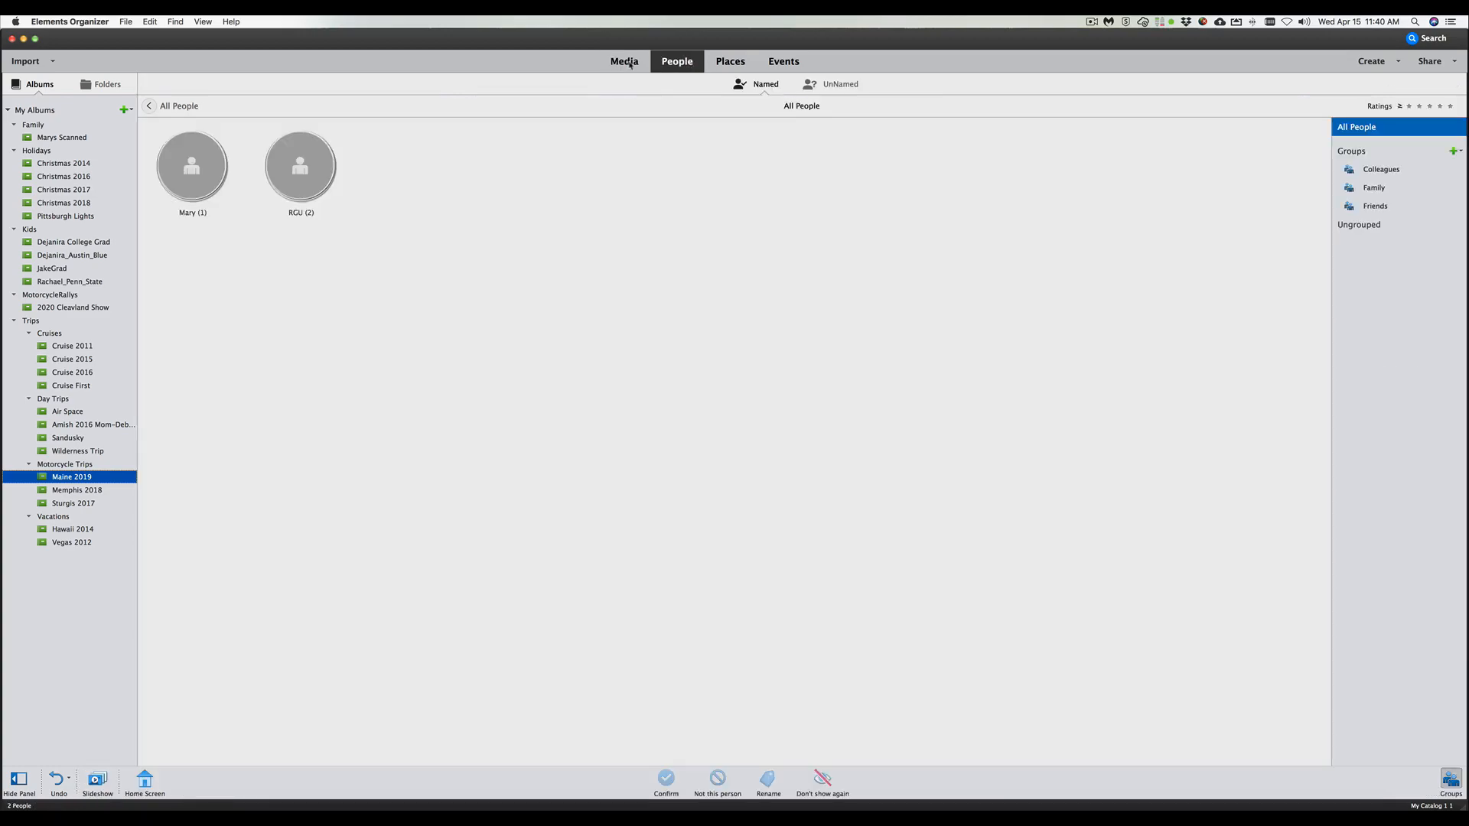
pyautogui.click(624, 62)
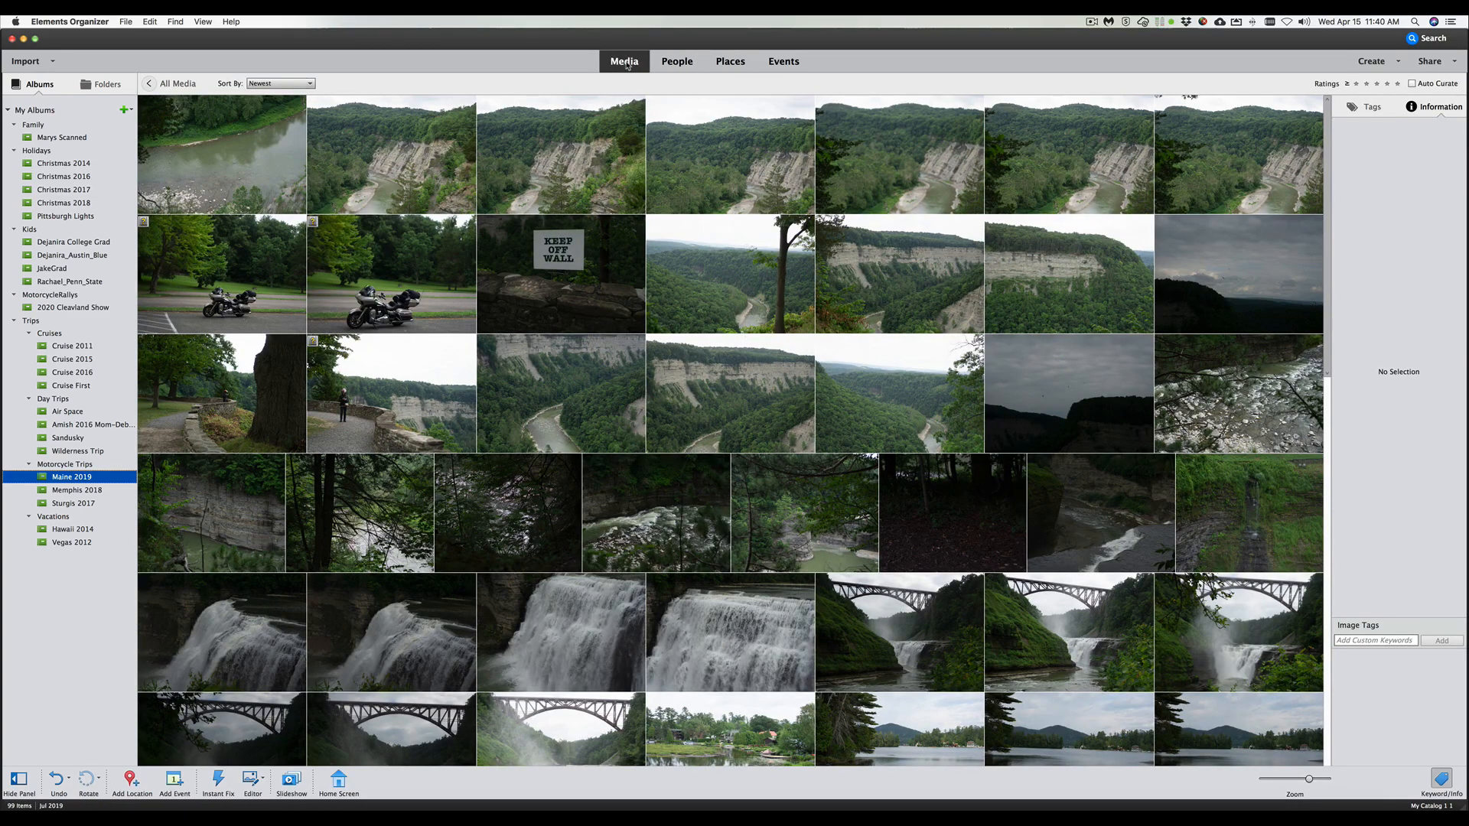
# Sort the Maine 2019 photos oldest first and scroll down through the grid
pyautogui.click(278, 82)
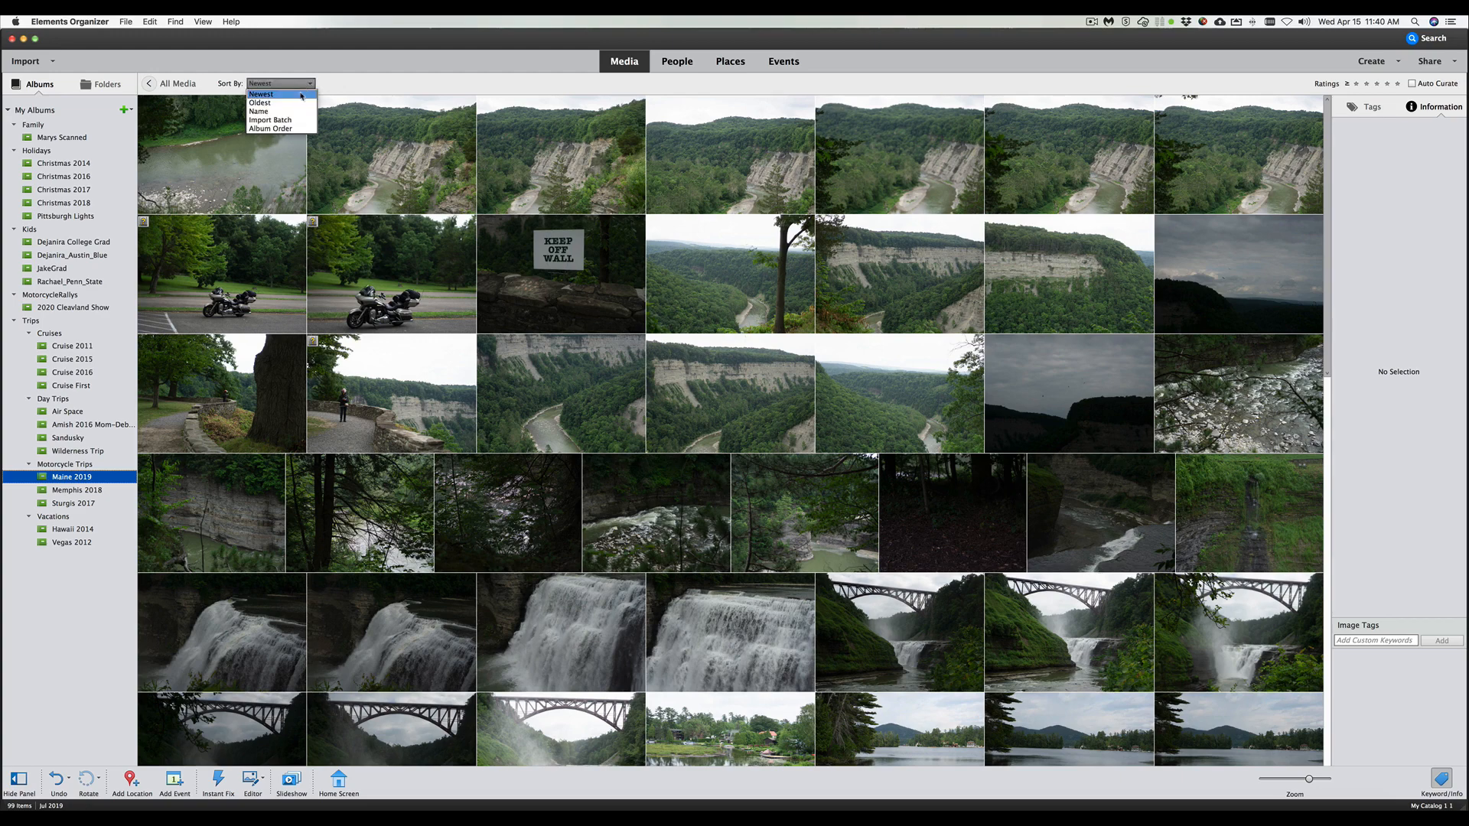
pyautogui.click(260, 103)
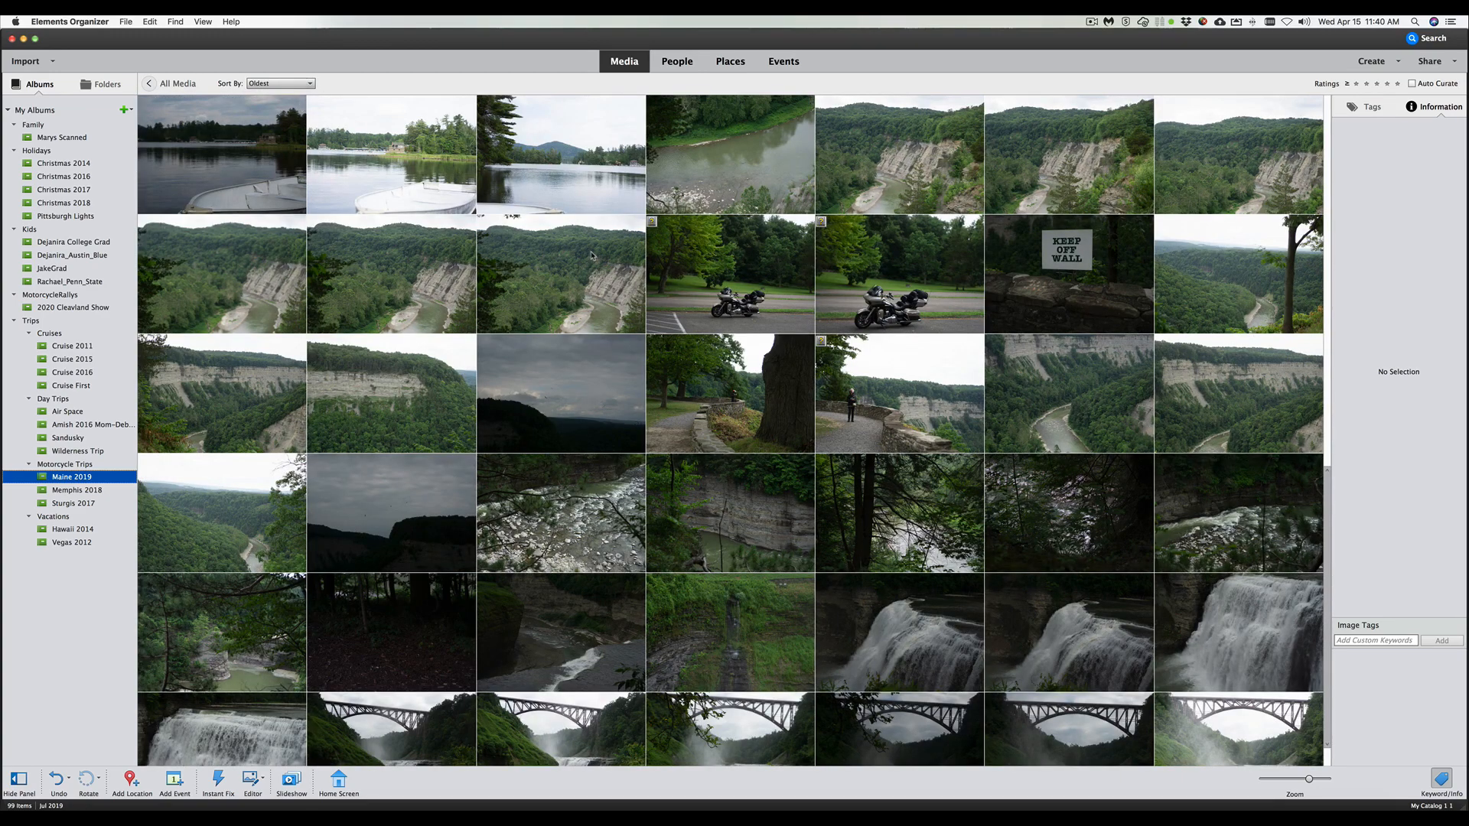
pyautogui.scroll(-3)
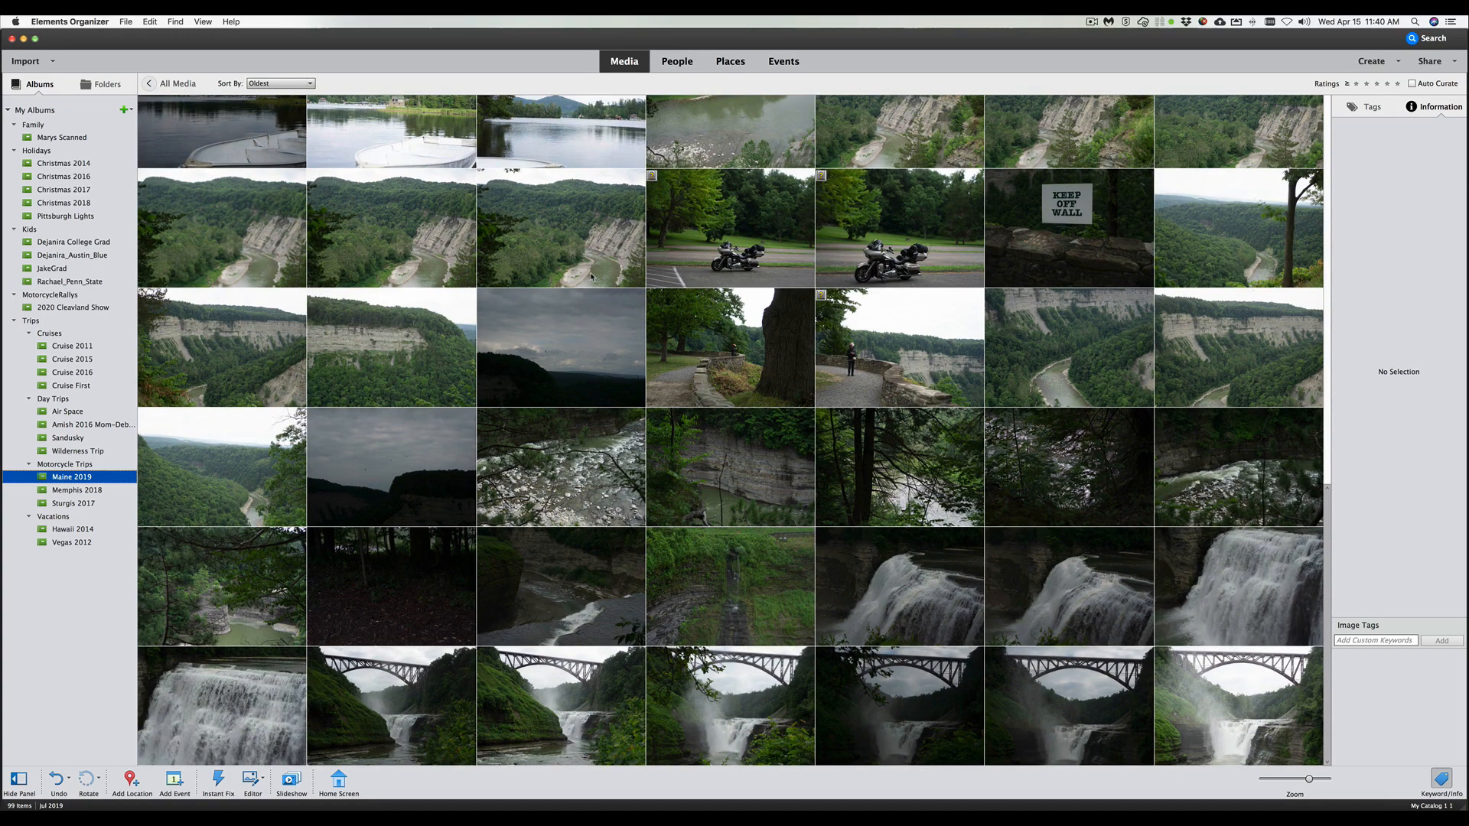
pyautogui.scroll(-3)
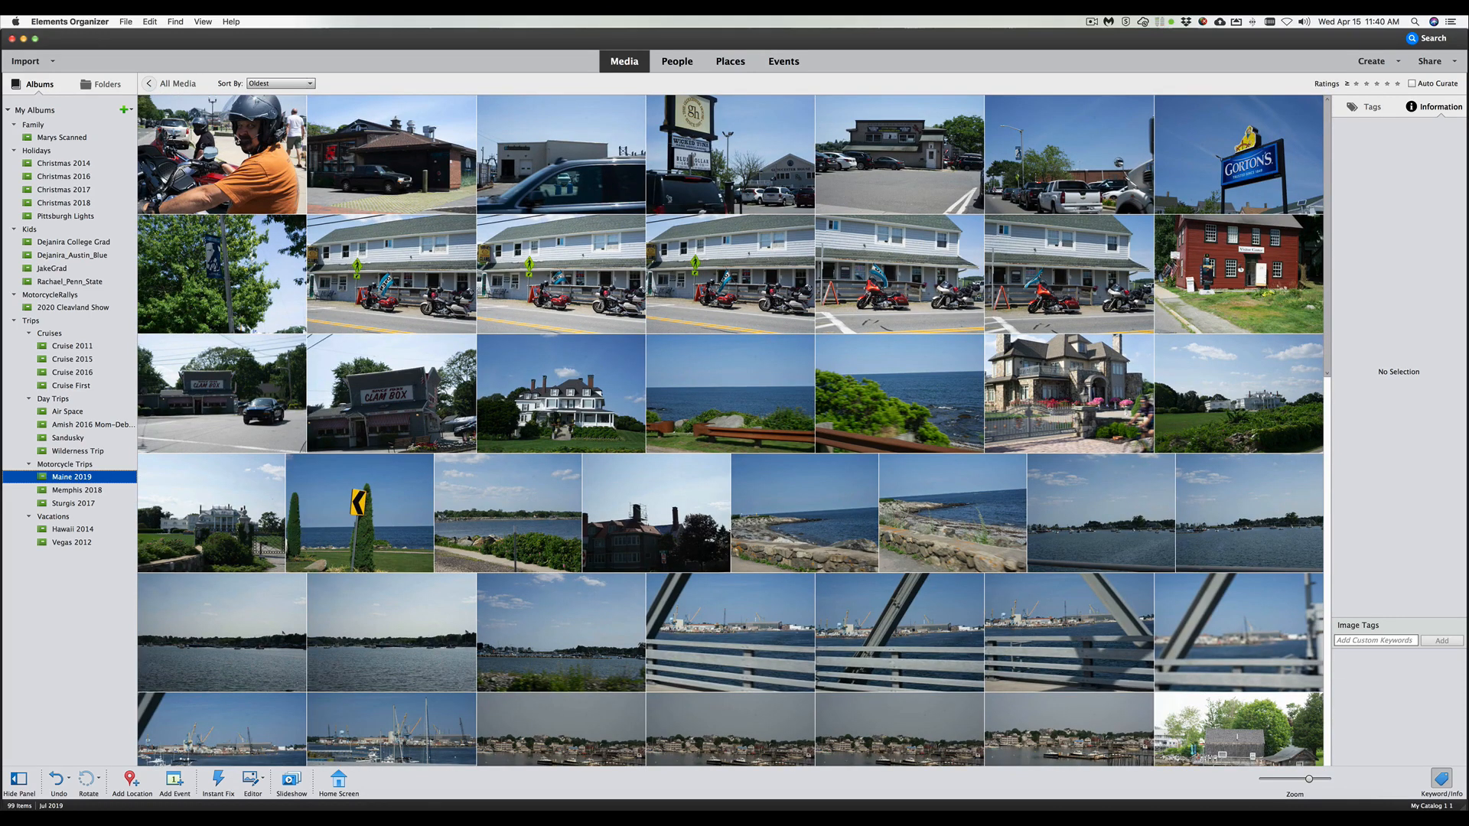
# Add the person Jack to the photo of the rider in the orange shirt
pyautogui.rightClick(220, 154)
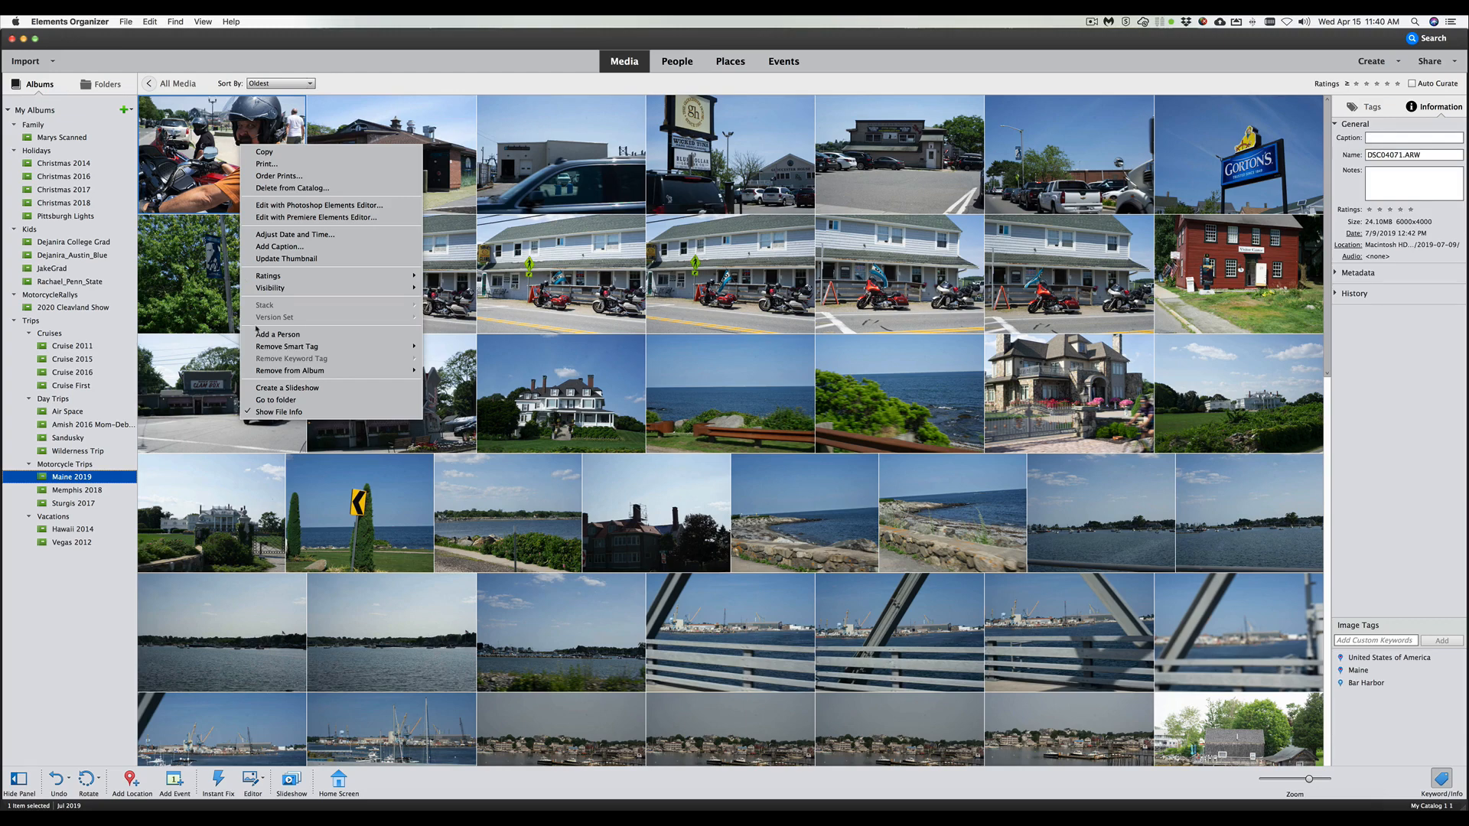
pyautogui.click(277, 335)
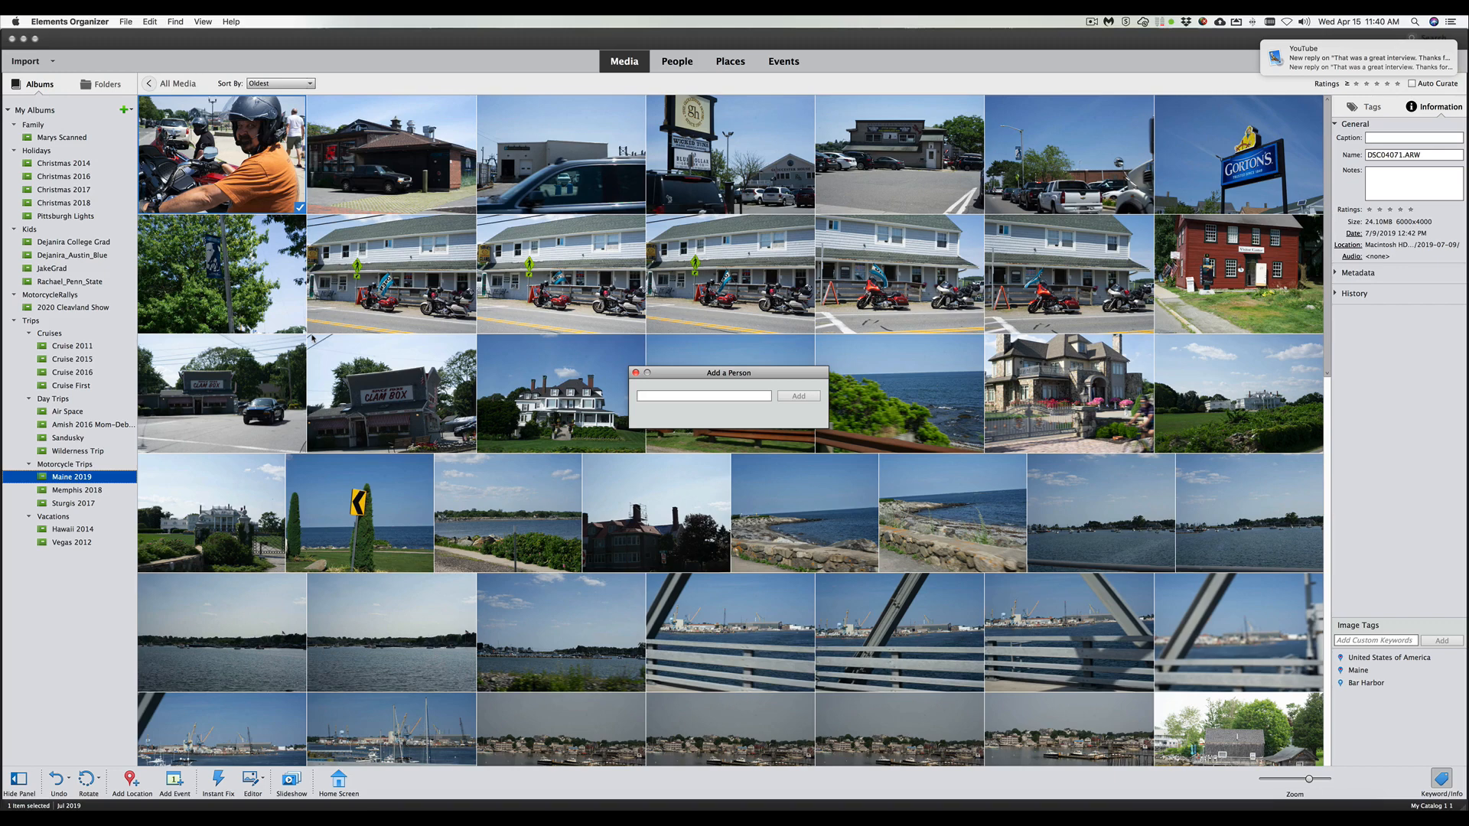
pyautogui.write('Jack')
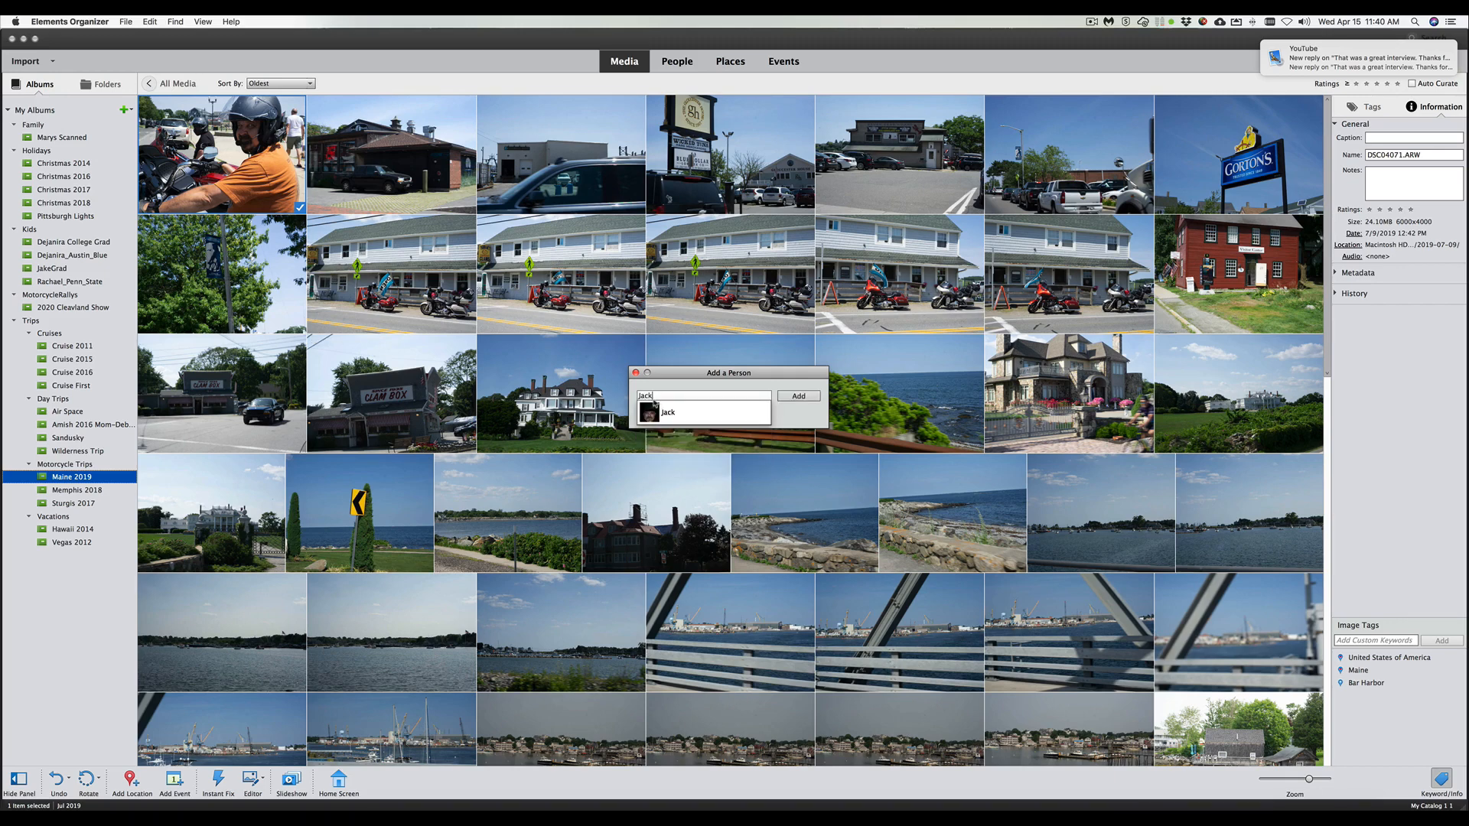
pyautogui.click(797, 395)
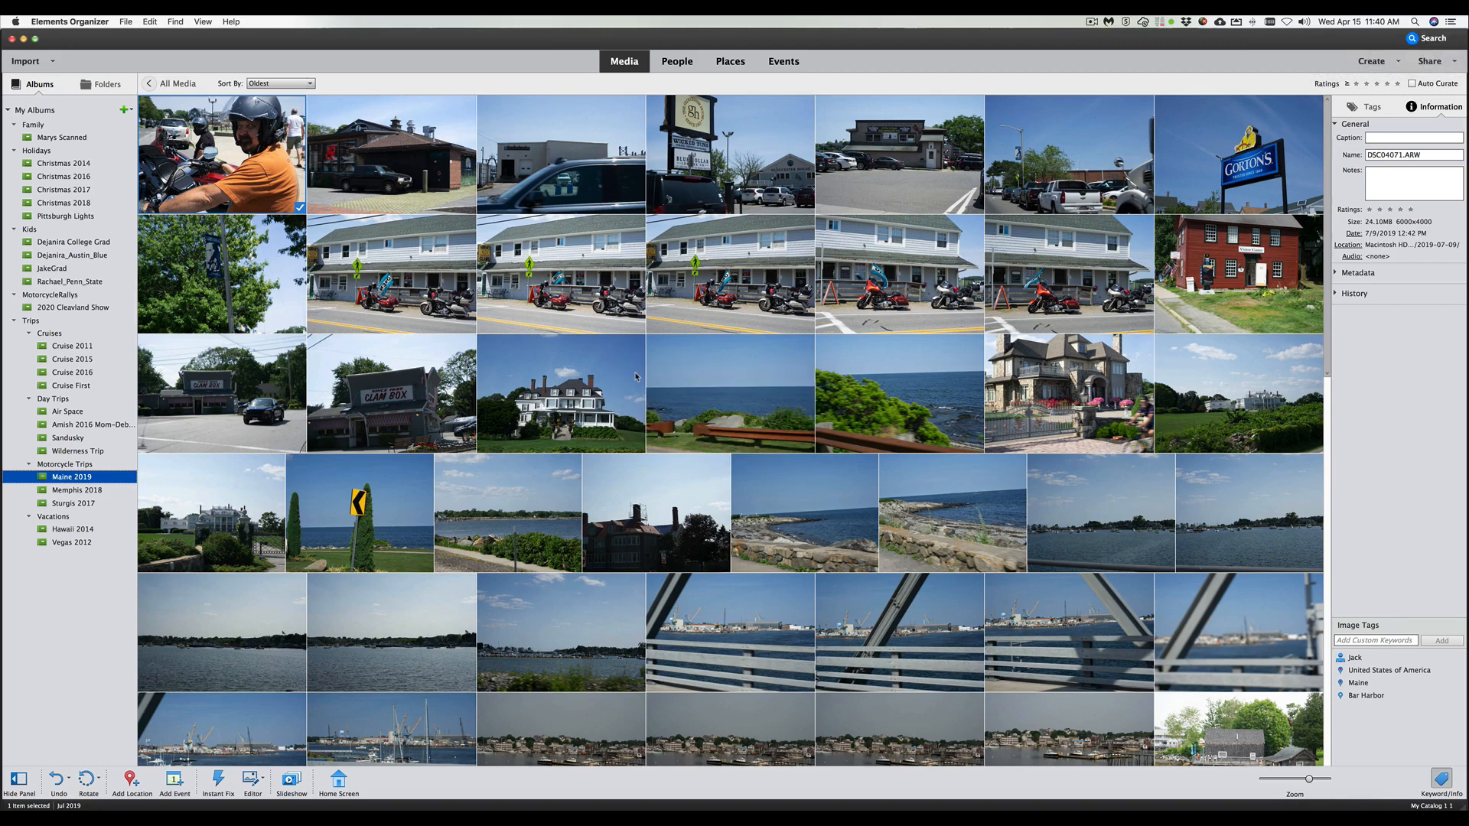
pyautogui.moveTo(553, 89)
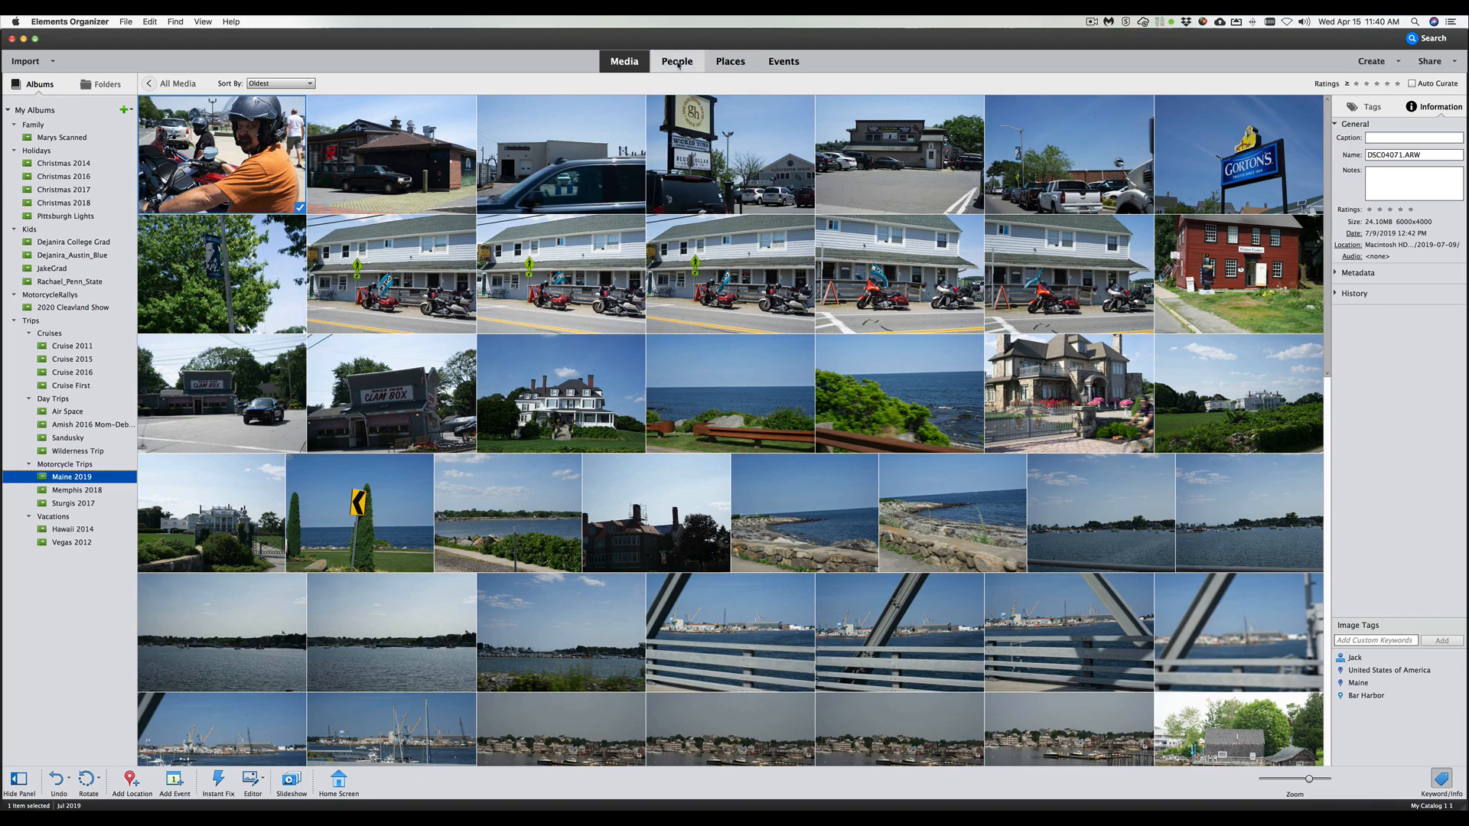
# In the People view, show the photos tagged with Jack, then Mary, then RGU
pyautogui.click(676, 62)
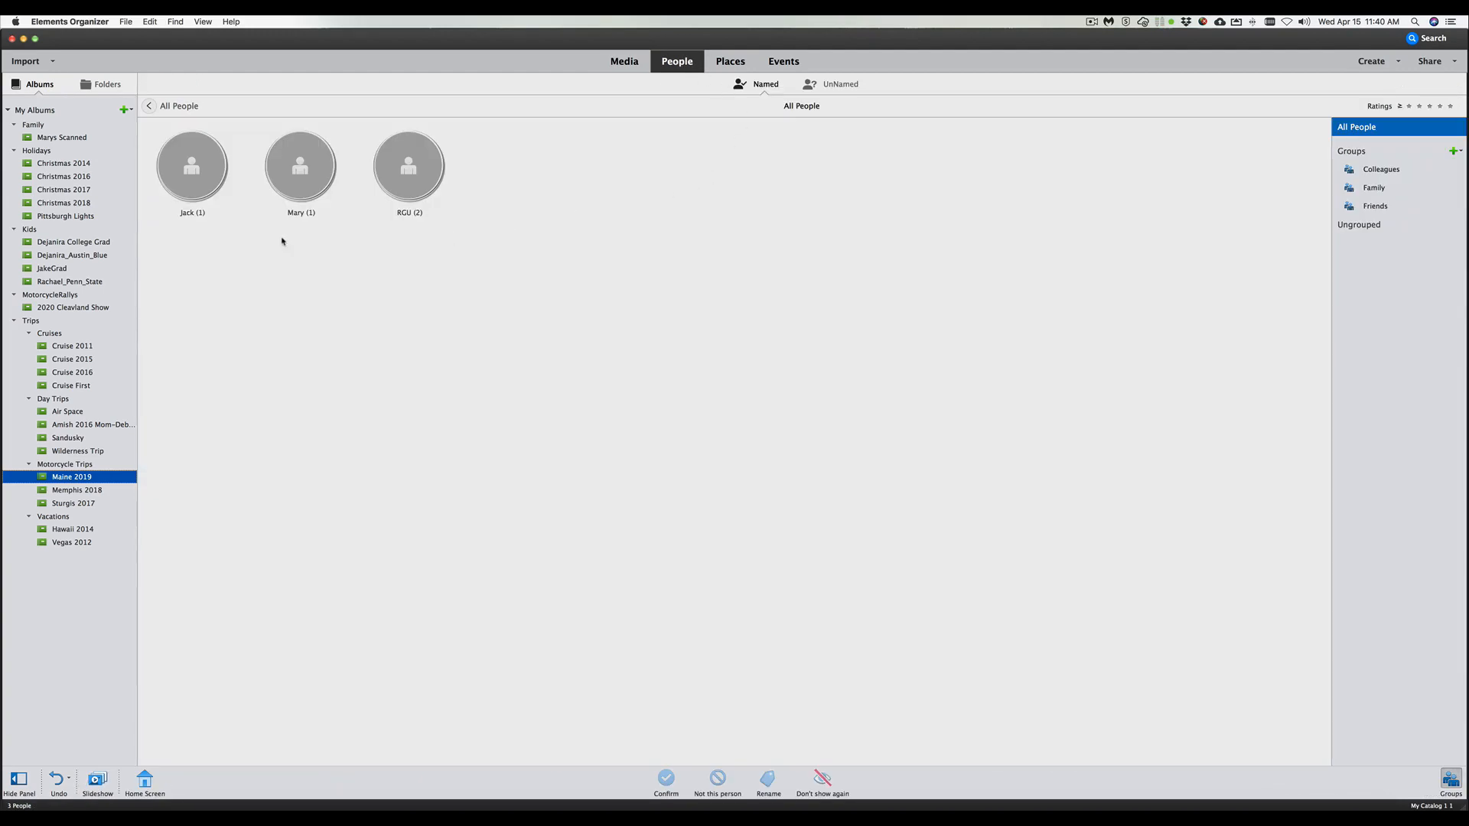
pyautogui.click(191, 165)
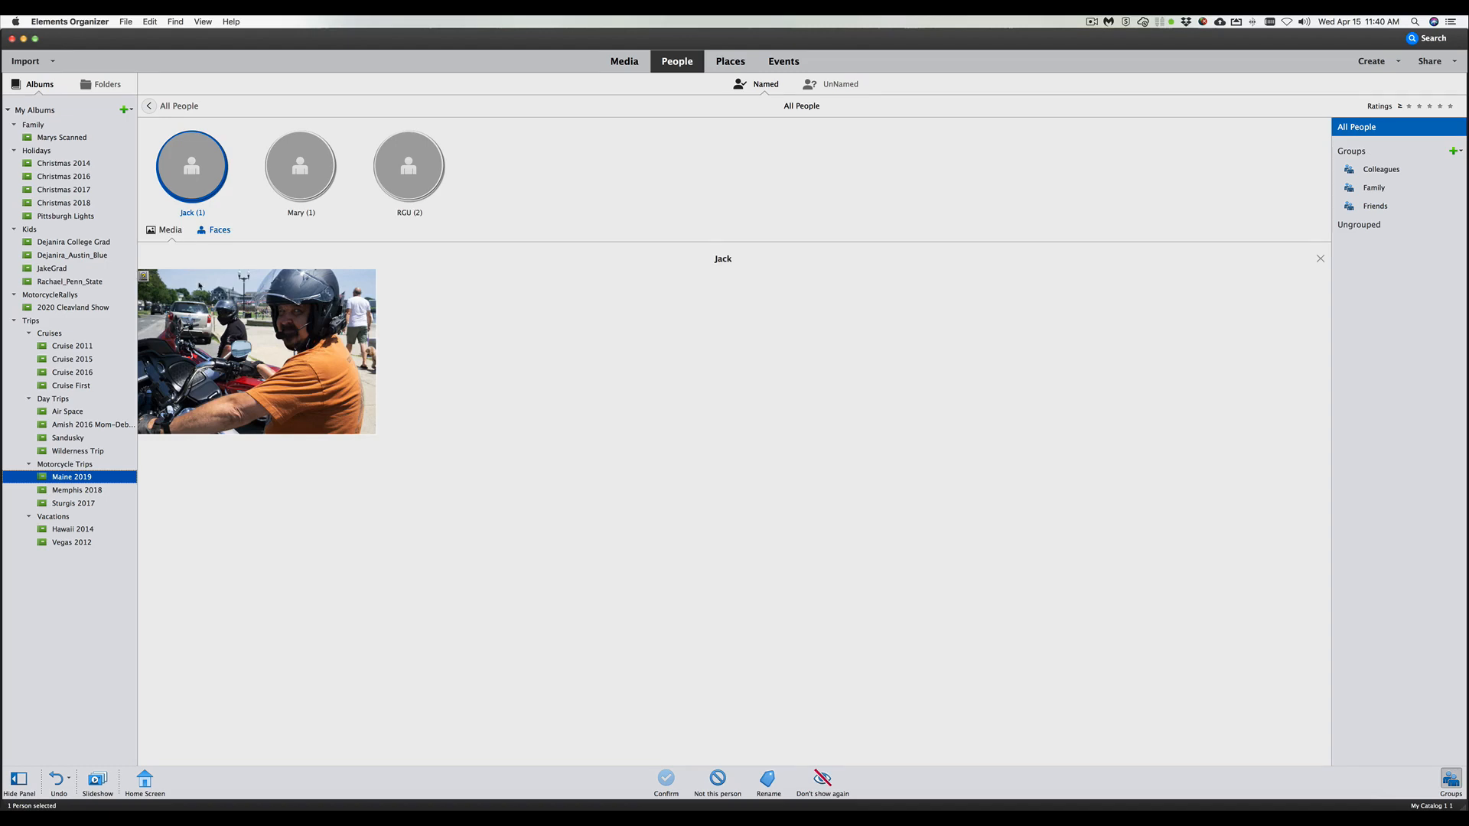
pyautogui.moveTo(276, 321)
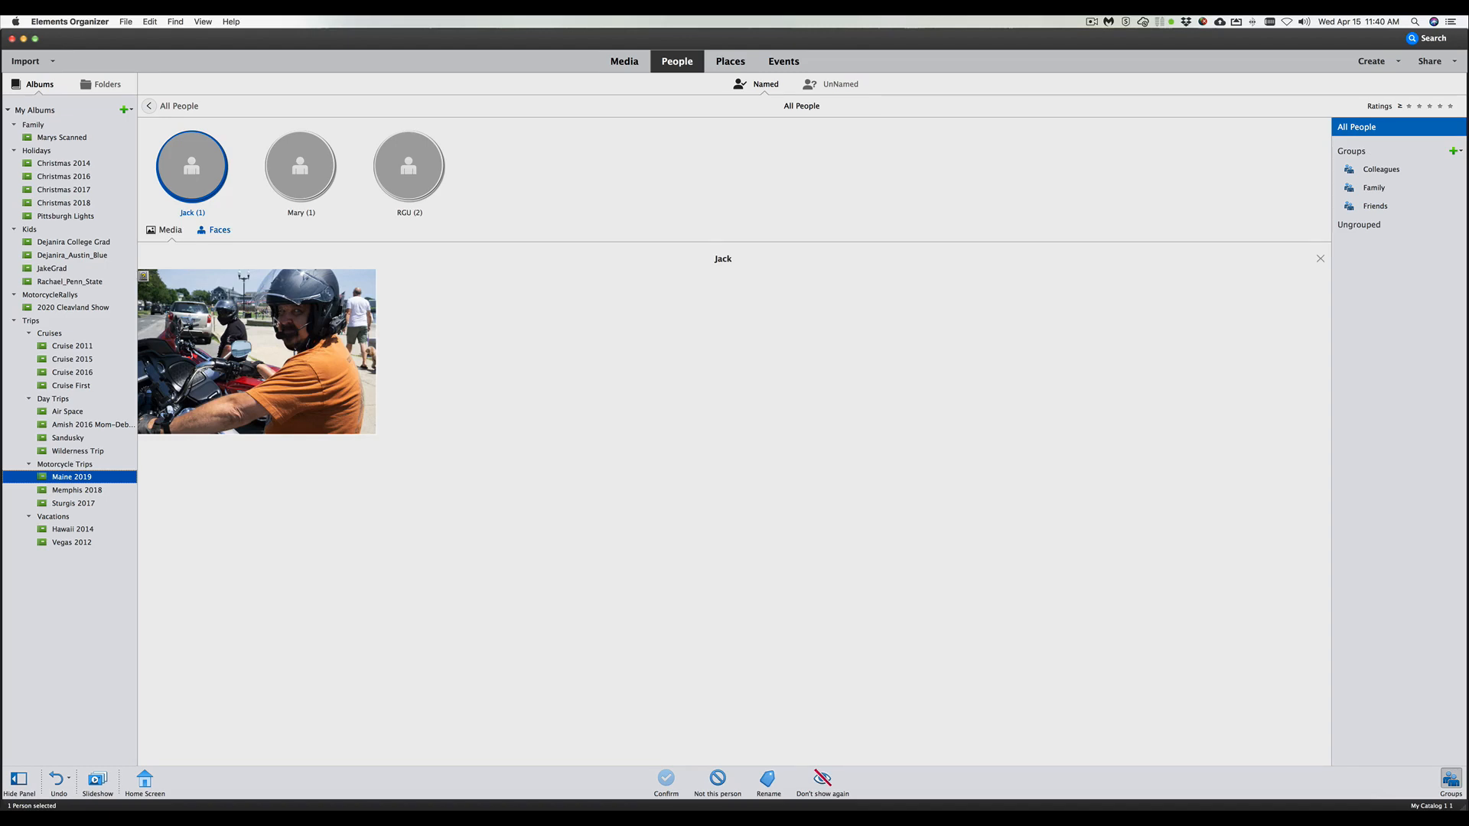
pyautogui.click(300, 167)
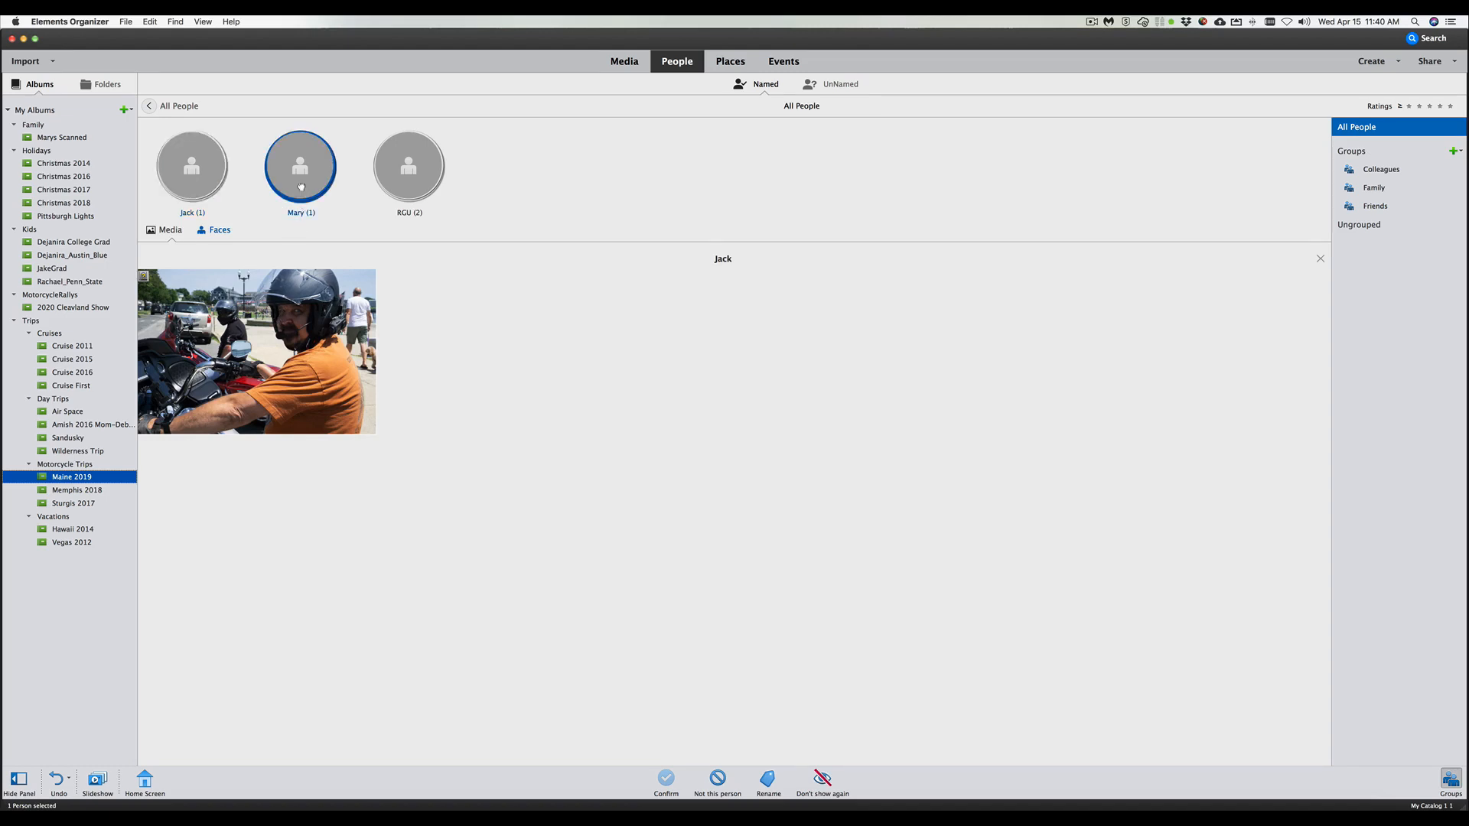
pyautogui.click(300, 165)
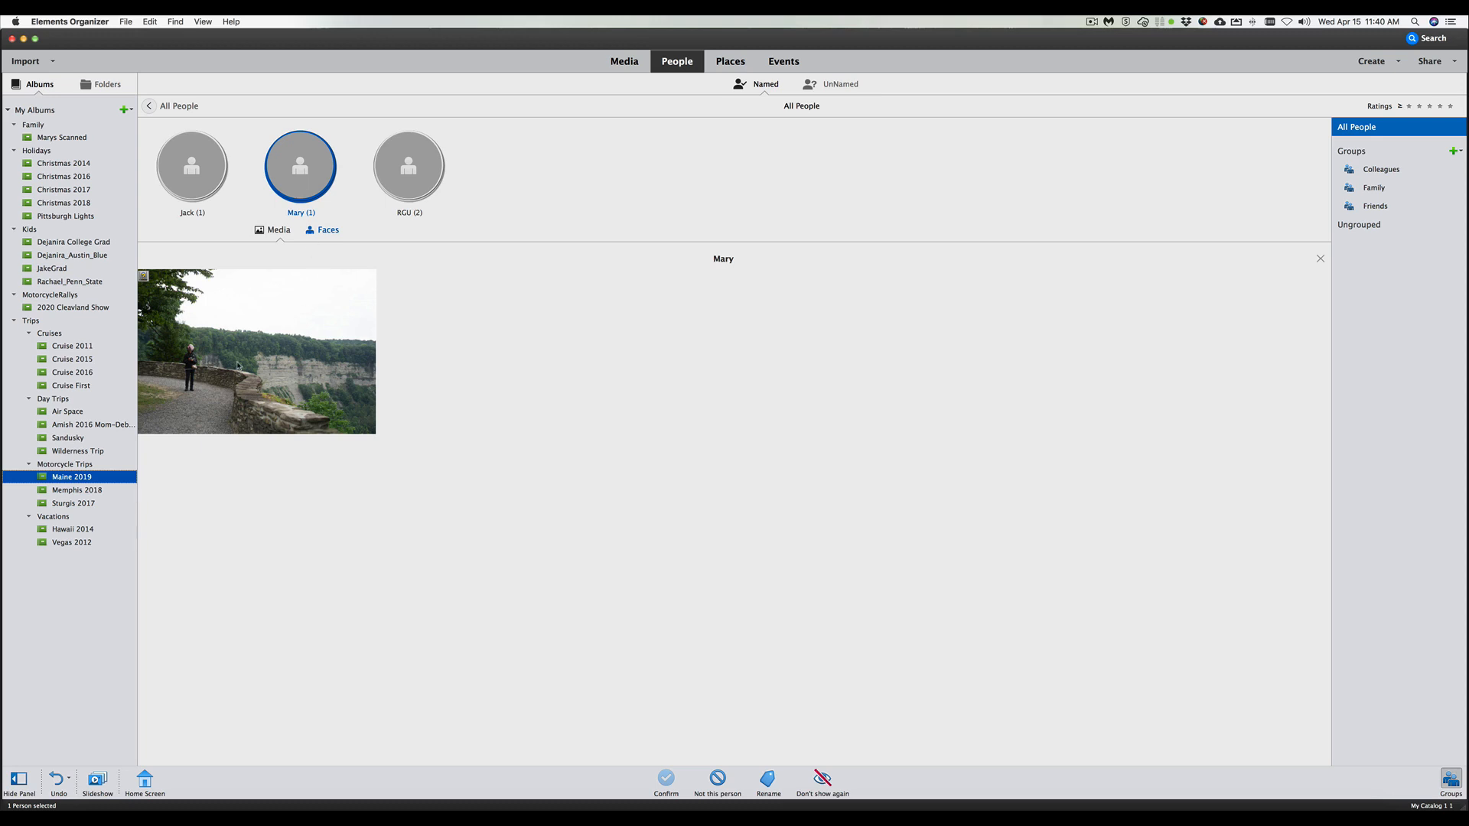
pyautogui.moveTo(257, 348)
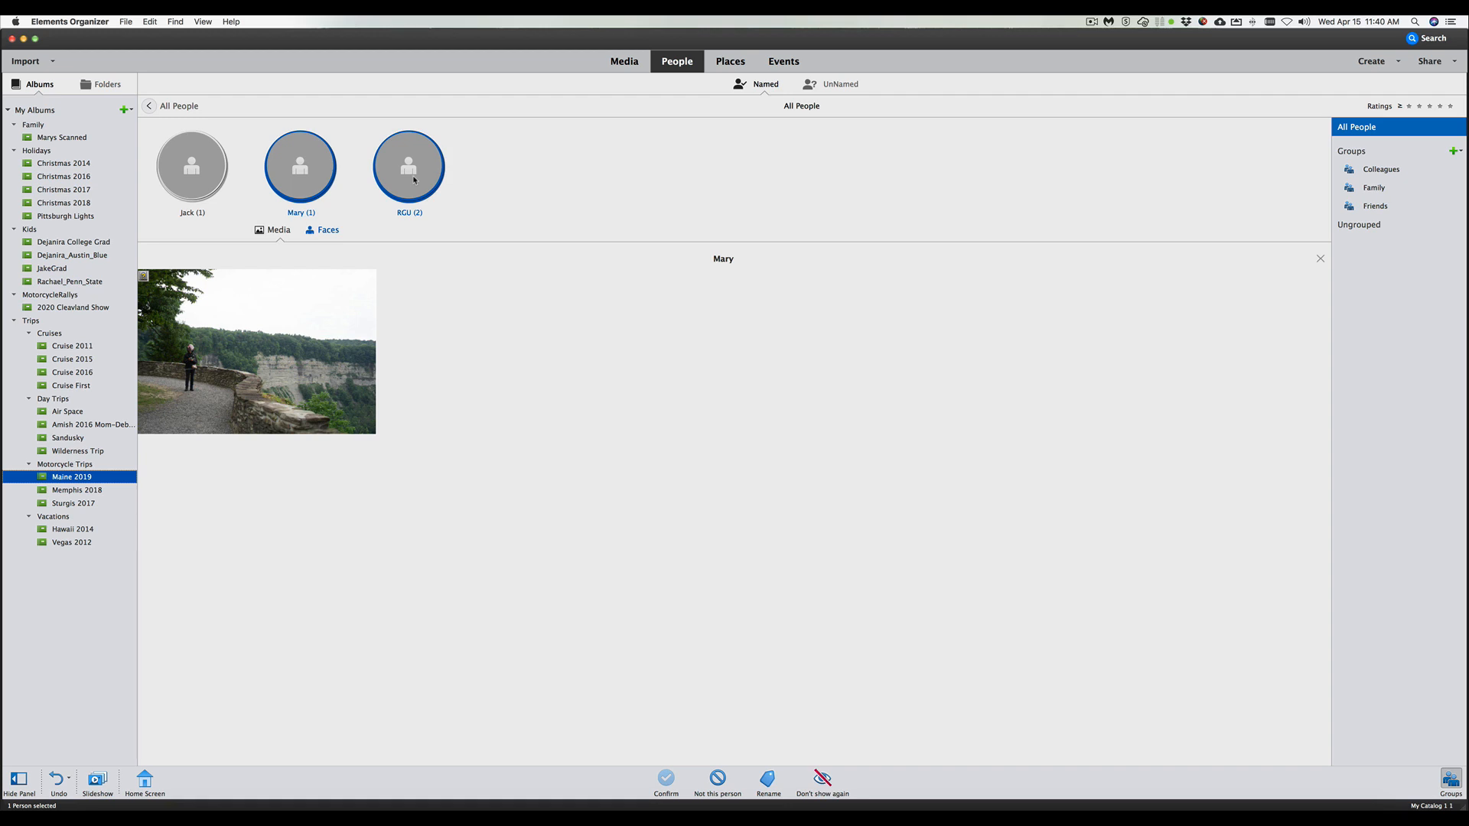
pyautogui.click(408, 167)
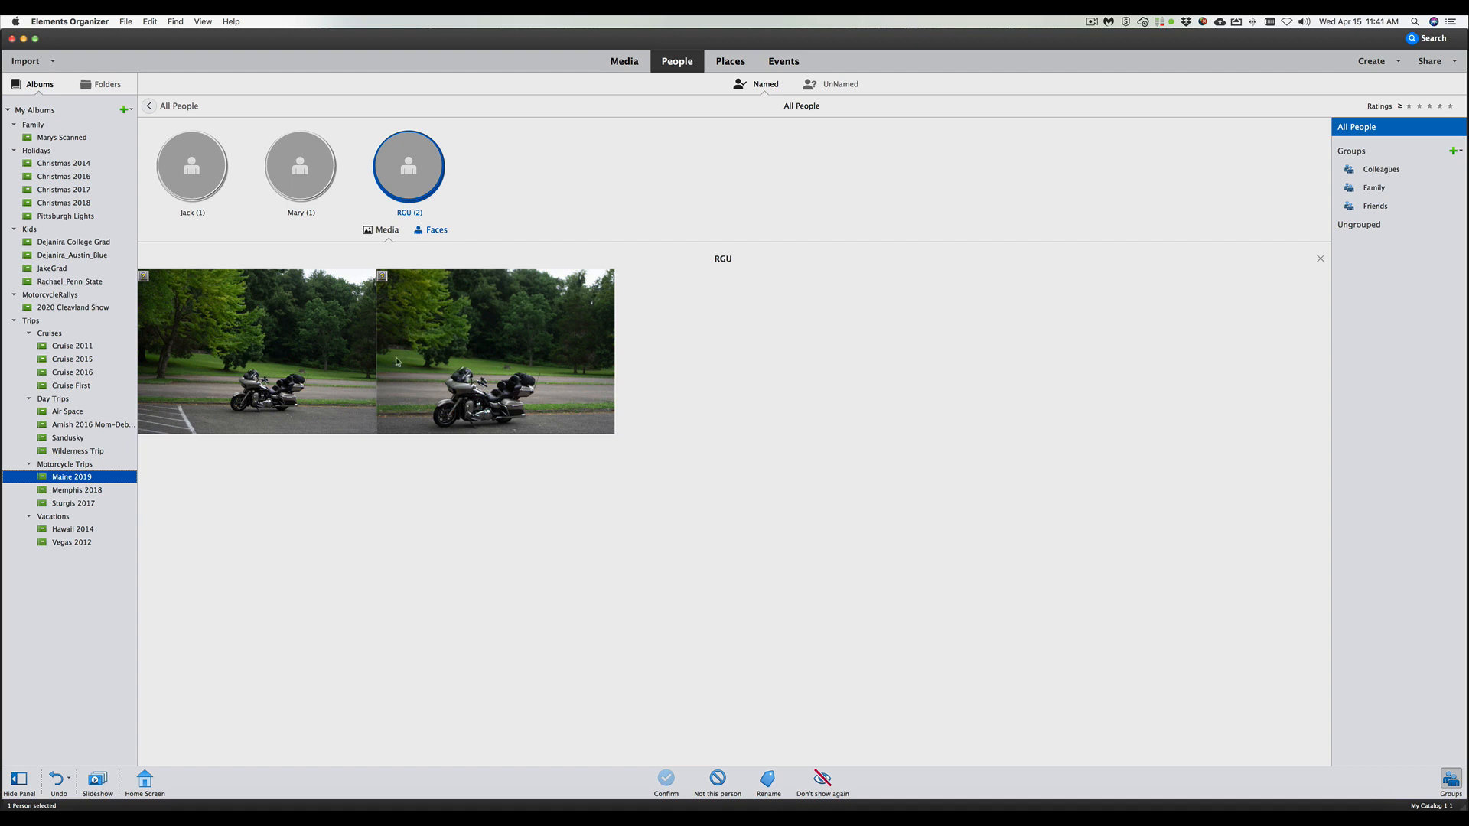
pyautogui.moveTo(370, 370)
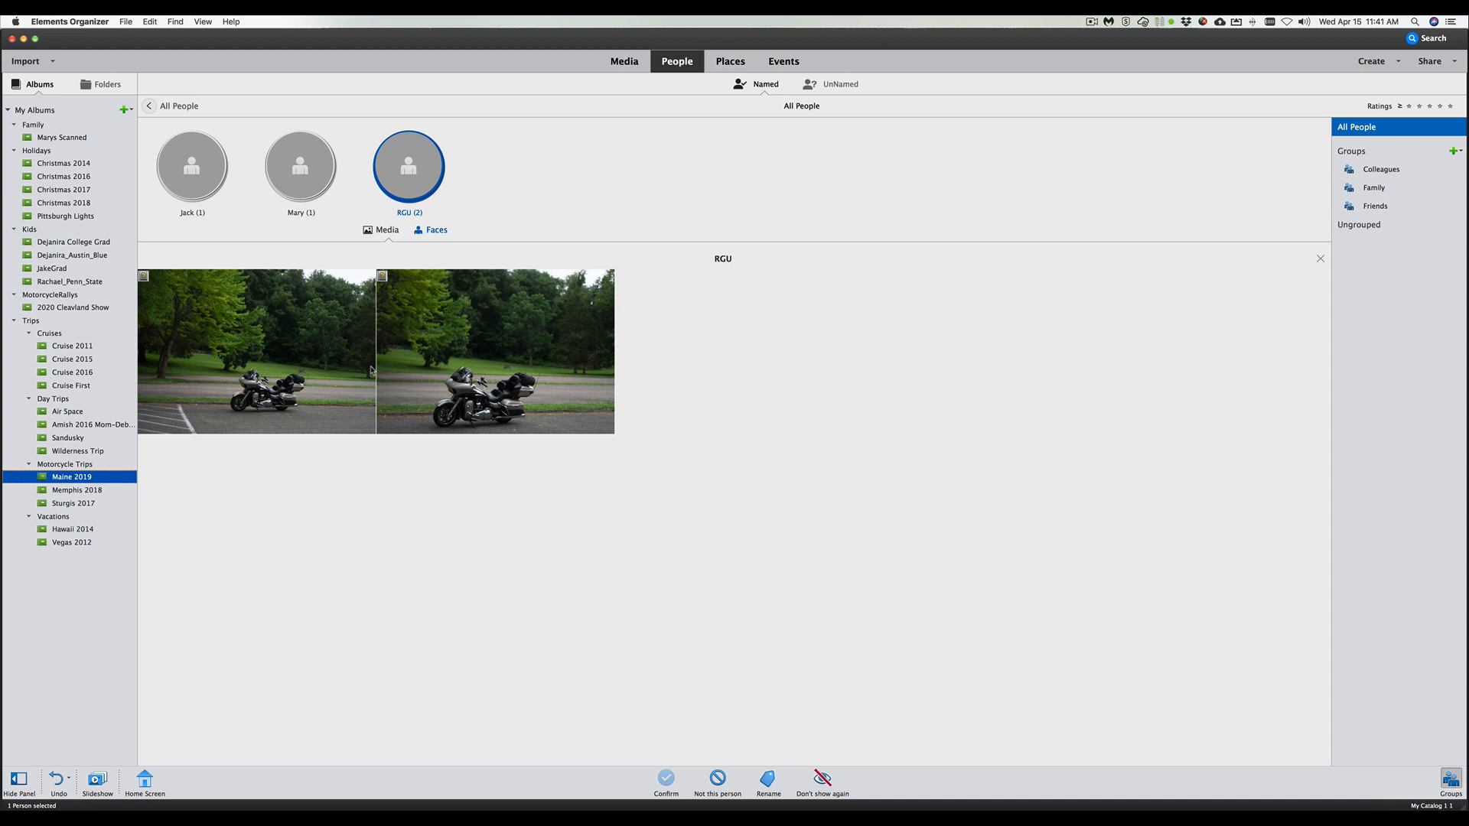
pyautogui.moveTo(574, 202)
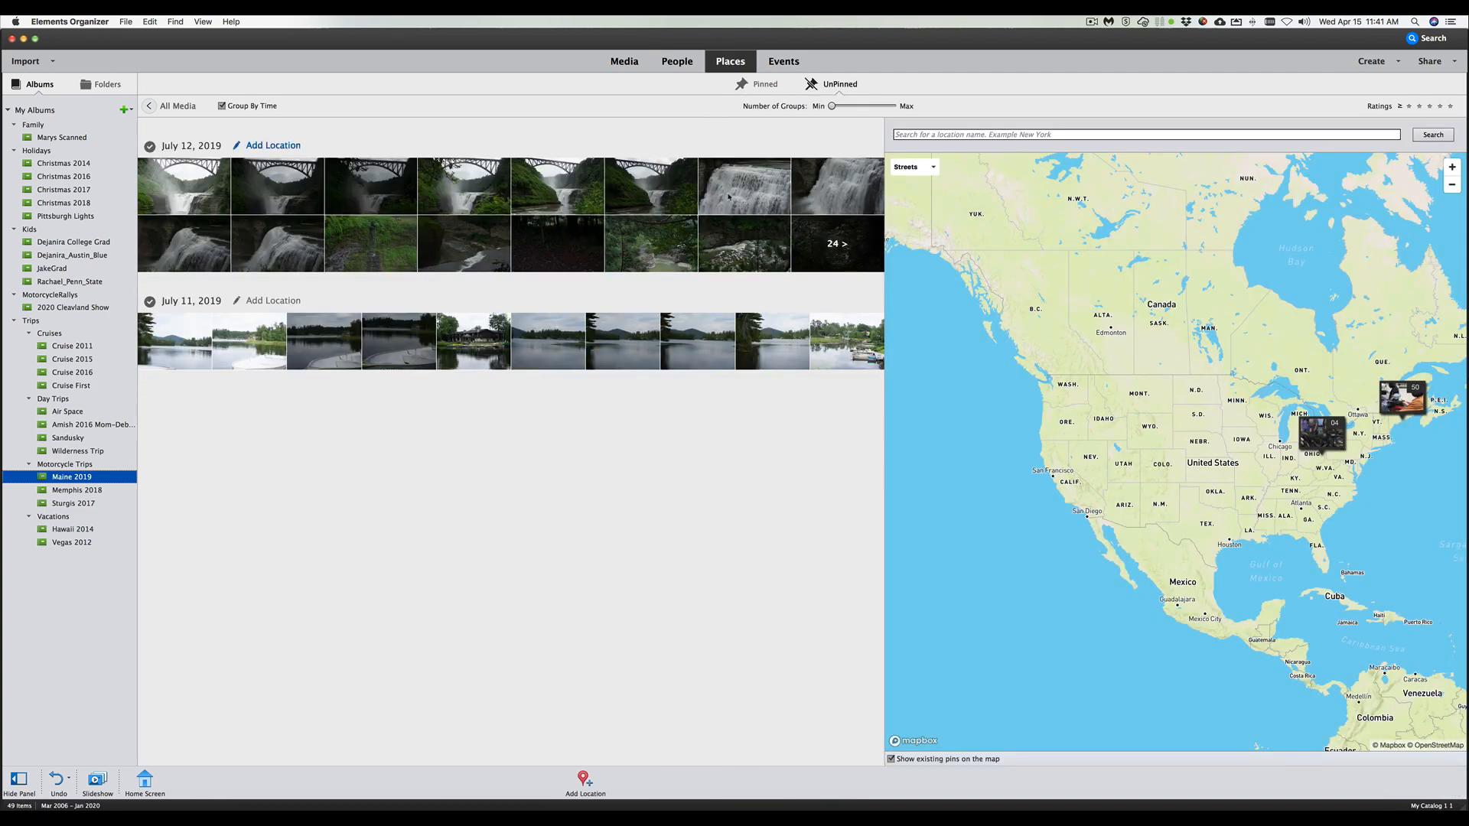
pyautogui.moveTo(441, 376)
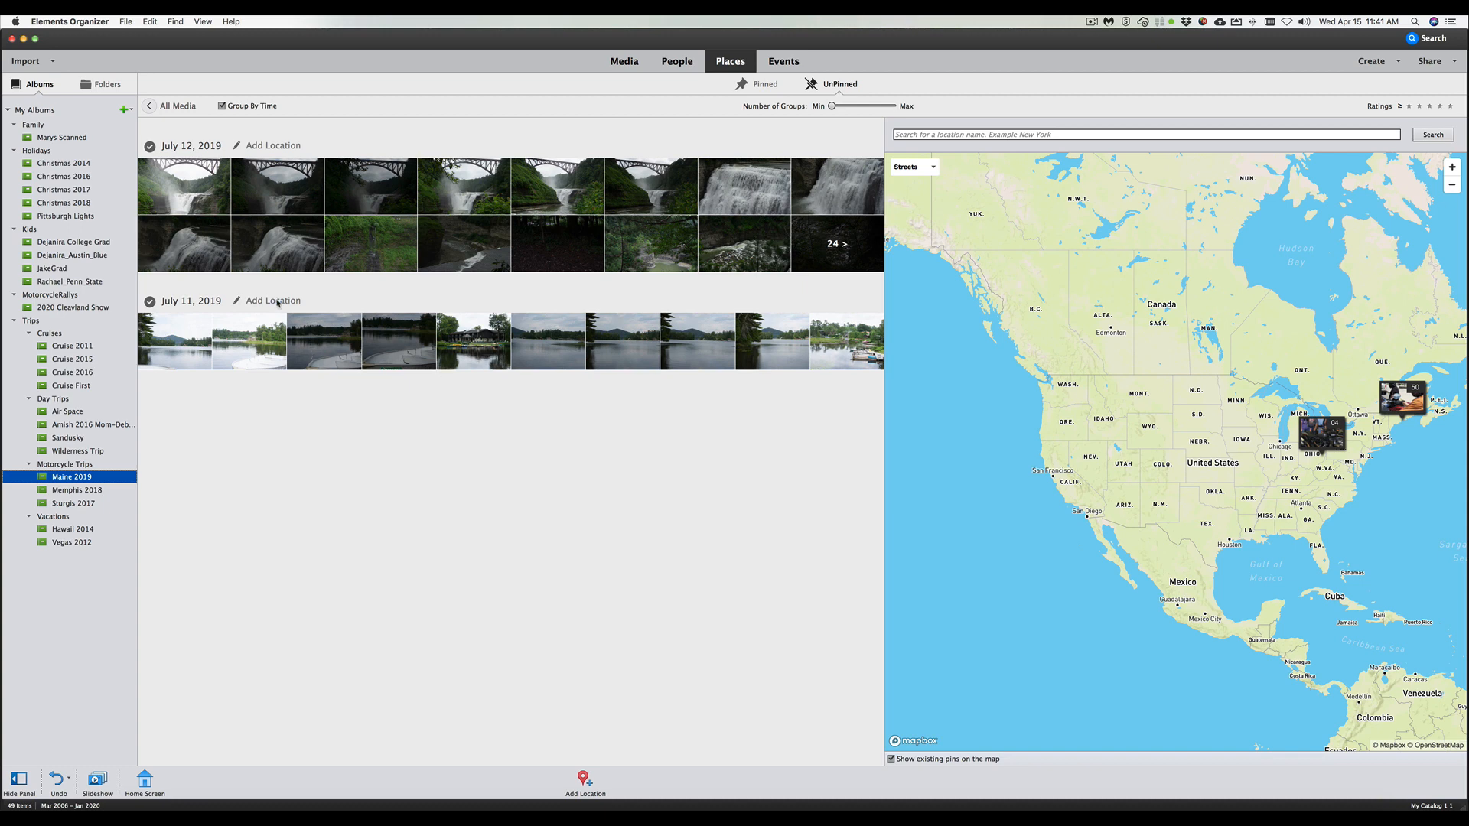
pyautogui.moveTo(302, 364)
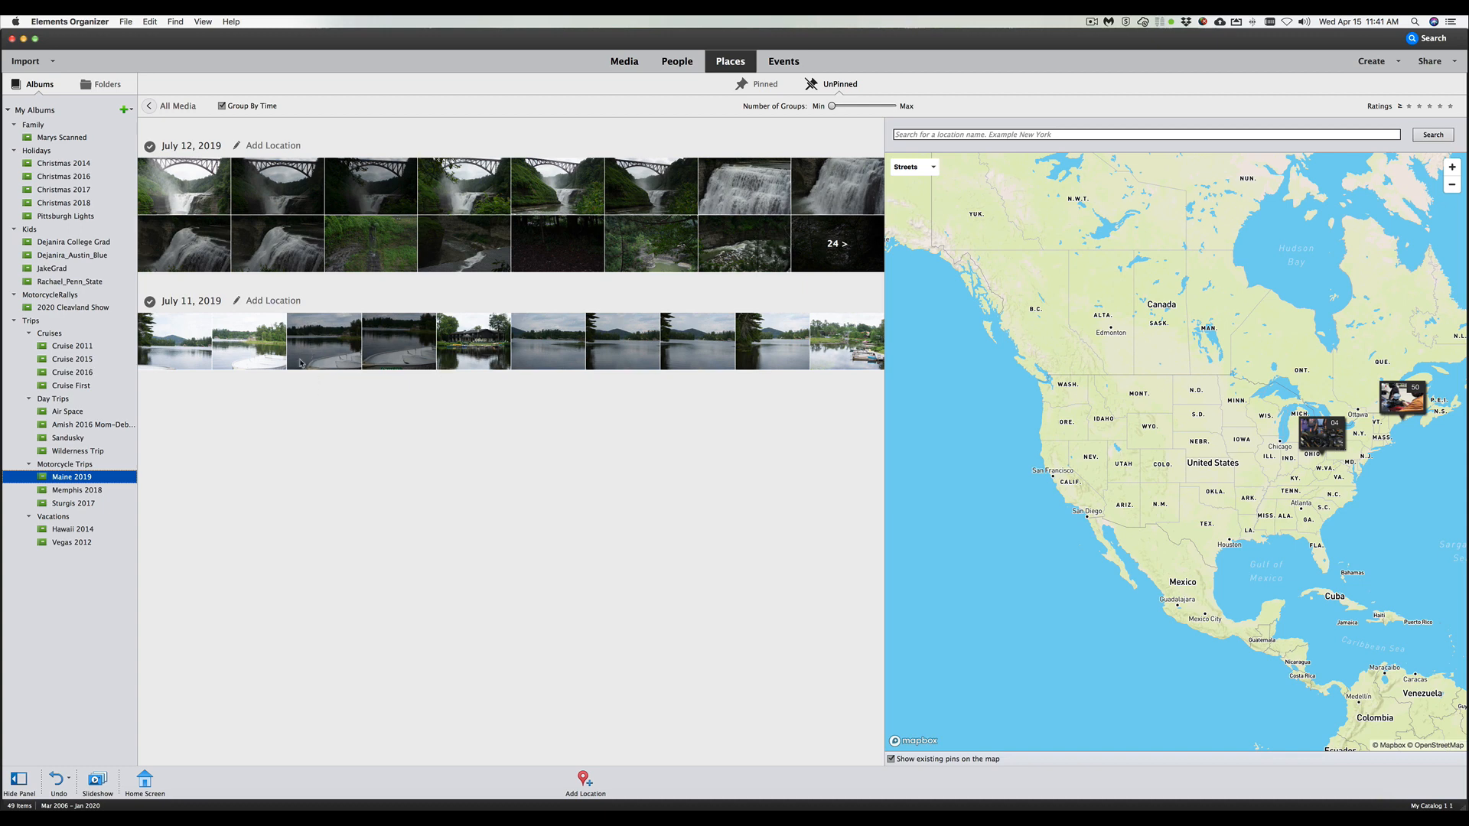
# Enter Lake Placid as the July 11, 2019 photos' location, correcting the misspelled name
pyautogui.click(272, 300)
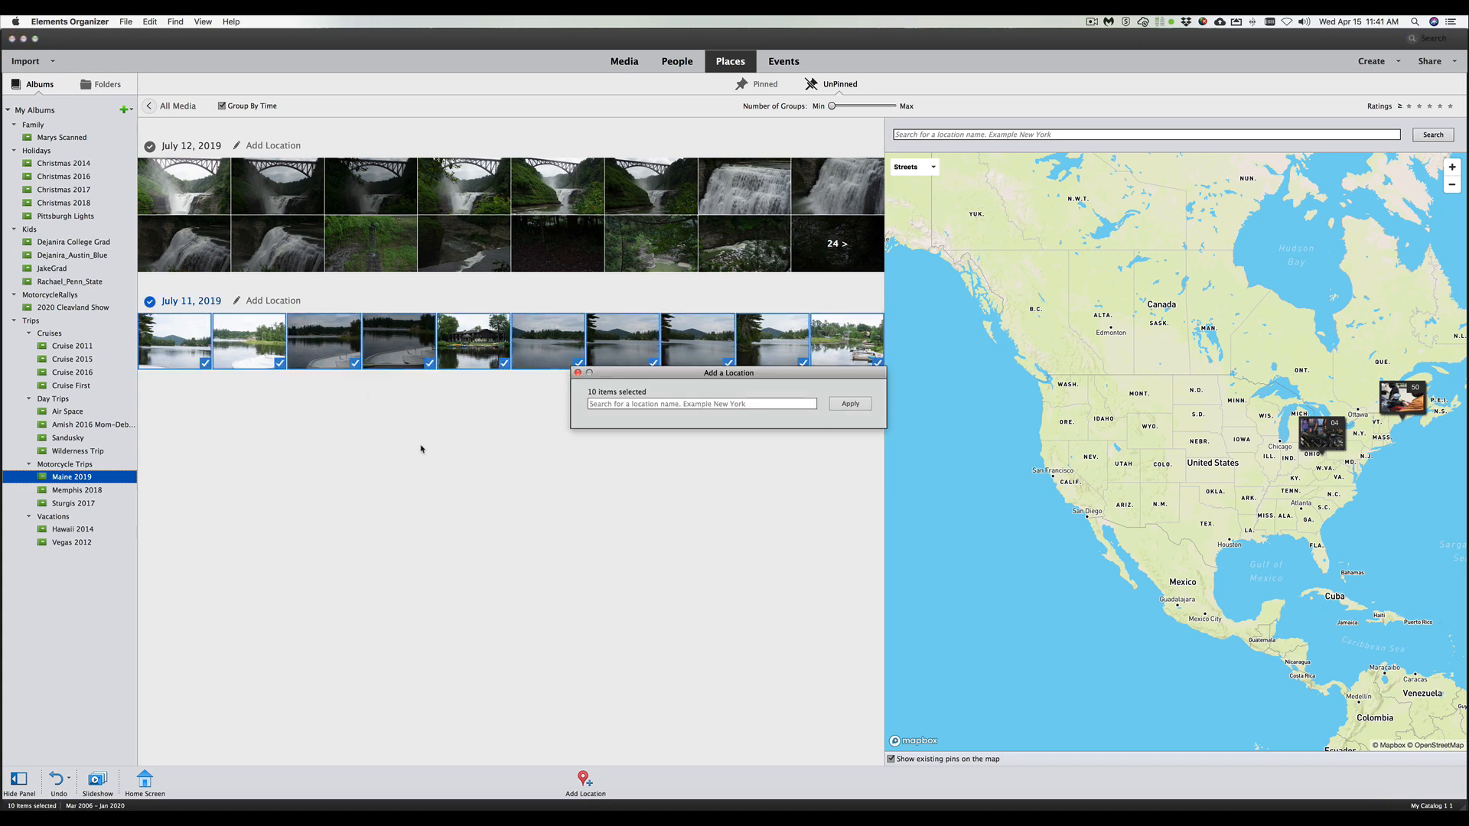
pyautogui.write('Lake Pal')
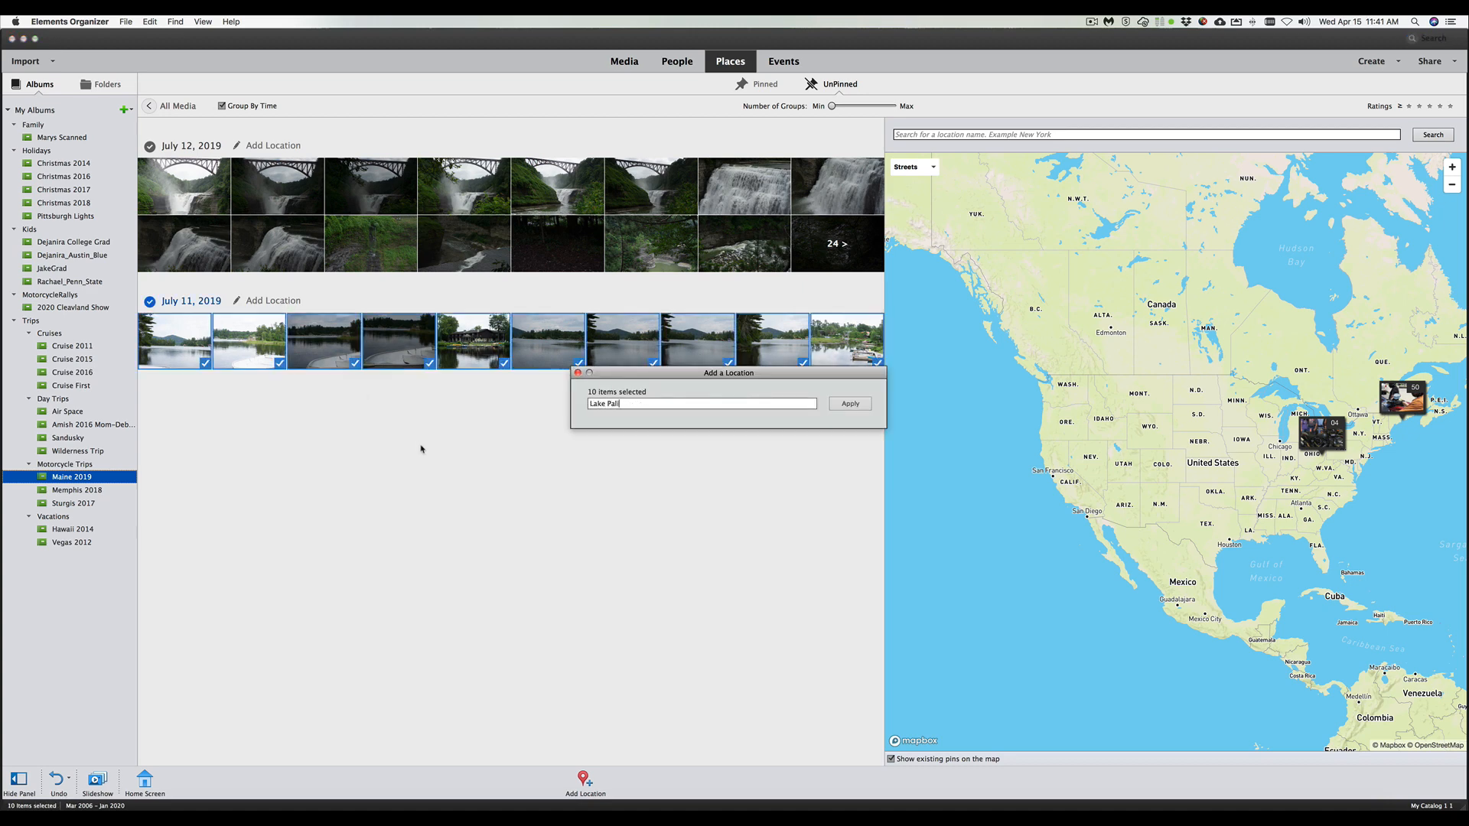
pyautogui.write('cde')
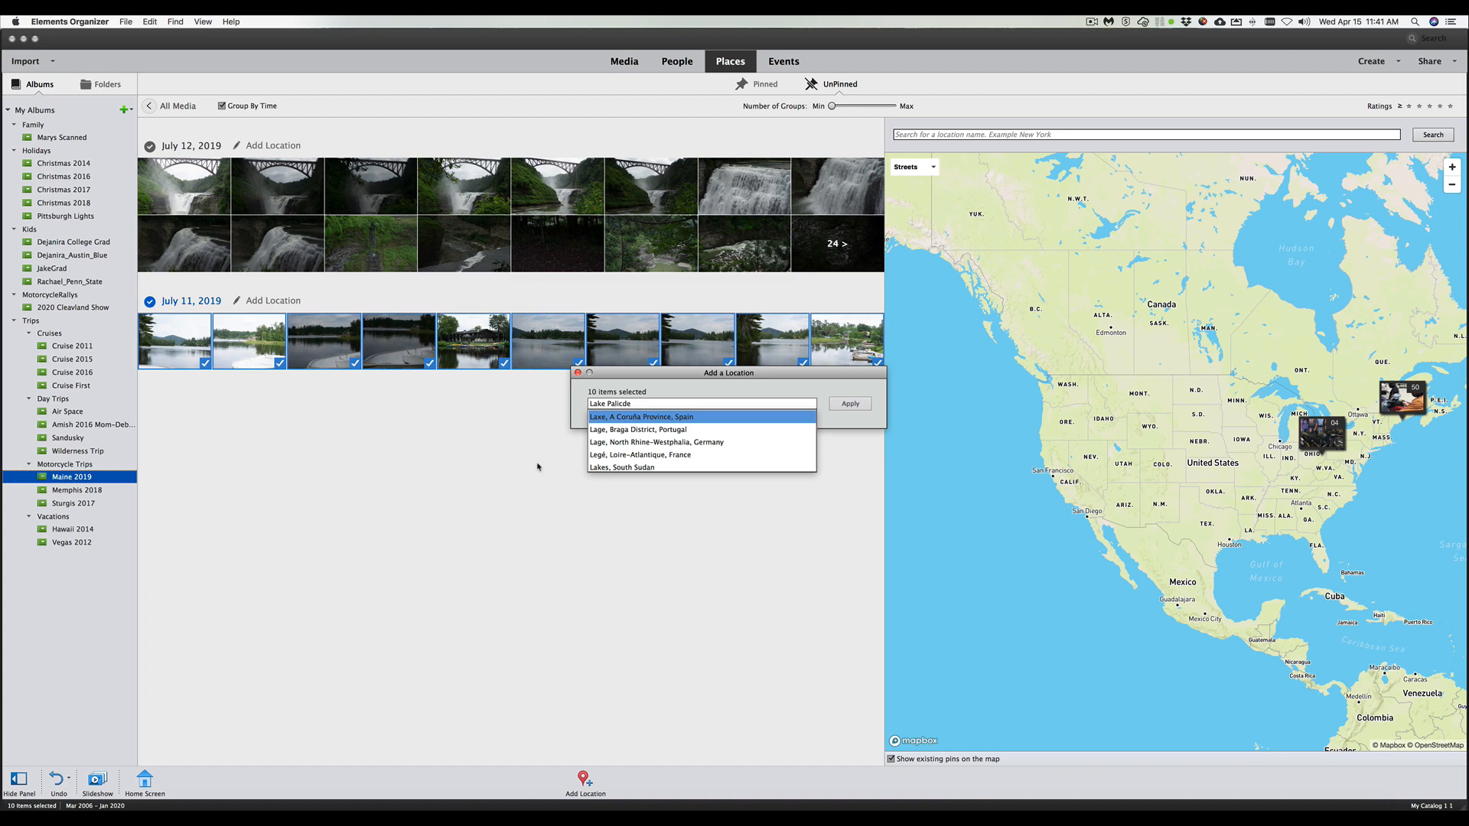
pyautogui.moveTo(537, 466)
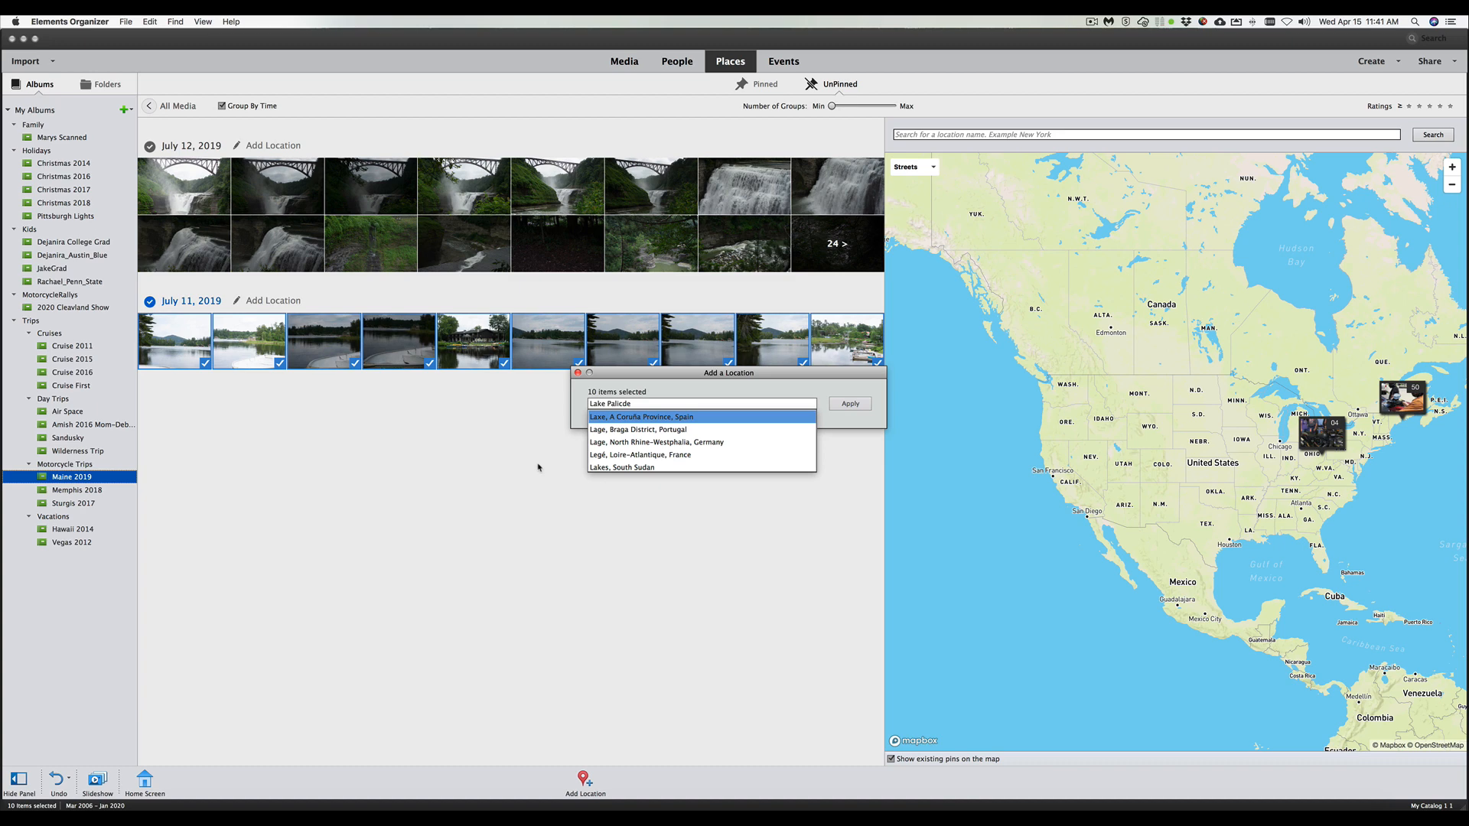
pyautogui.click(702, 404)
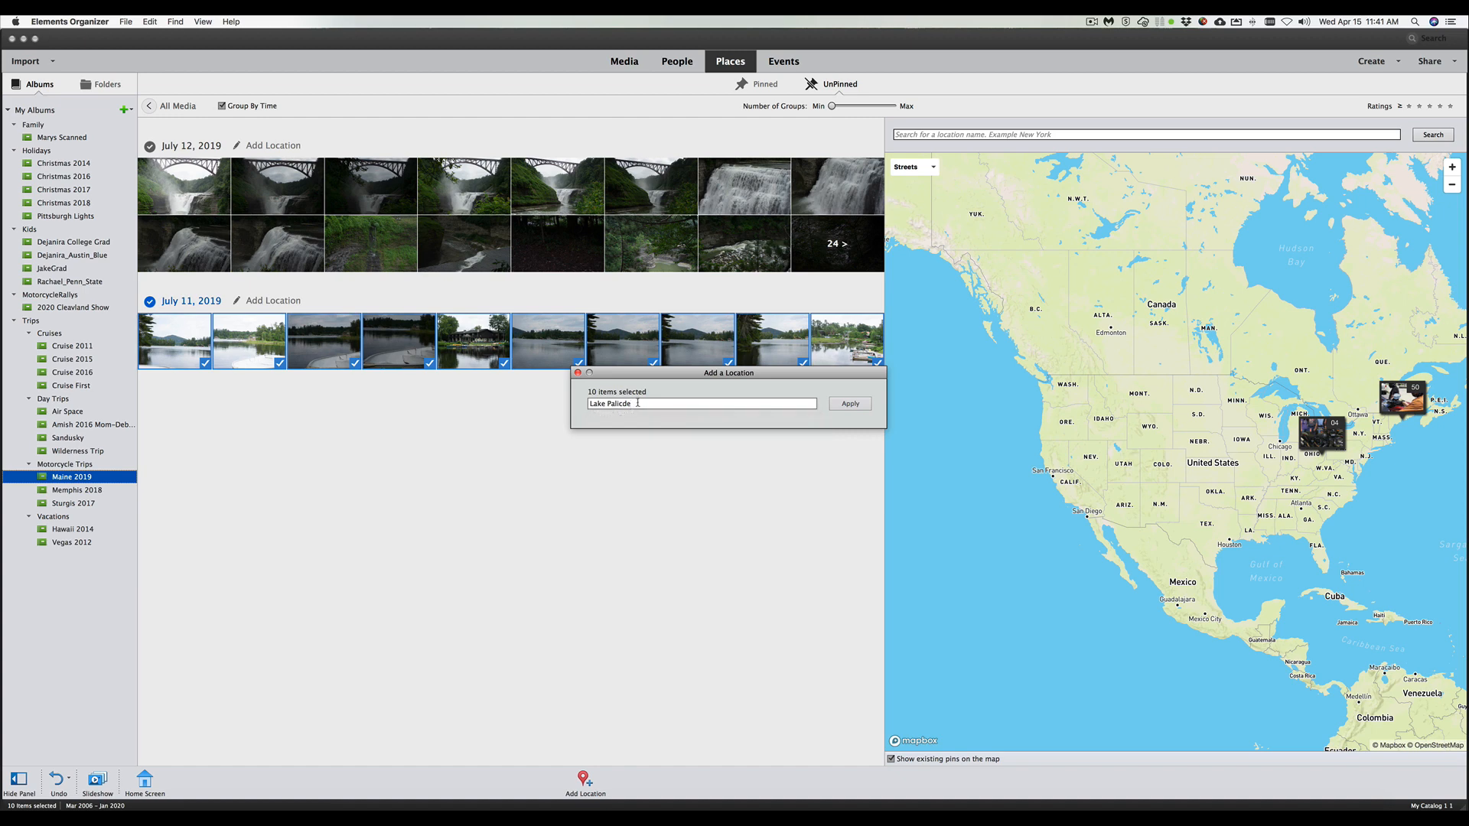
pyautogui.press('Backspace')
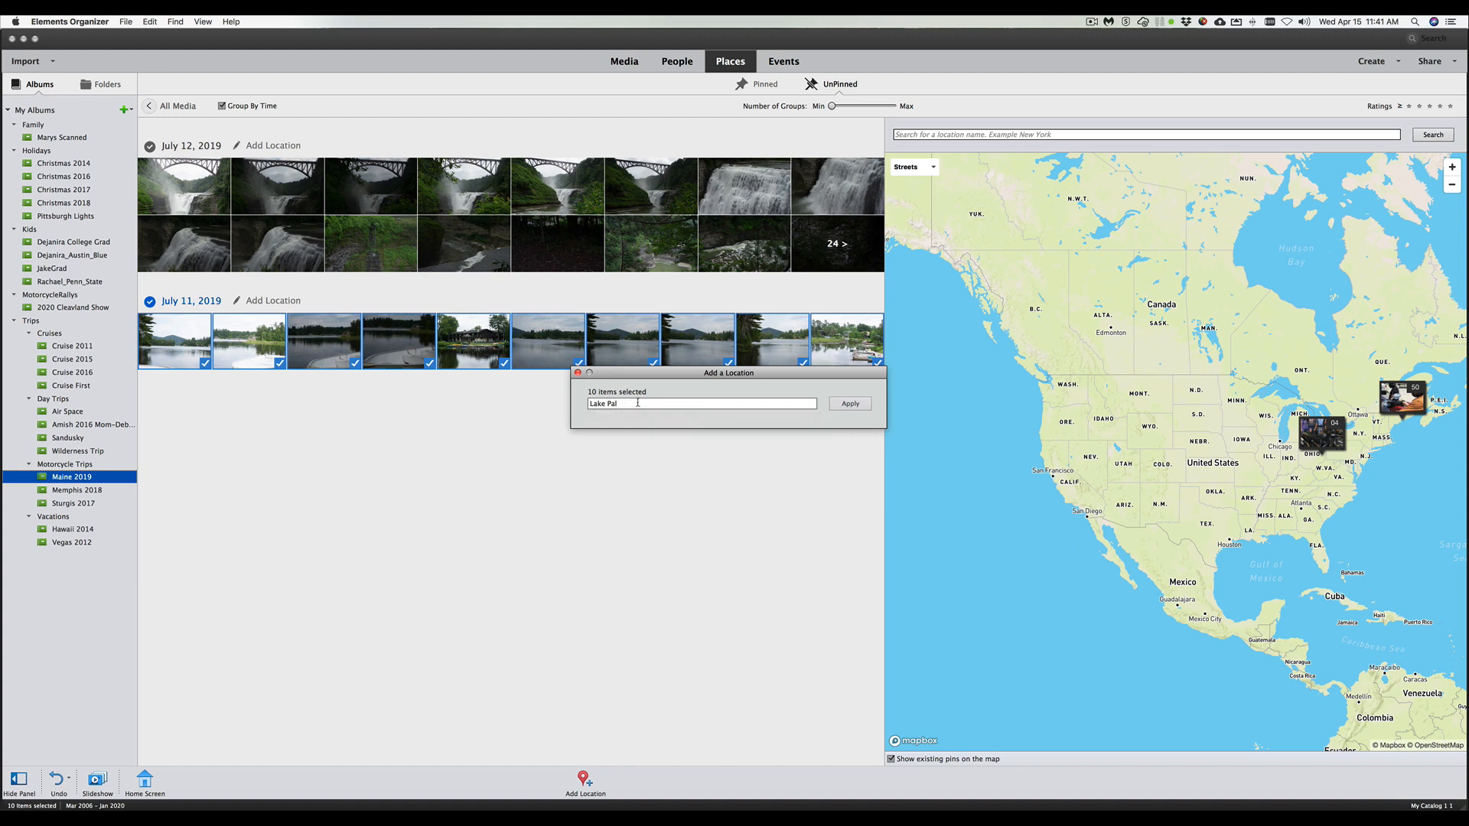
pyautogui.write('cide')
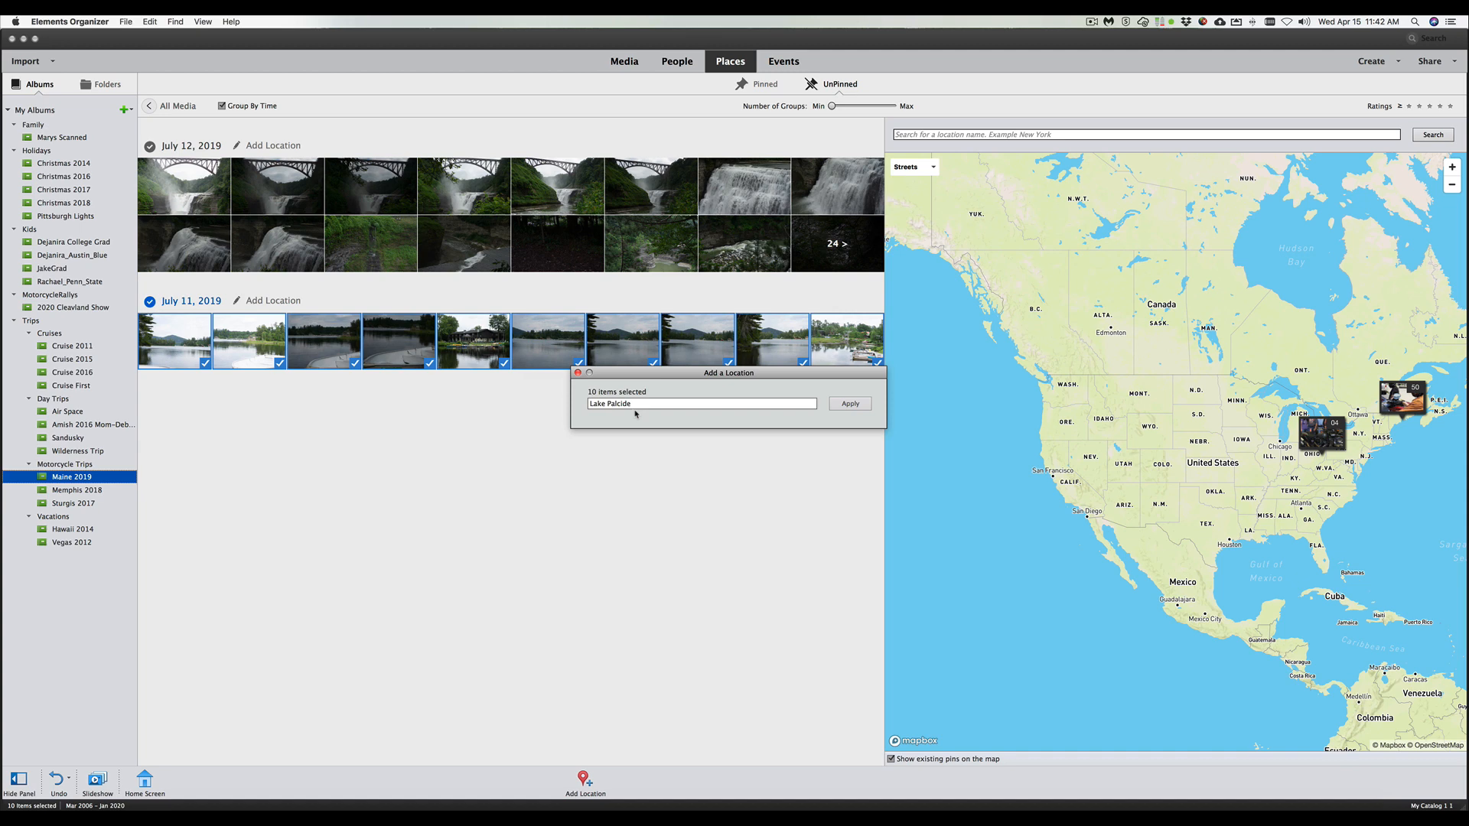
pyautogui.press('Backspace')
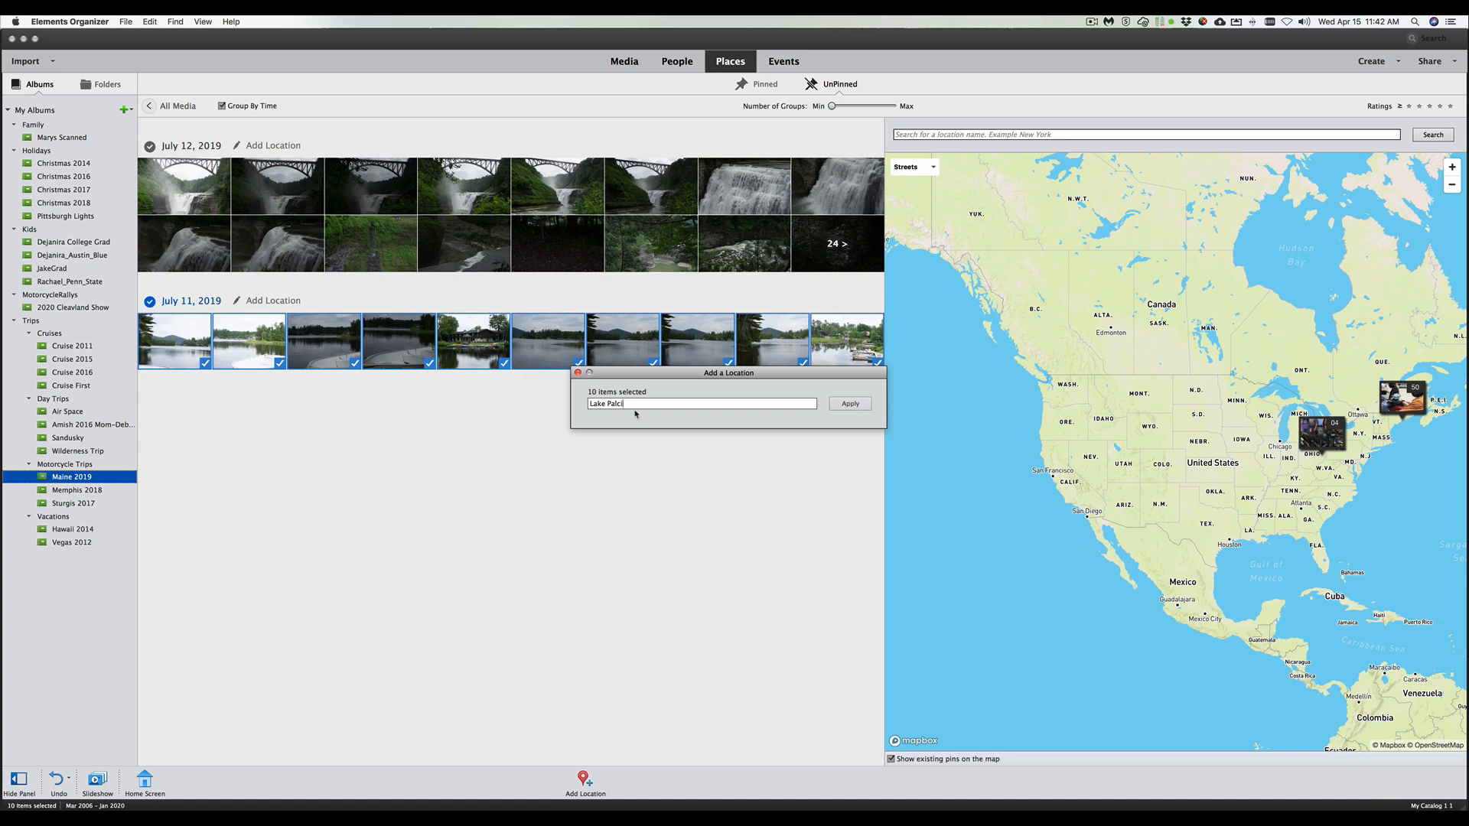
pyautogui.press('BackSpace')
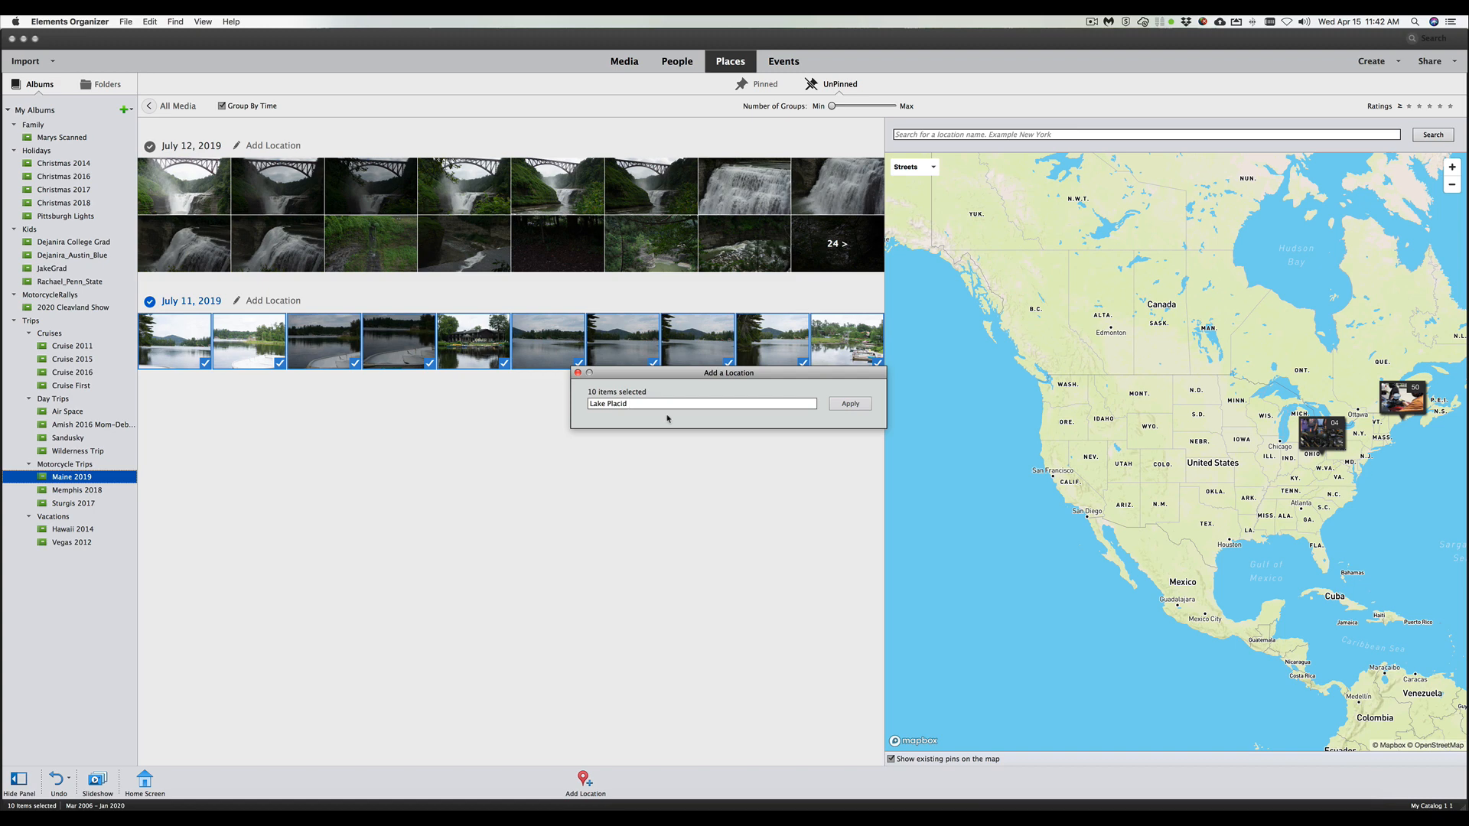
# Choose Lake Placid, New York, United States of America from the place suggestions
pyautogui.click(701, 404)
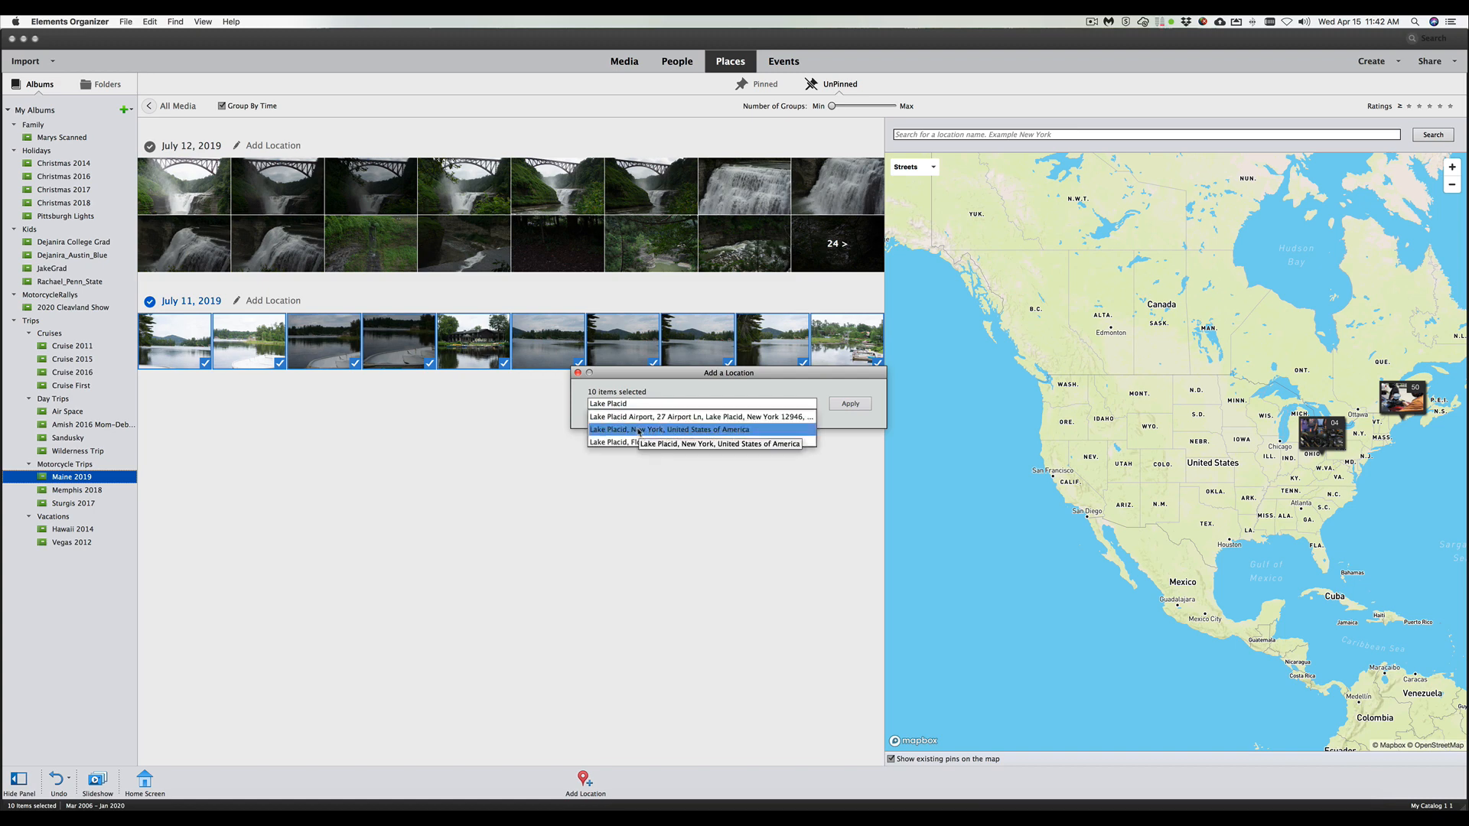
pyautogui.click(664, 429)
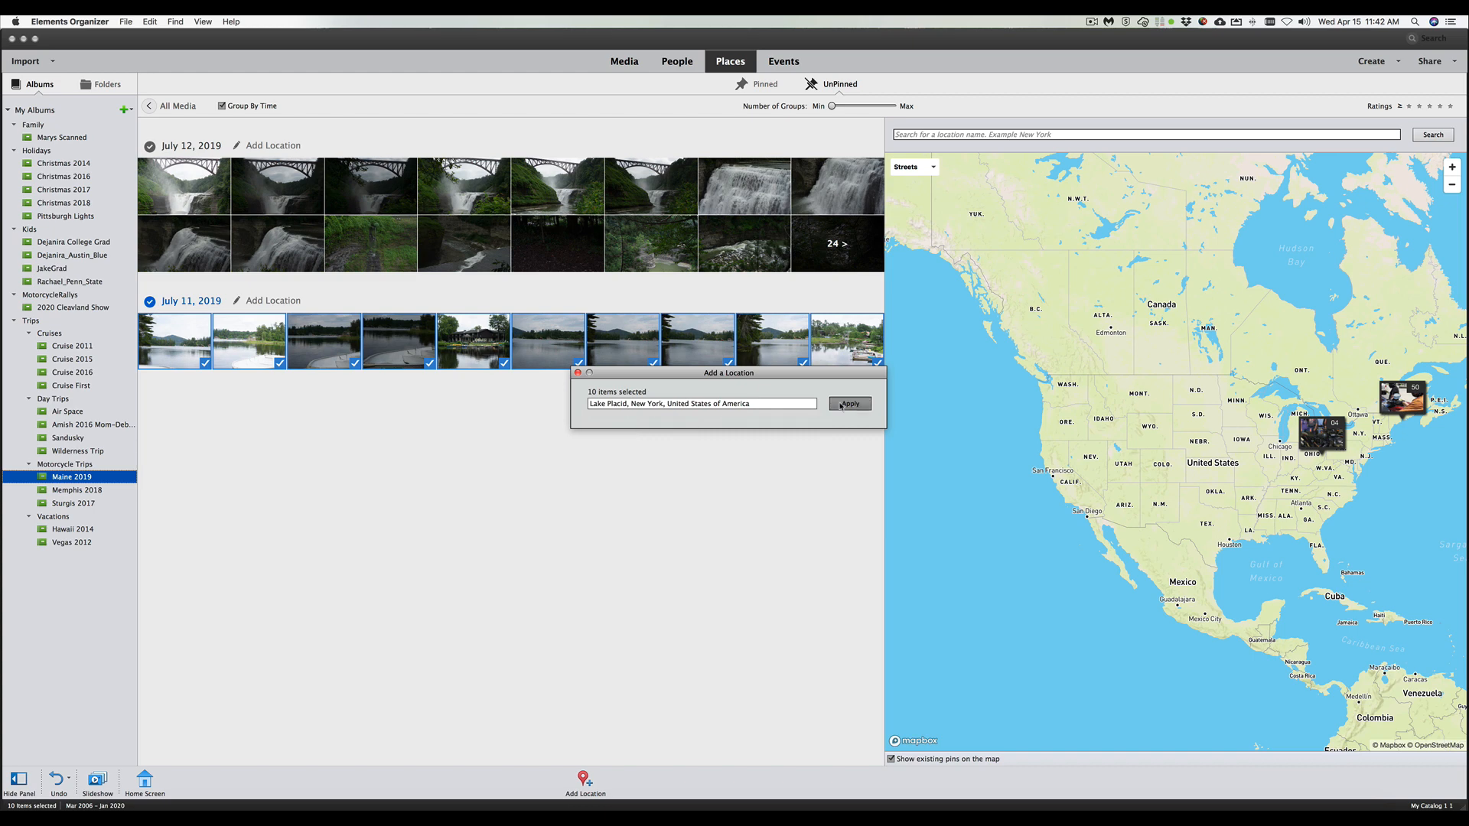
# Apply the Lake Placid location to the ten selected lake photos
pyautogui.click(848, 404)
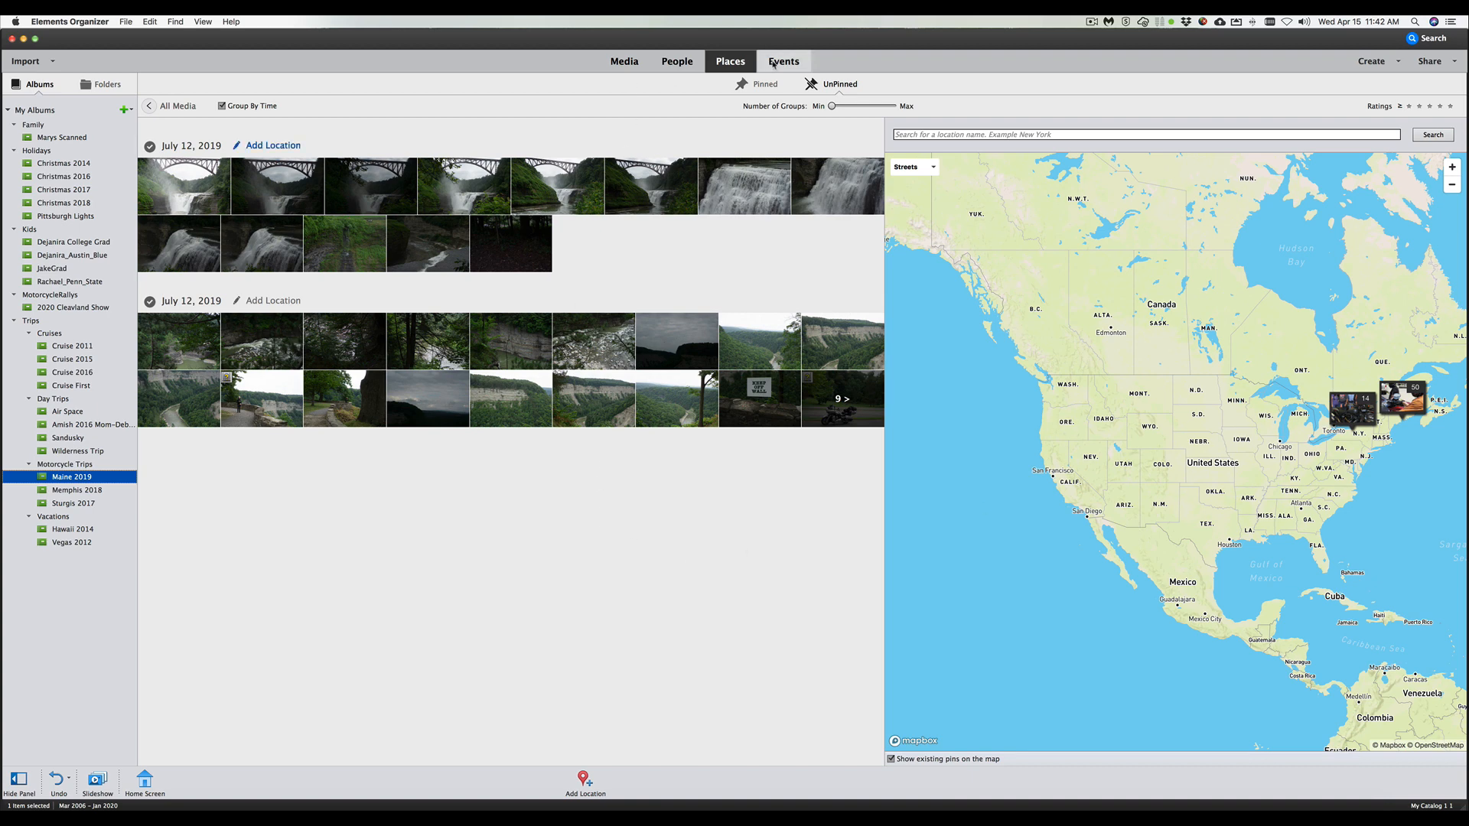
# Show the Events view with photos grouped into suggested events by date
pyautogui.click(783, 61)
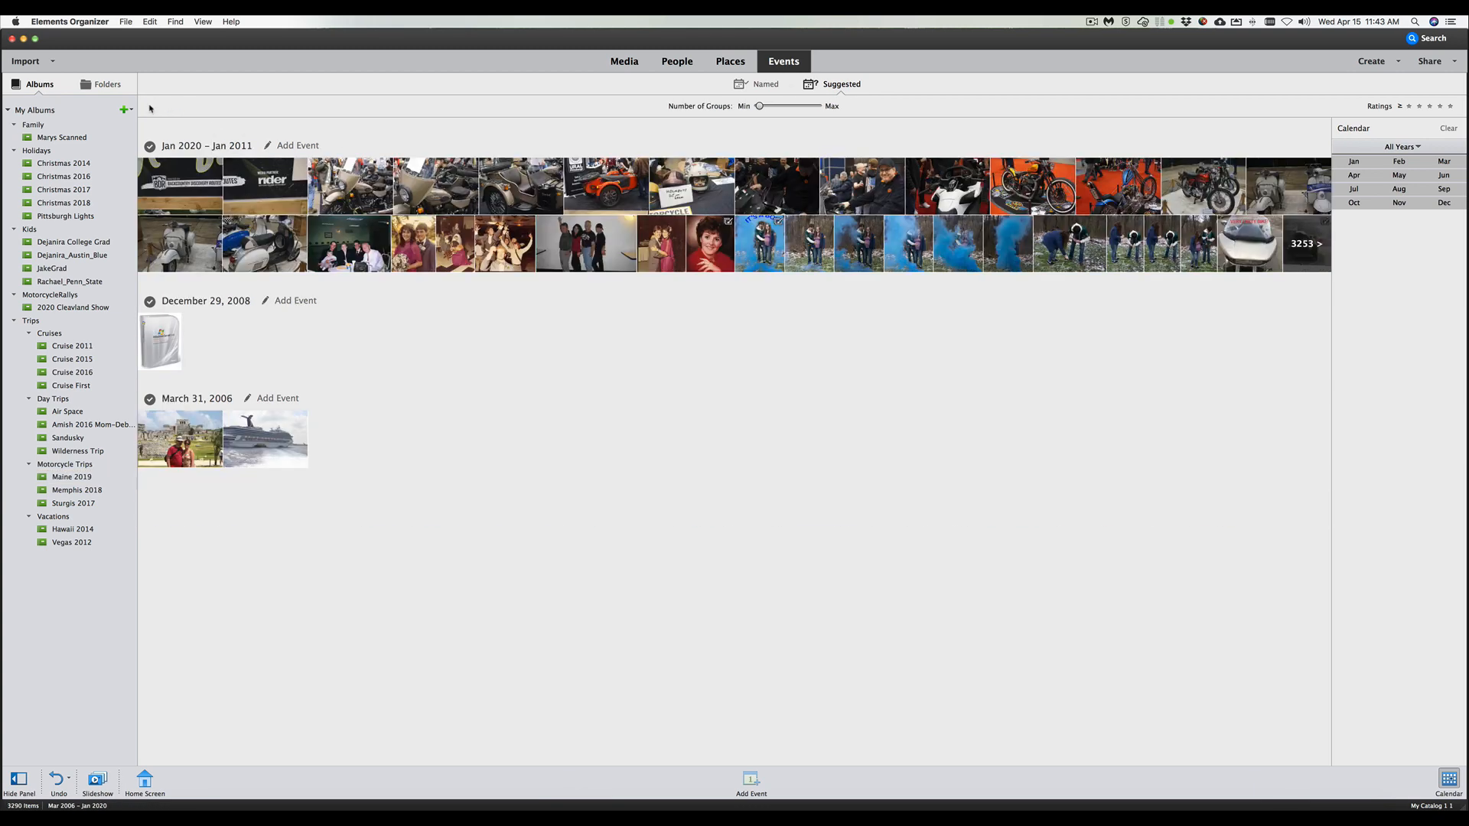
pyautogui.moveTo(645, 389)
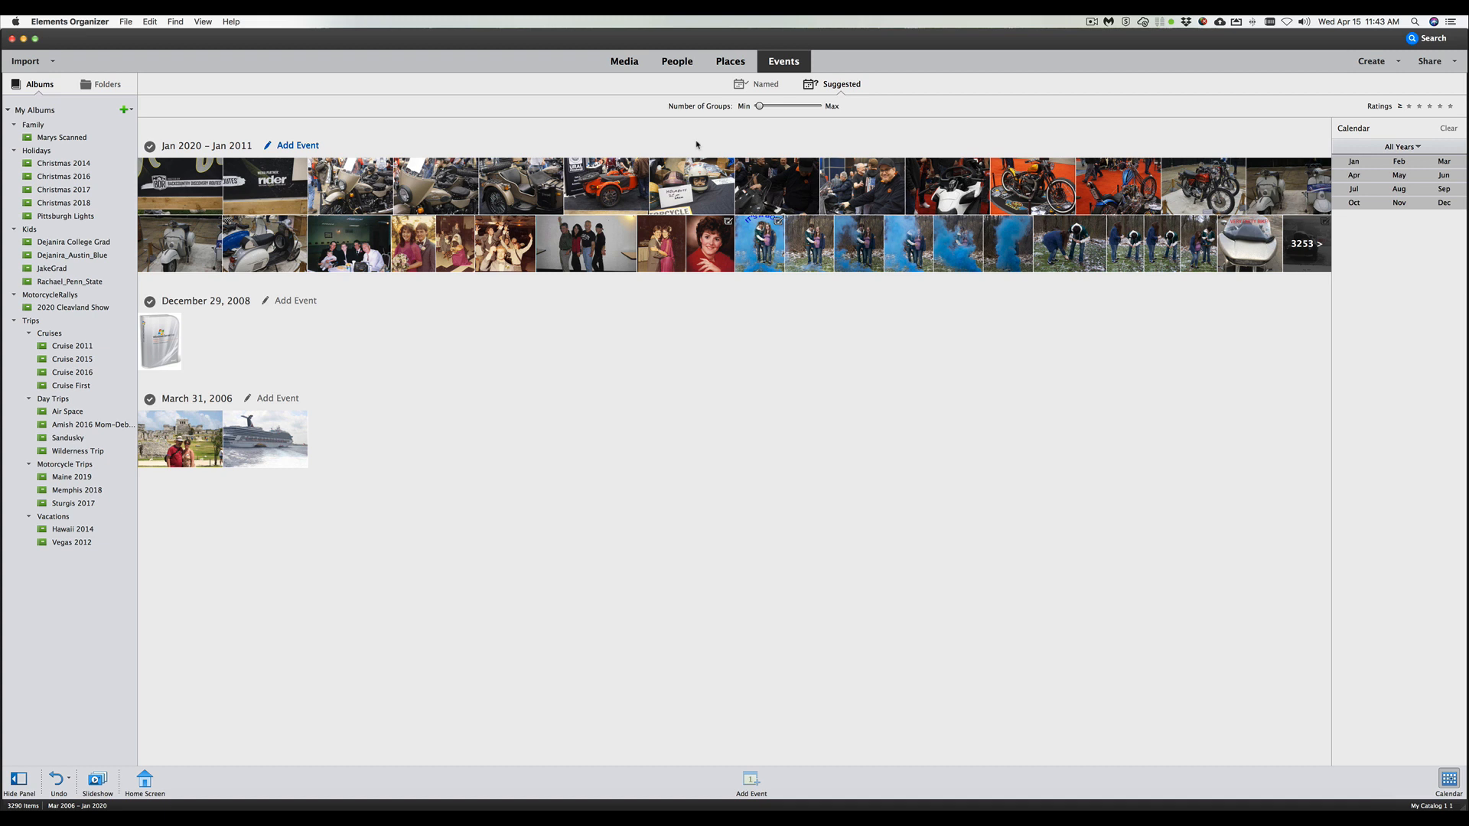
pyautogui.moveTo(794, 134)
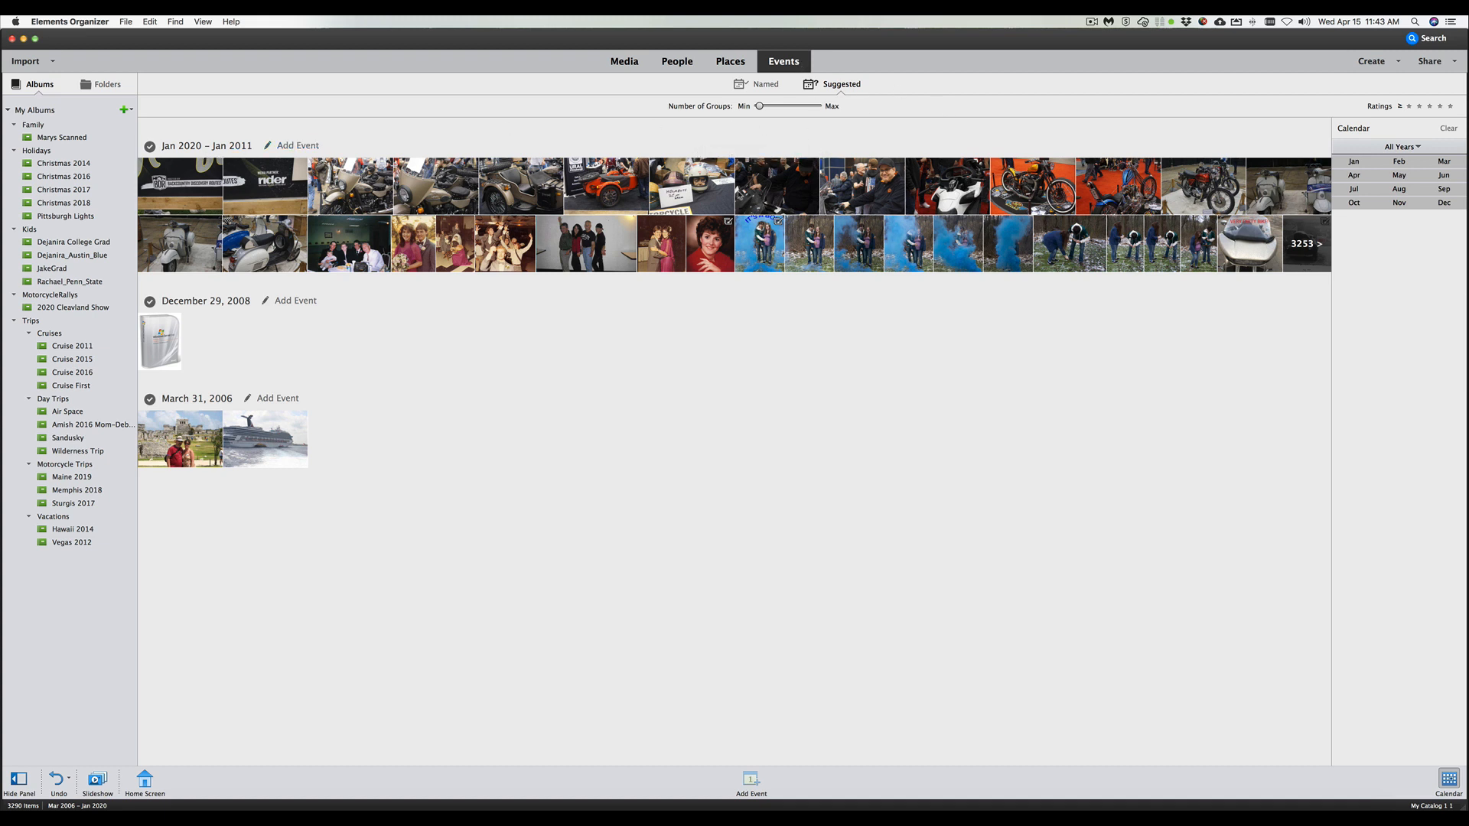
pyautogui.moveTo(629, 377)
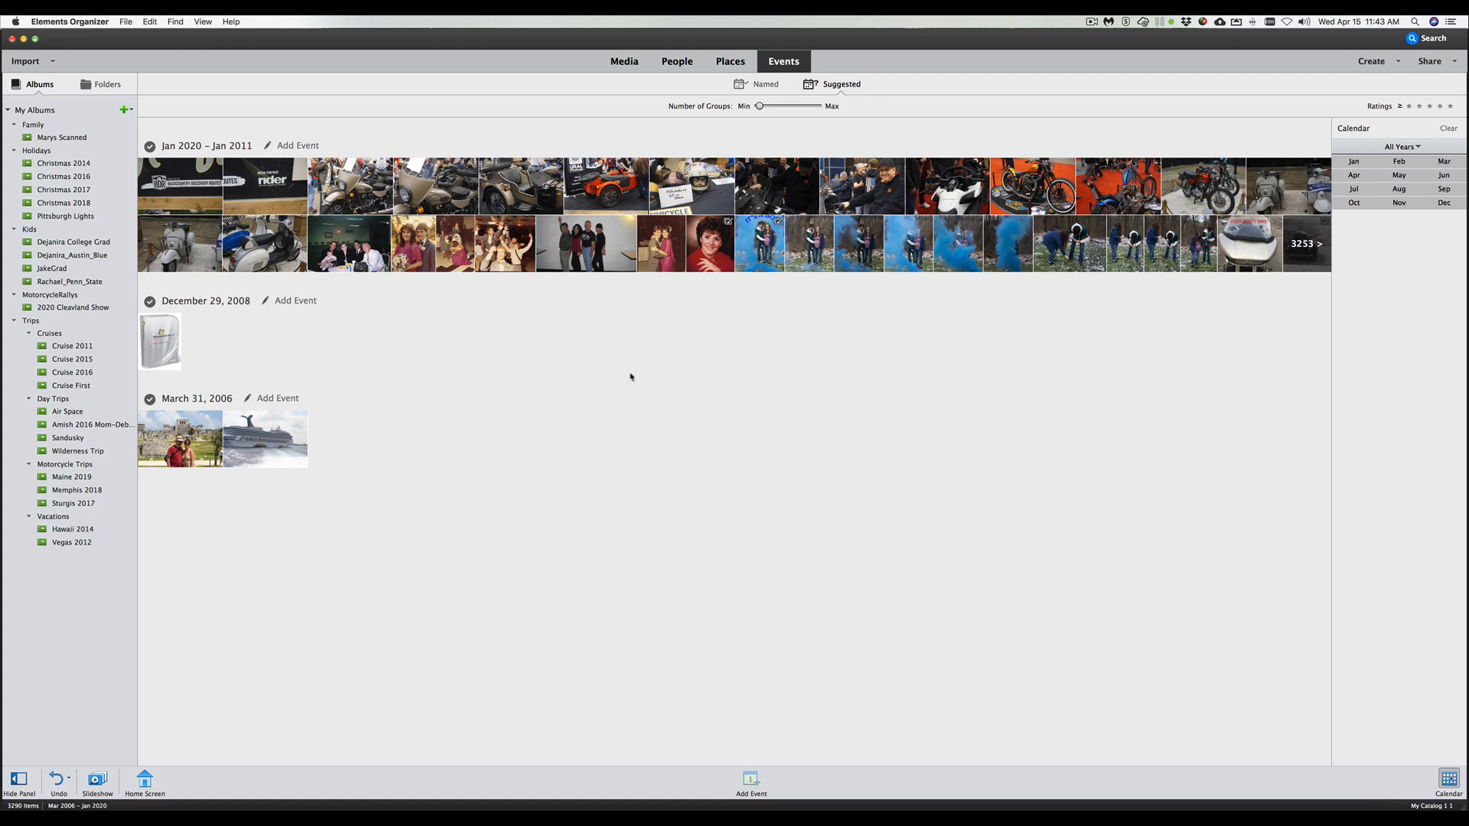
pyautogui.moveTo(742, 756)
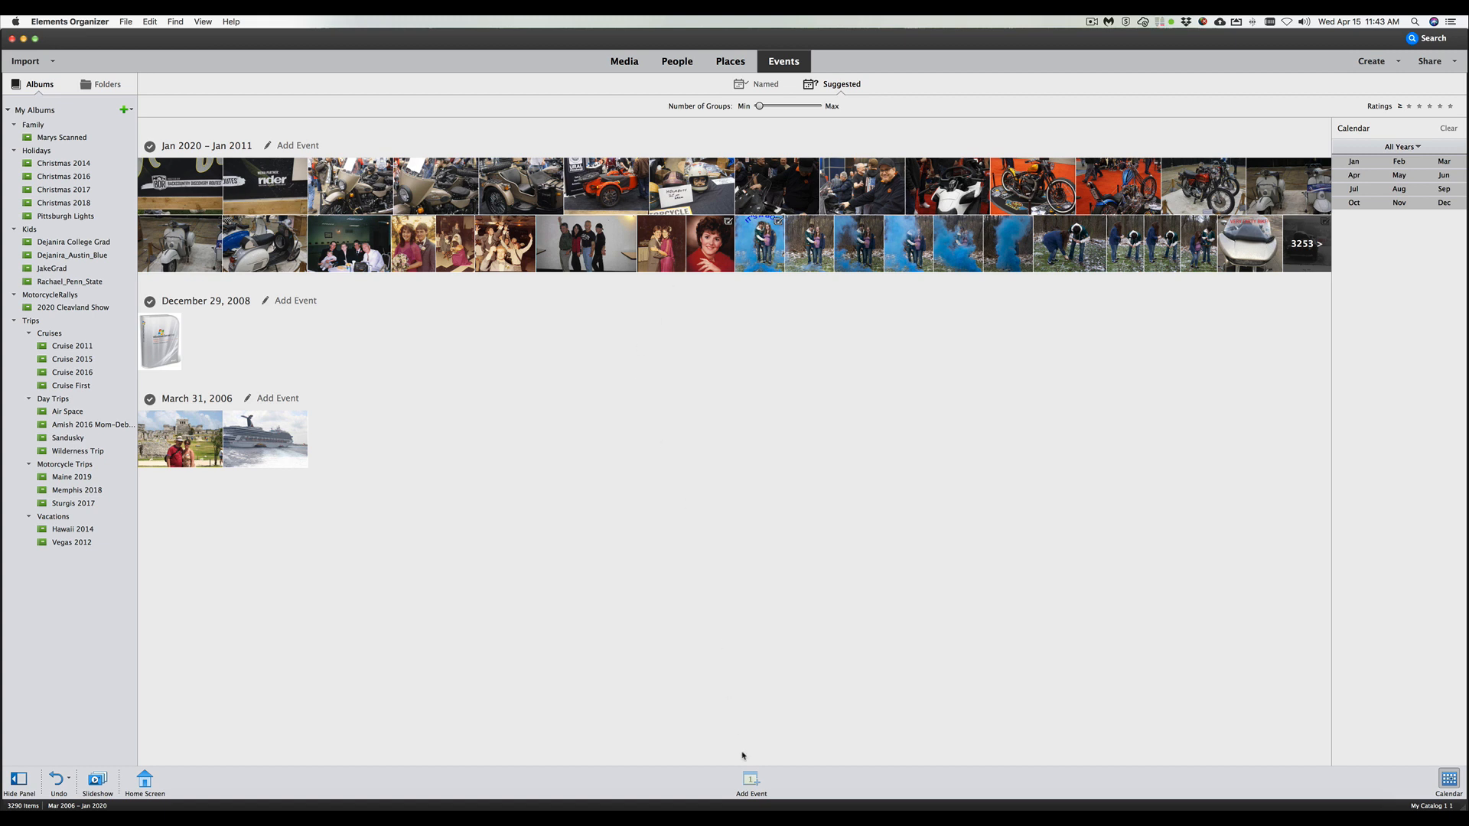
pyautogui.click(586, 243)
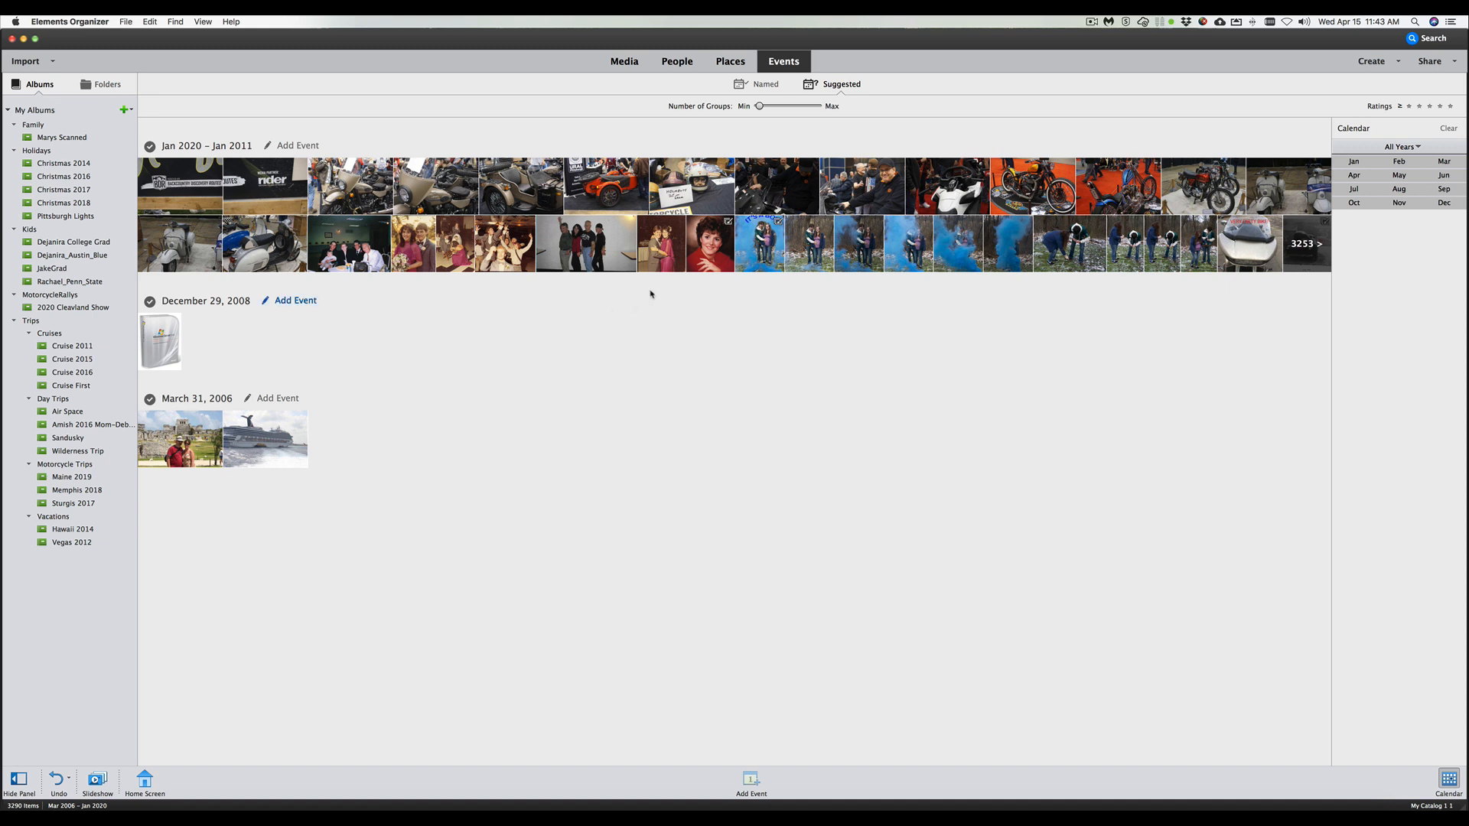
pyautogui.moveTo(1199, 98)
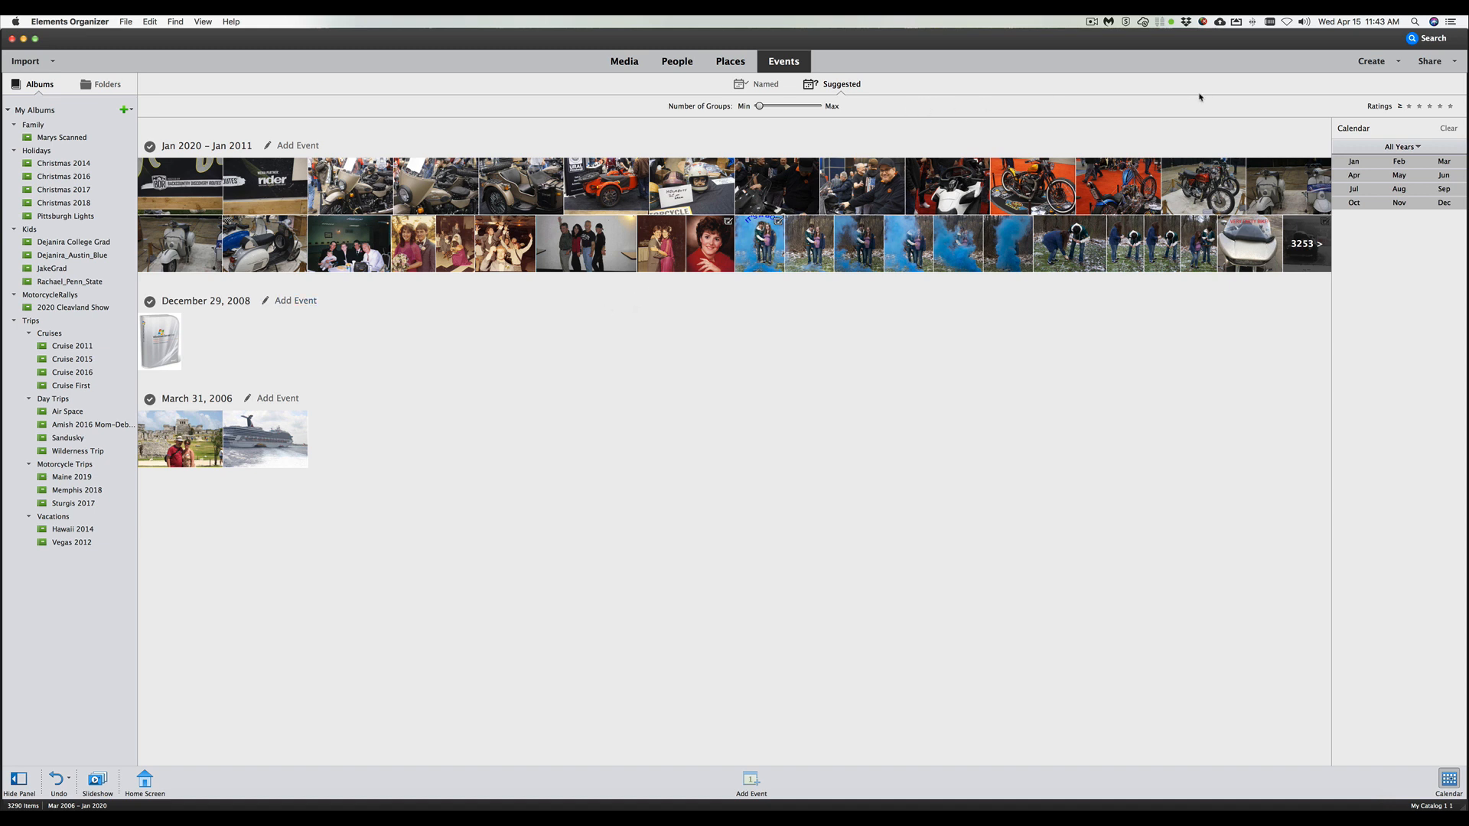
# Show the Create menu's list of projects such as slideshows and photo books
pyautogui.click(1373, 62)
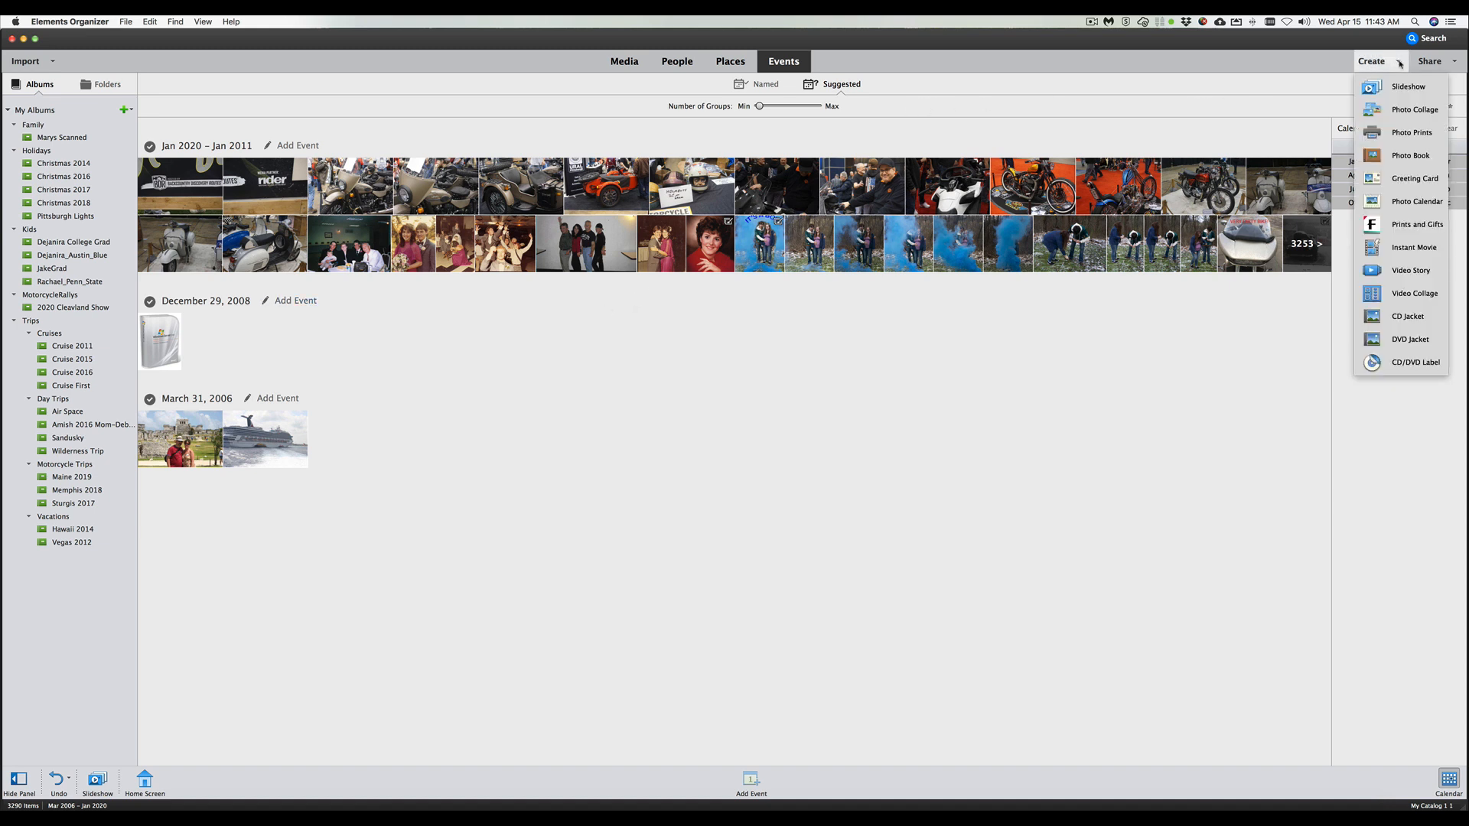
pyautogui.moveTo(1413, 109)
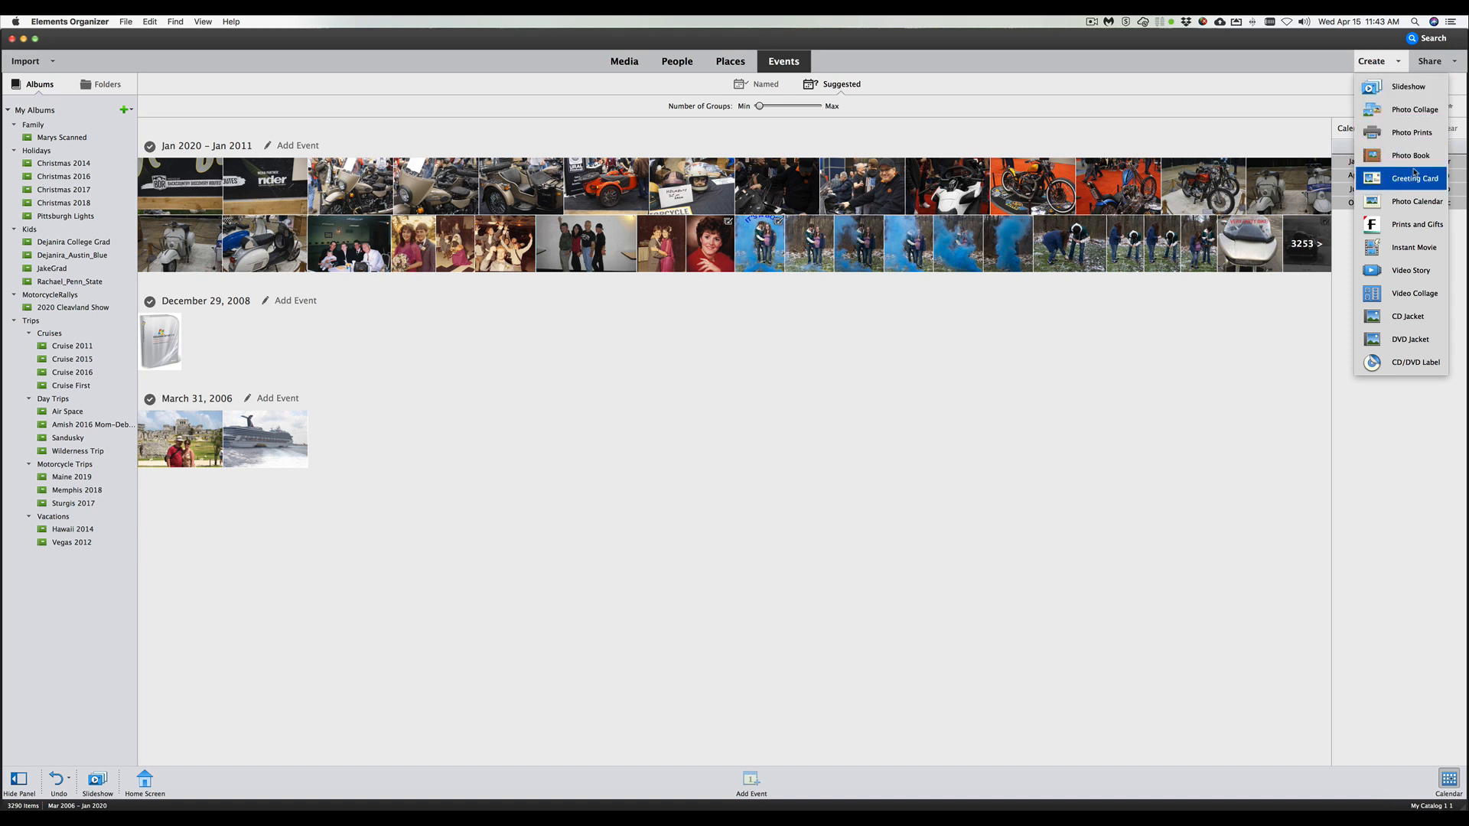
pyautogui.moveTo(1416, 200)
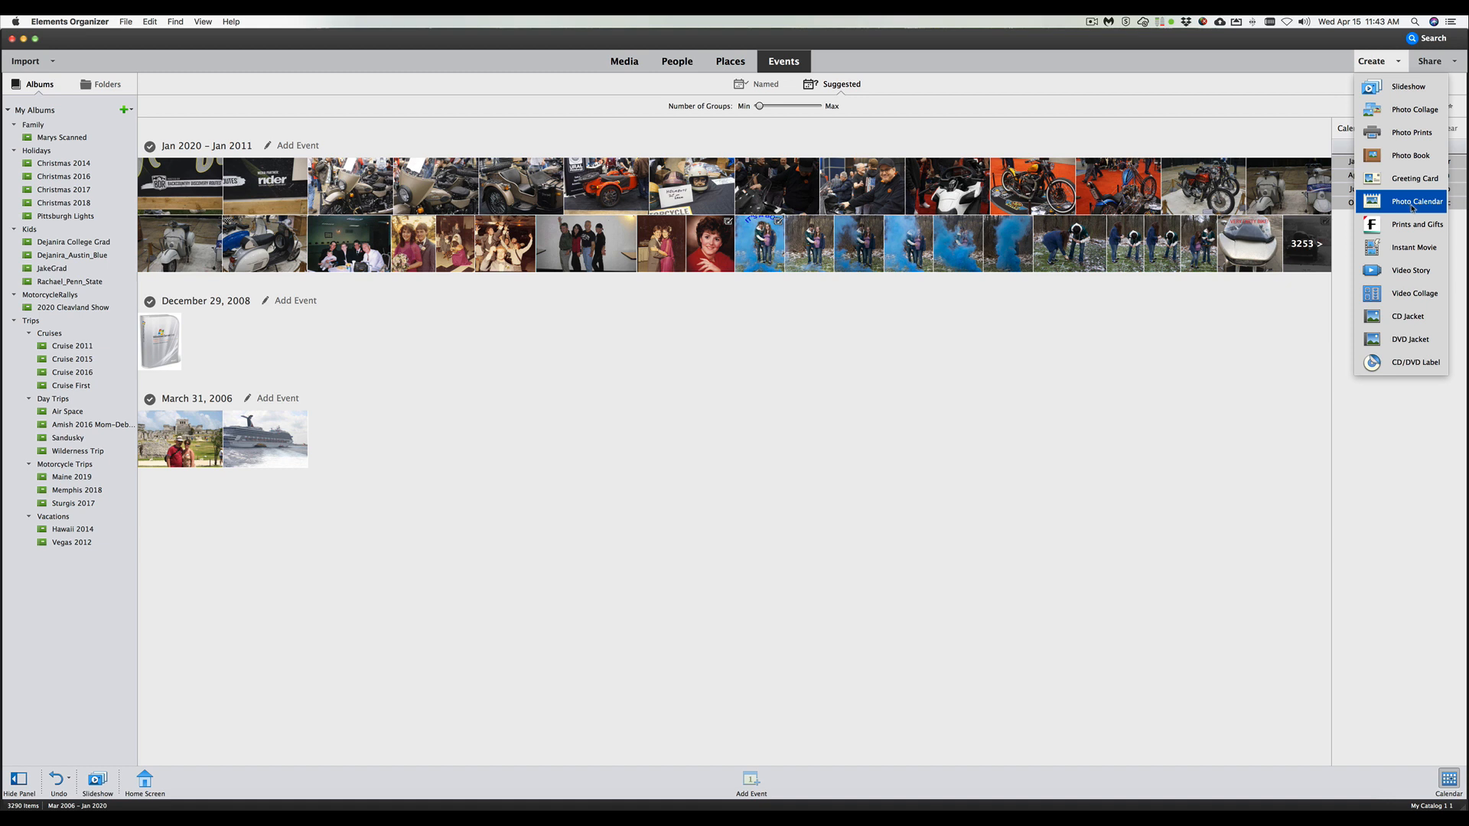
pyautogui.moveTo(1416, 246)
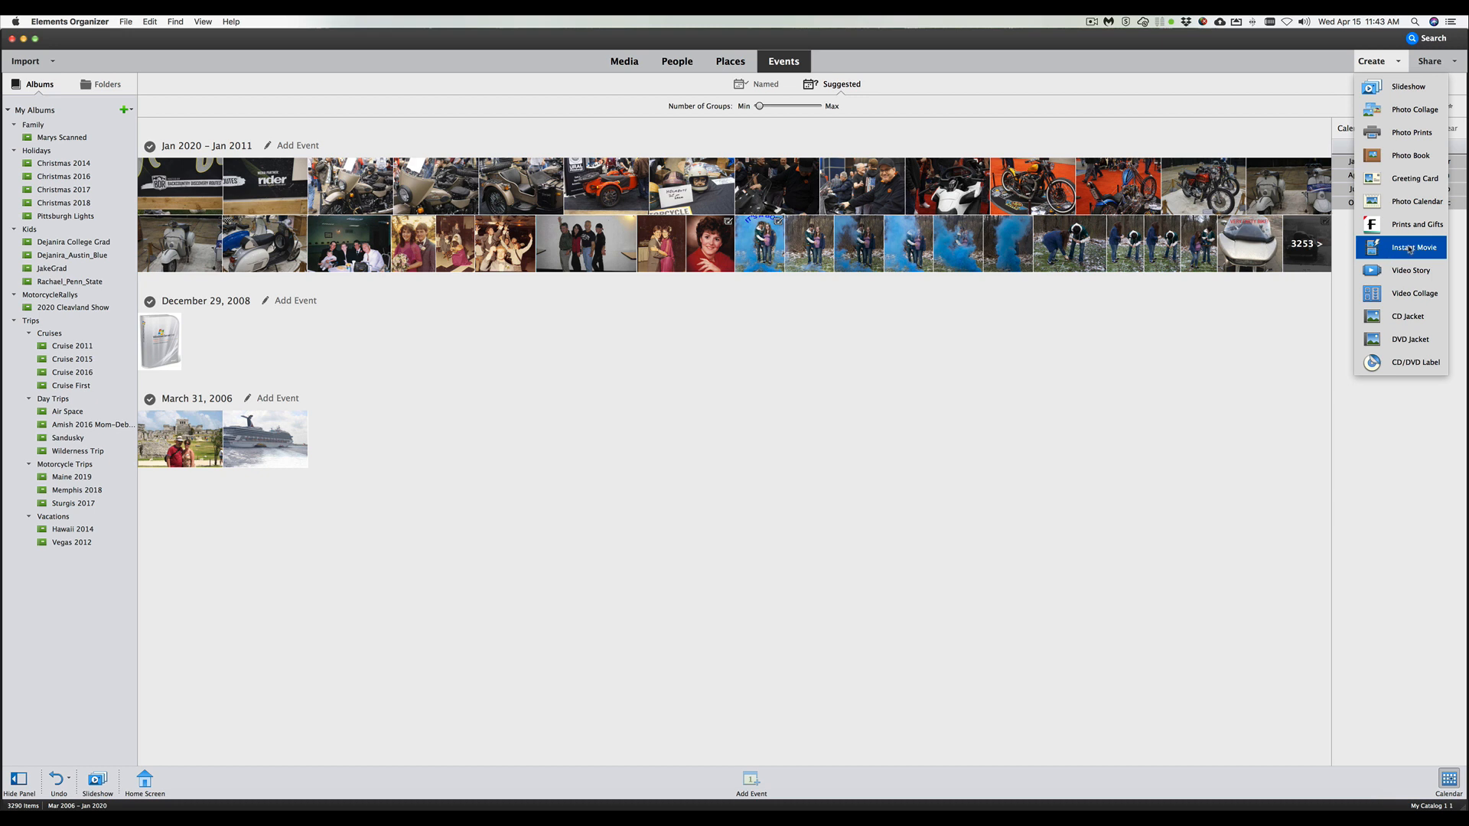
pyautogui.moveTo(1410, 269)
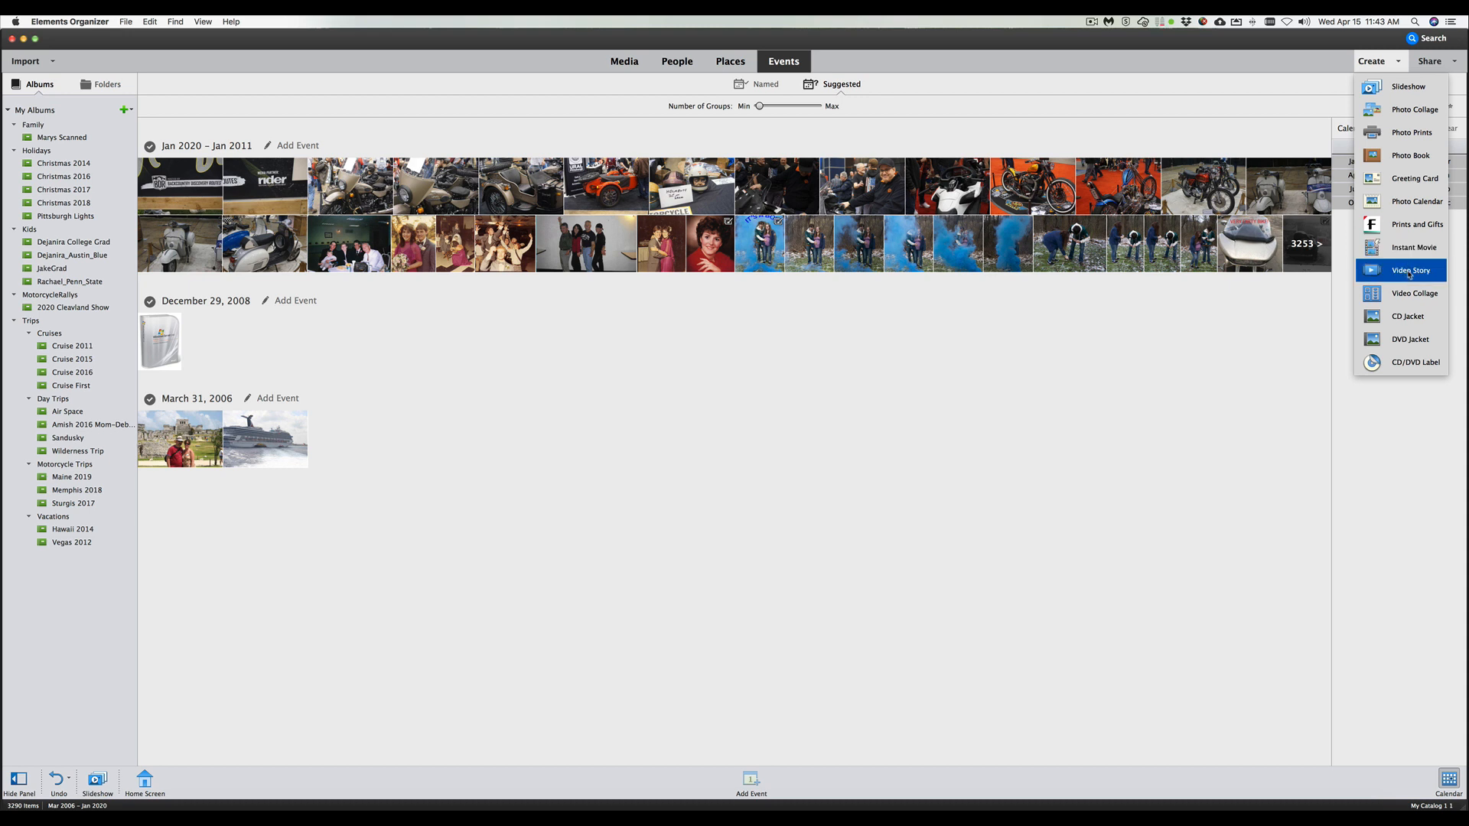
pyautogui.moveTo(1403, 292)
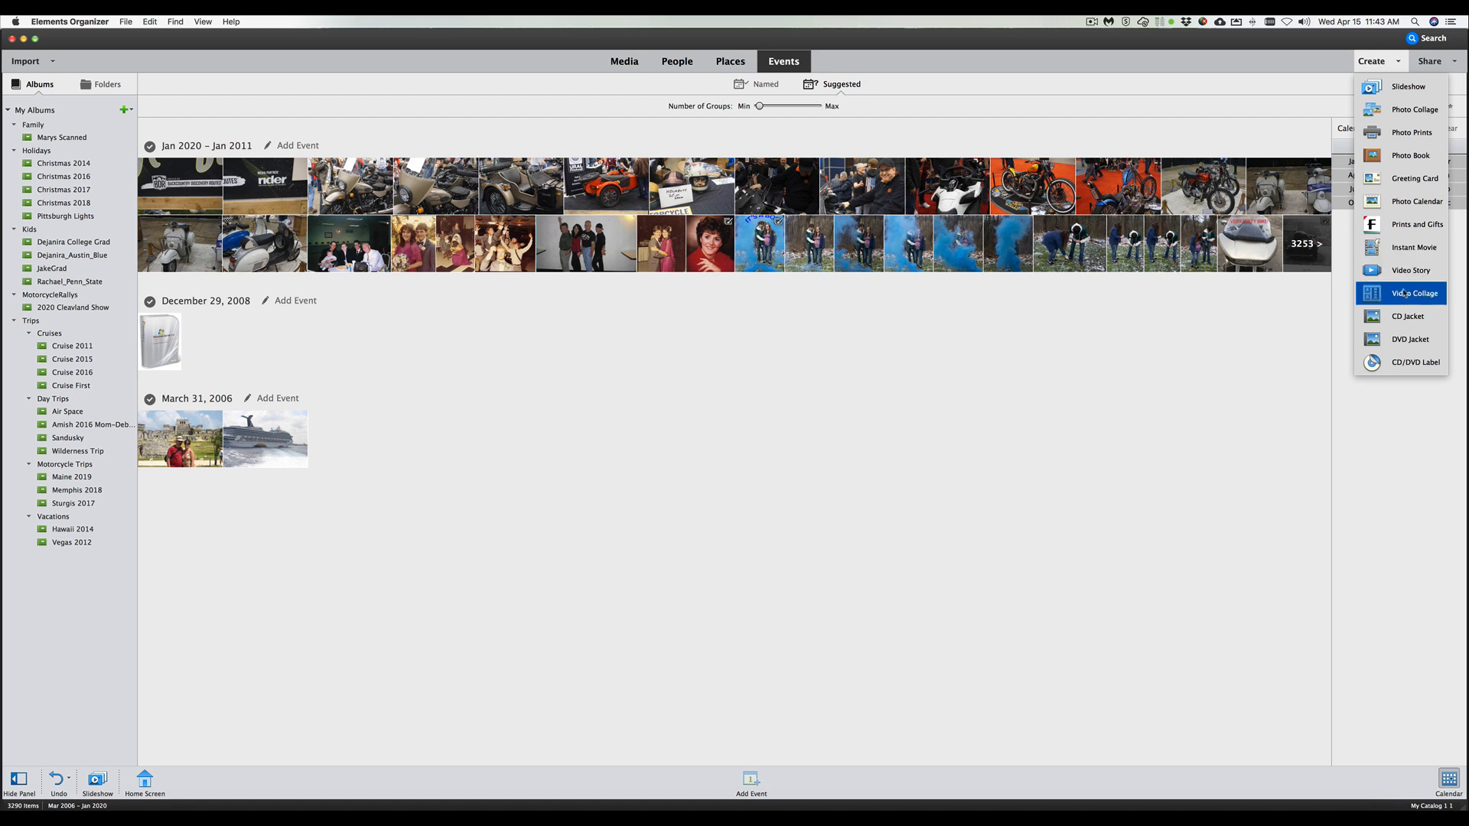
pyautogui.moveTo(1407, 315)
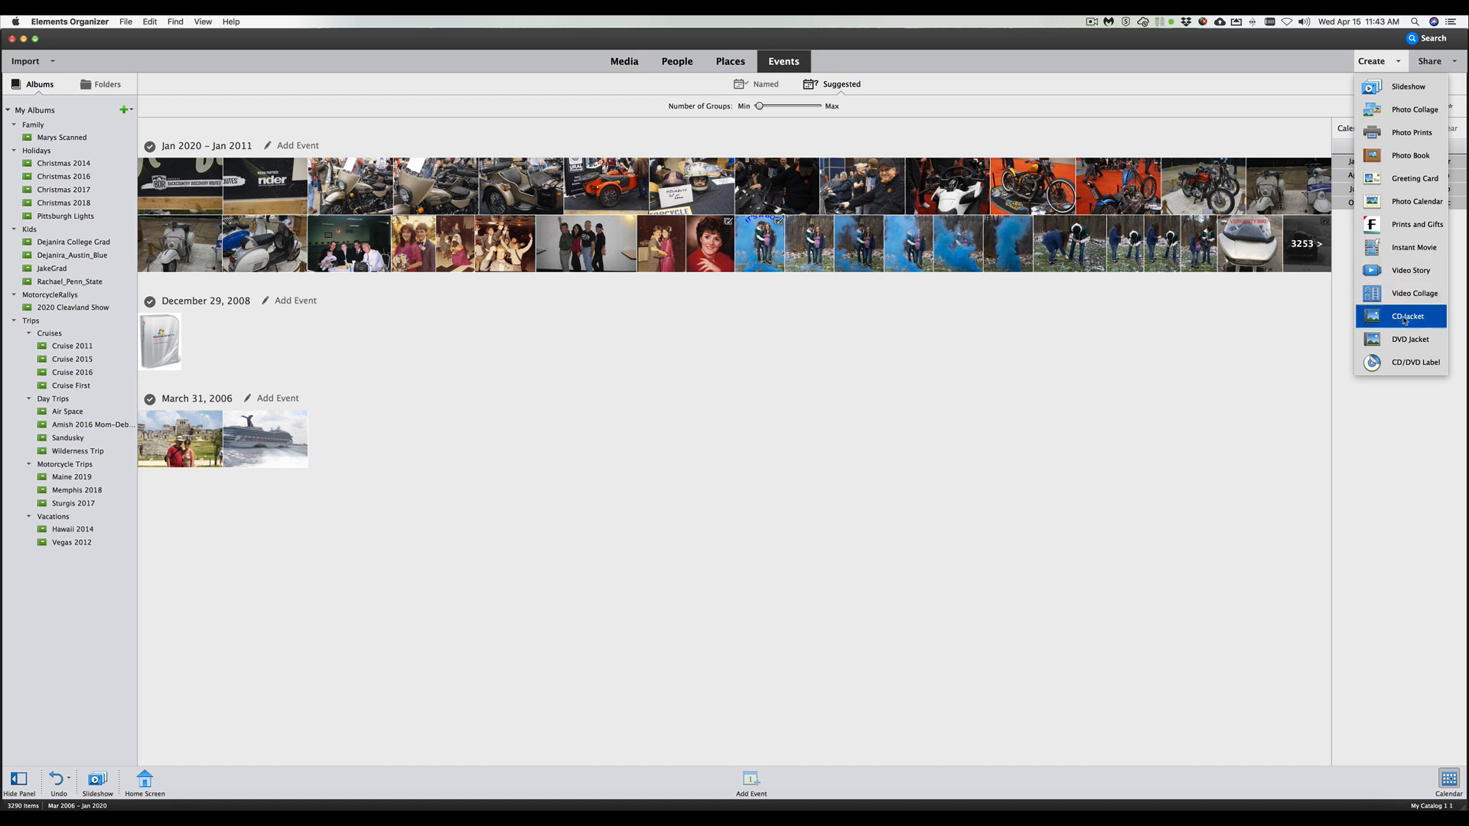
pyautogui.moveTo(1407, 340)
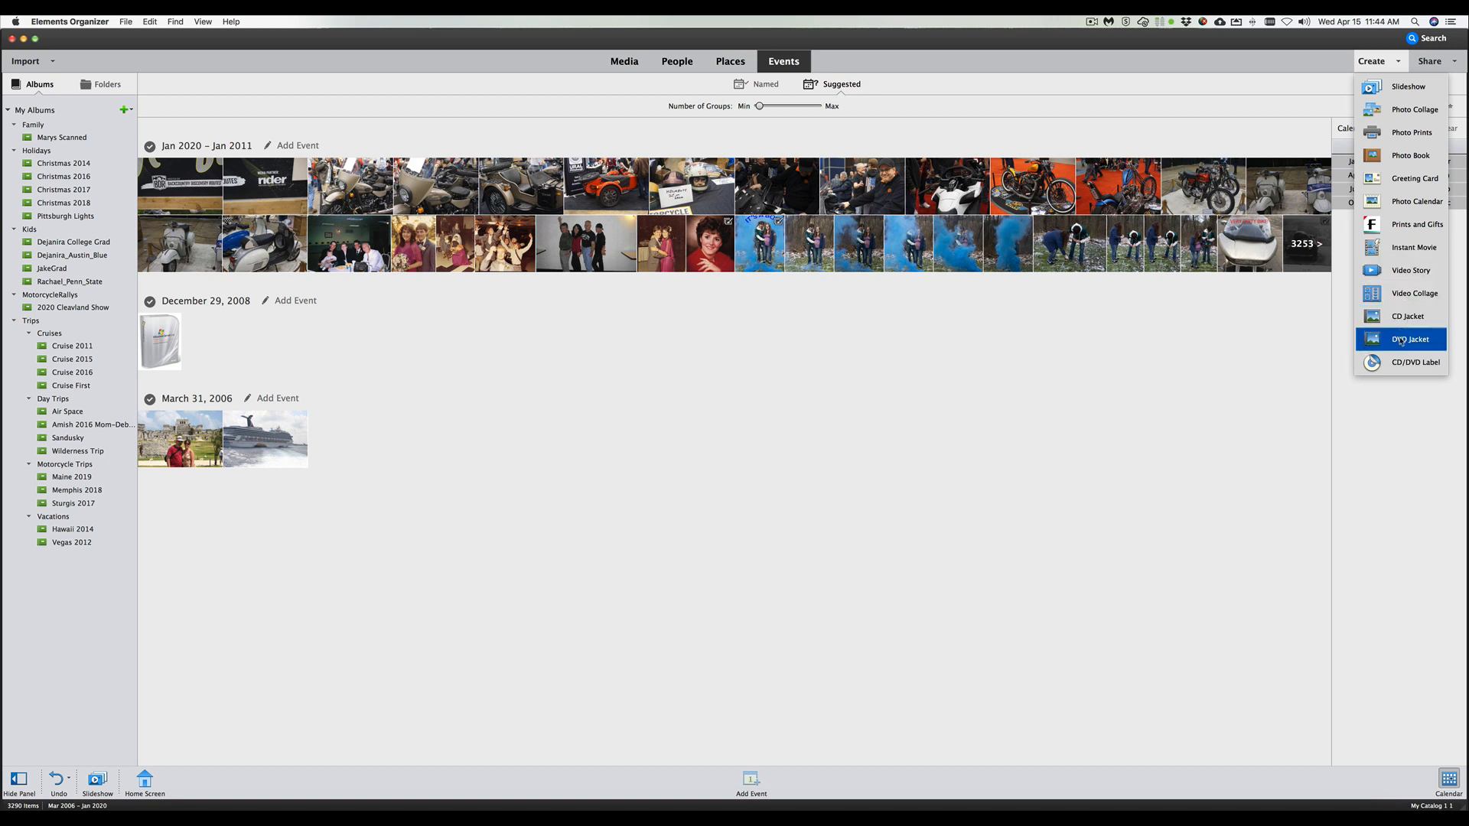
pyautogui.moveTo(1413, 362)
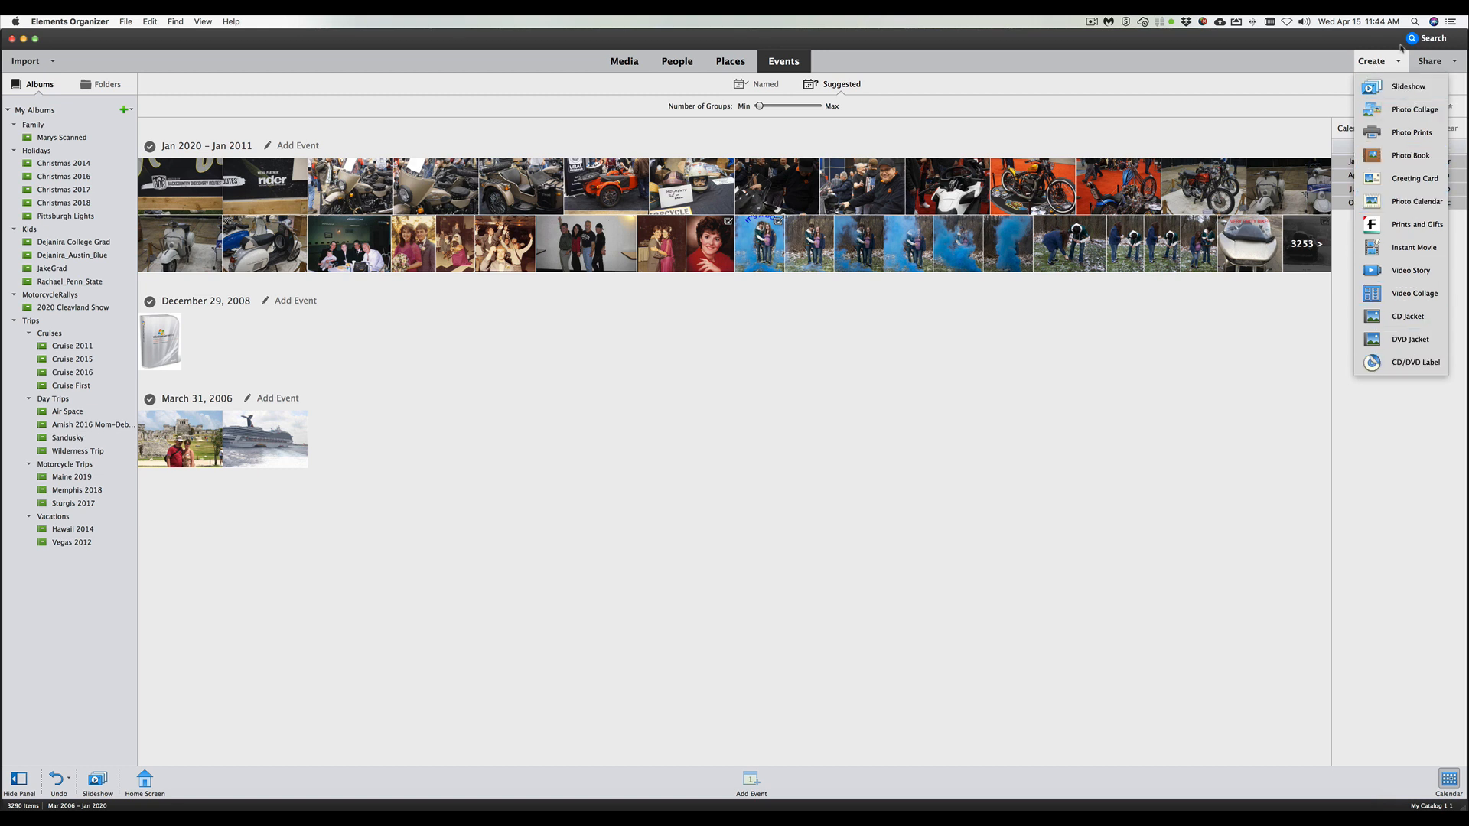
pyautogui.click(1429, 61)
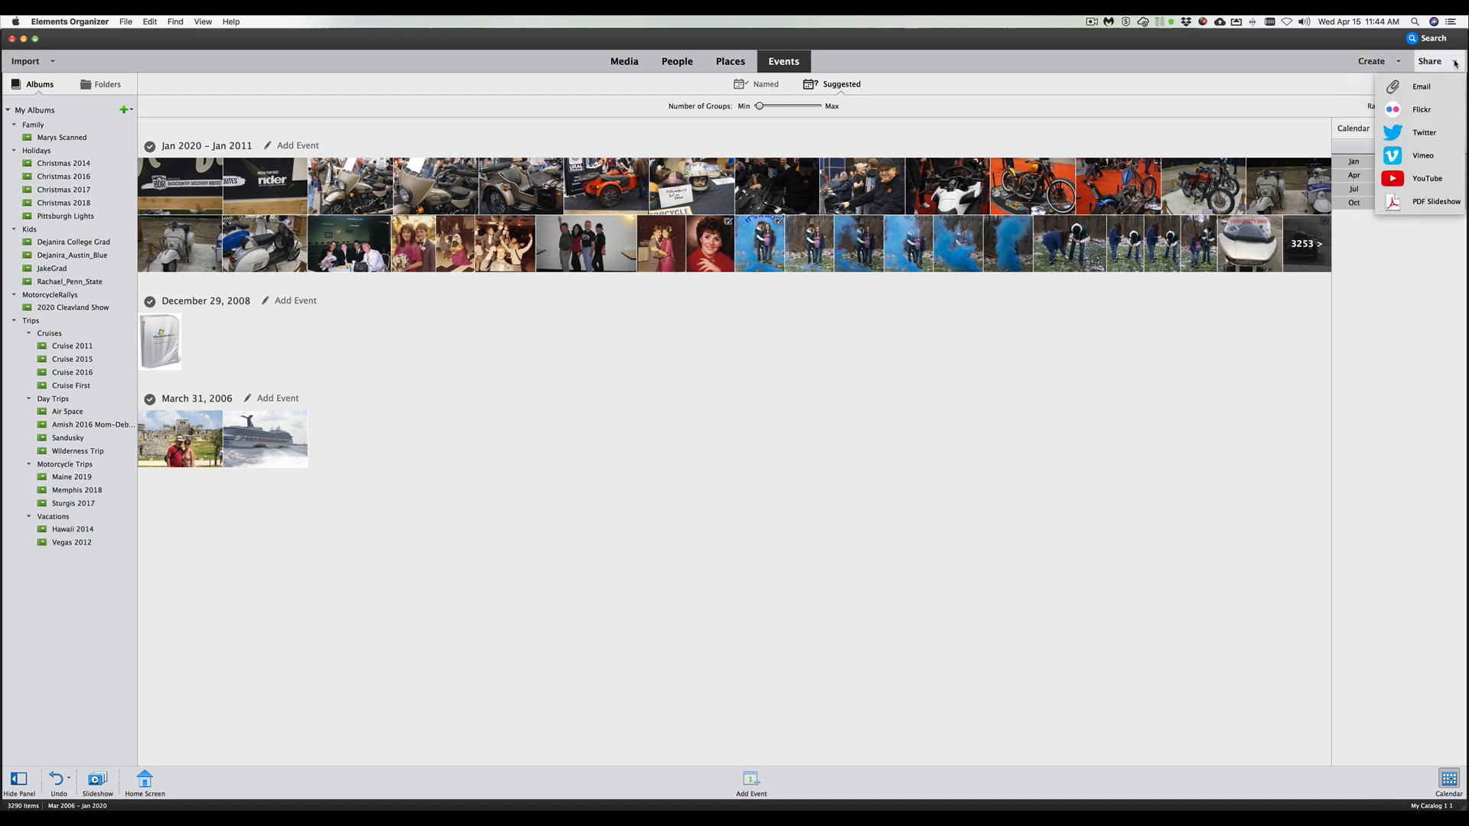
pyautogui.moveTo(1420, 86)
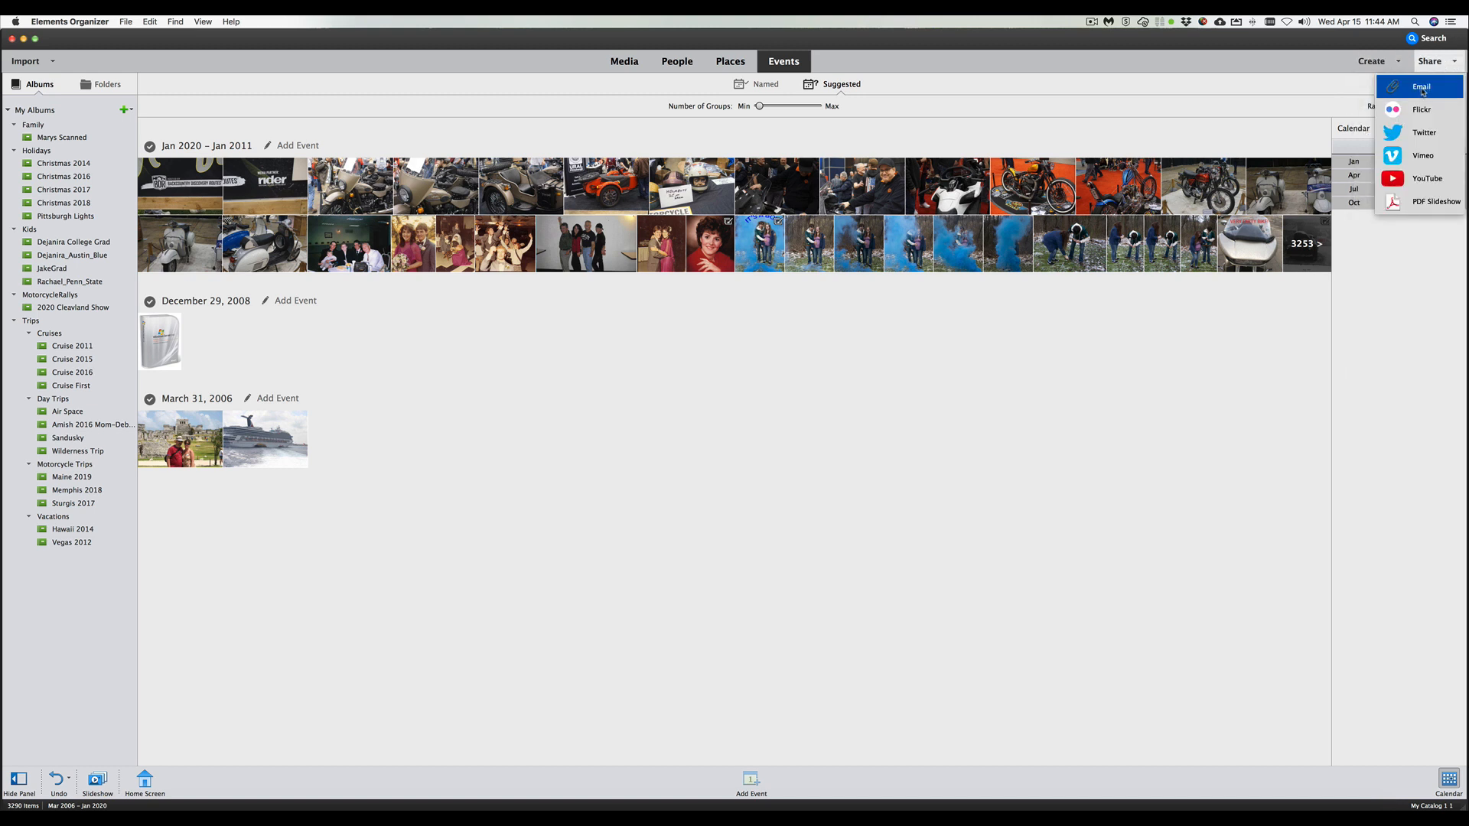
pyautogui.moveTo(1421, 108)
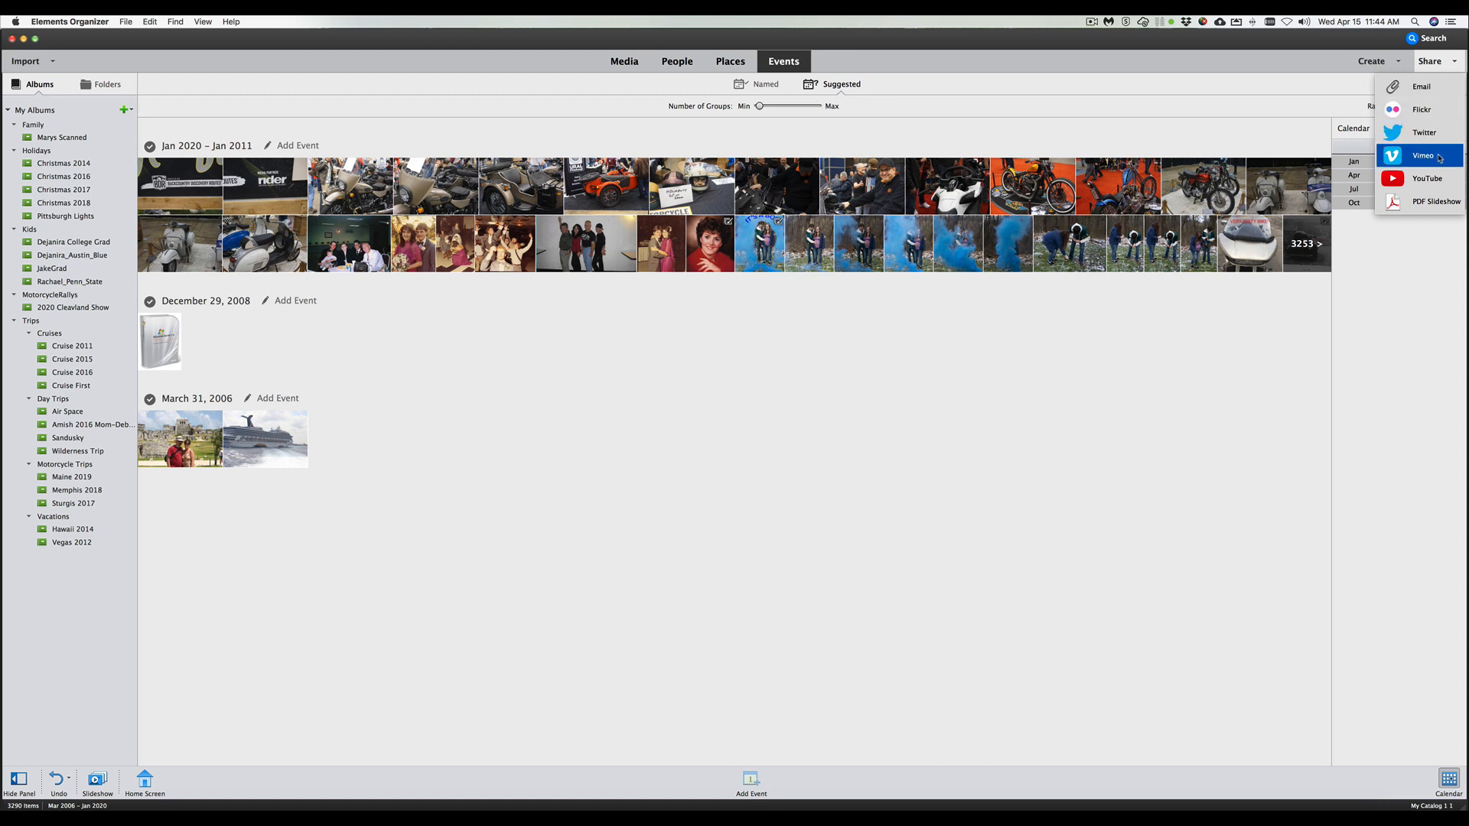
pyautogui.moveTo(1435, 202)
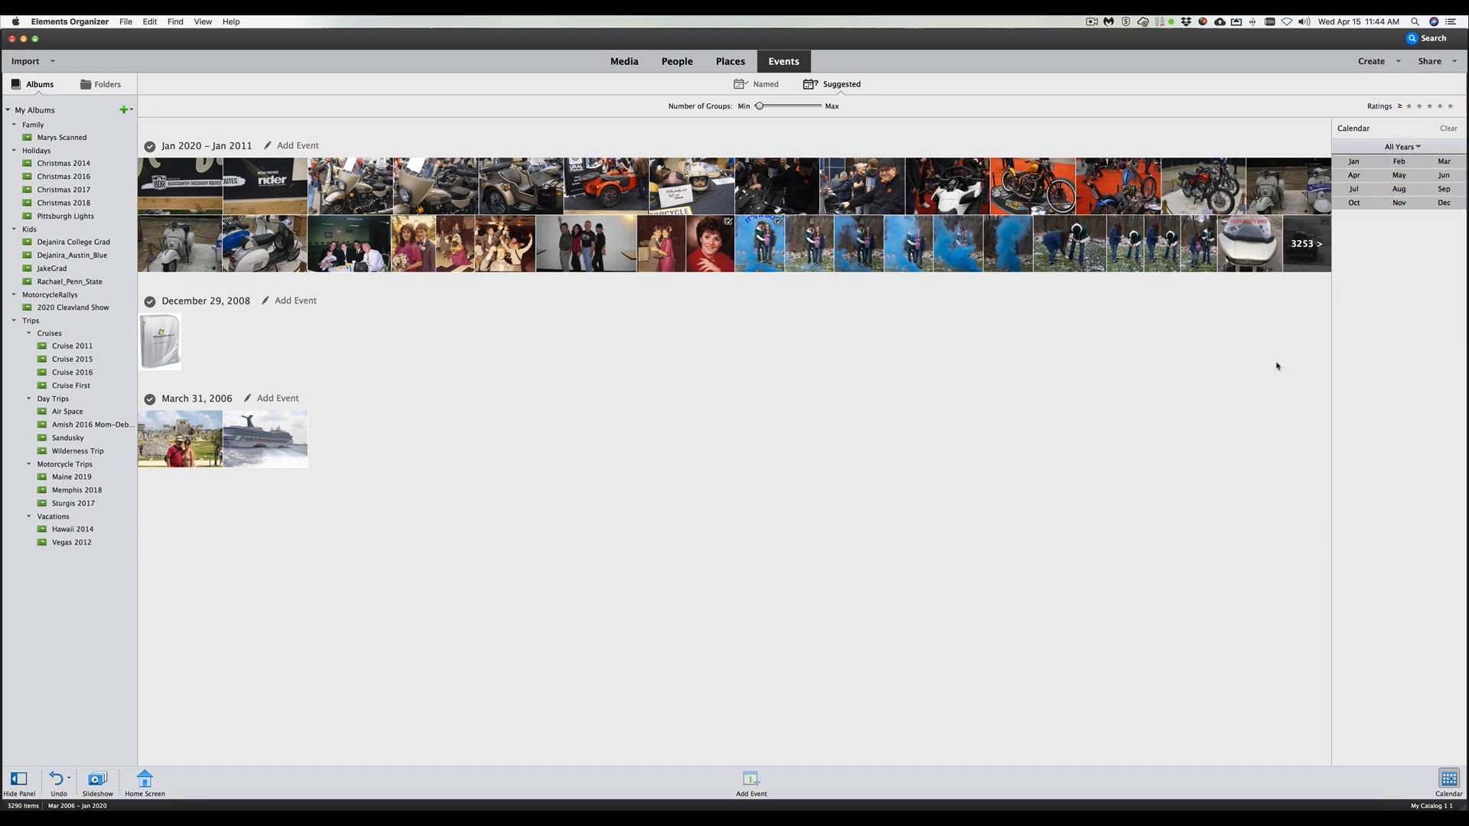
# Return to the Media view of the Maine 2019 album and dismiss the Home Screen popup
pyautogui.click(622, 61)
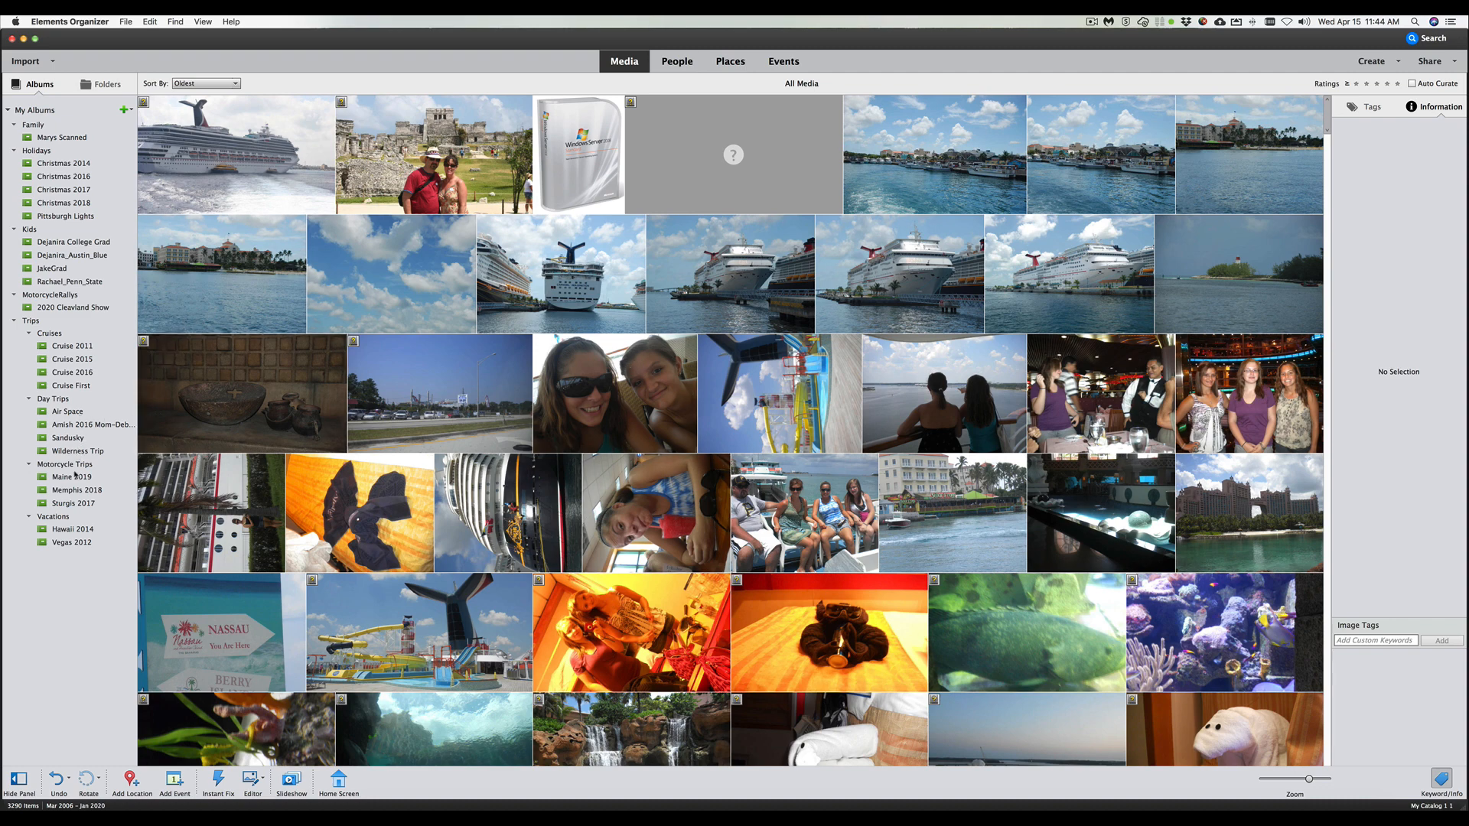
pyautogui.click(72, 477)
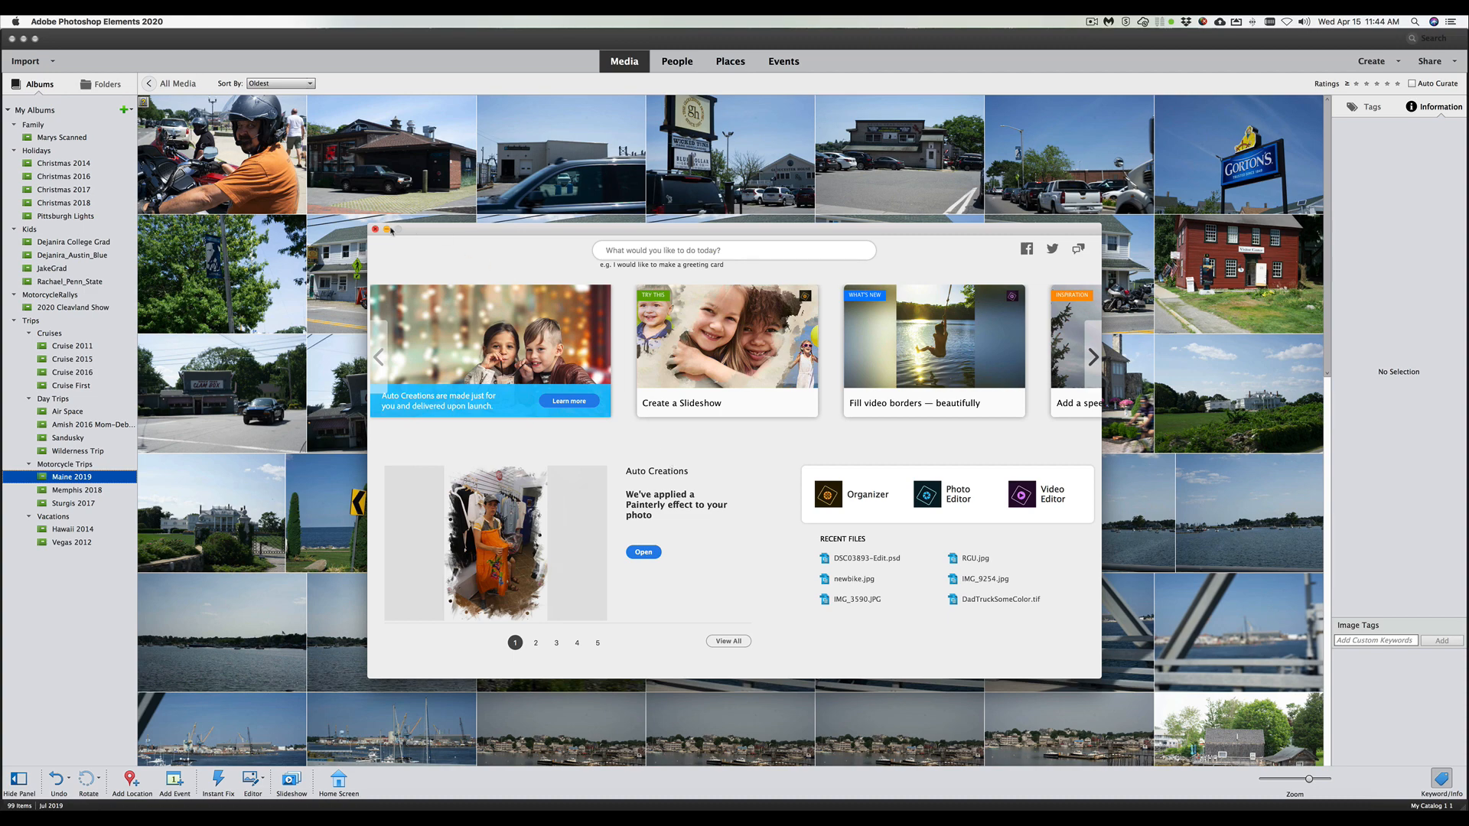
pyautogui.click(374, 228)
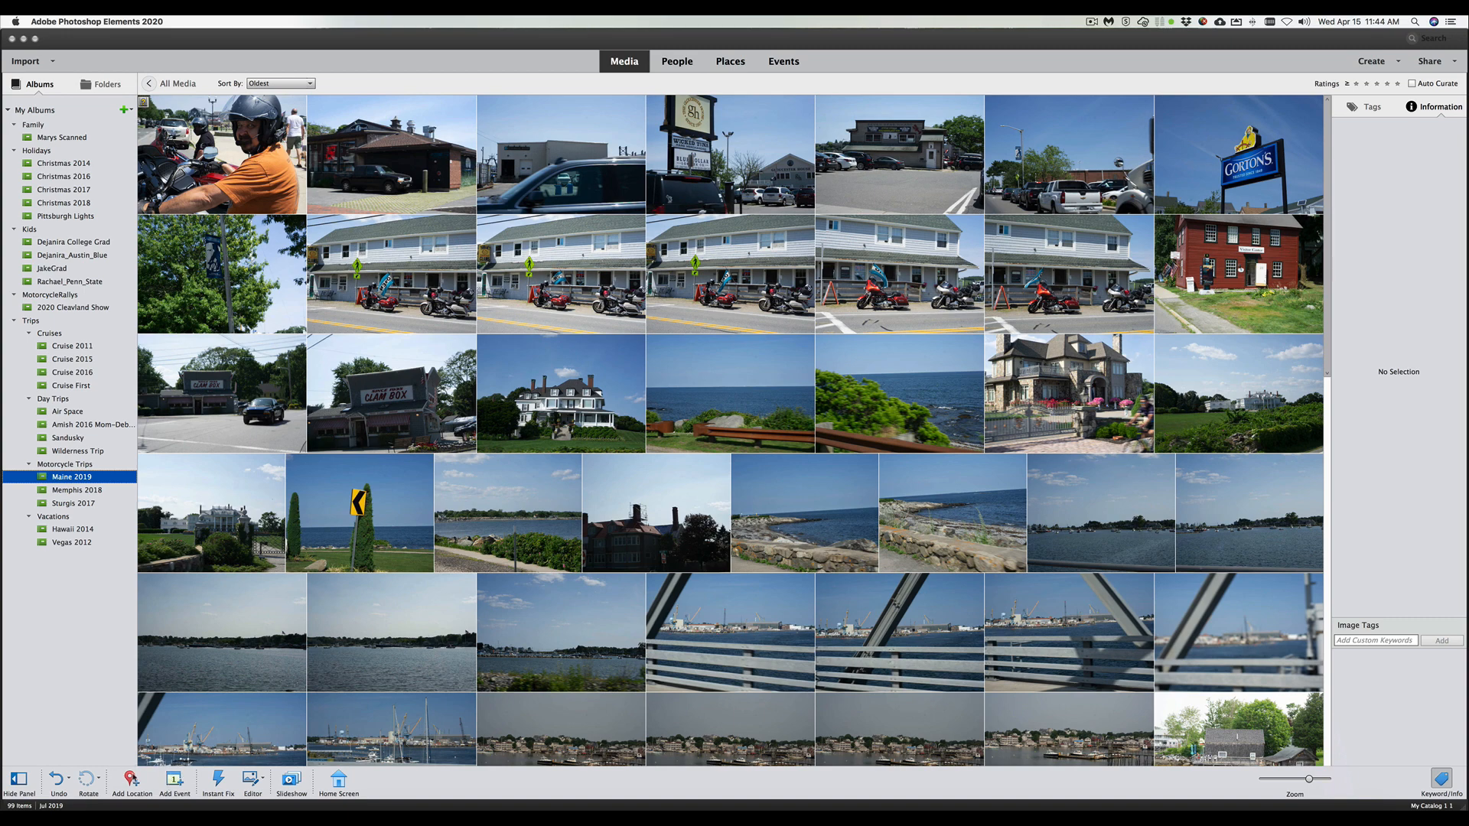
# Select the Clam Box photo, view its information, then extend the selection to all six photos in the row
pyautogui.click(390, 393)
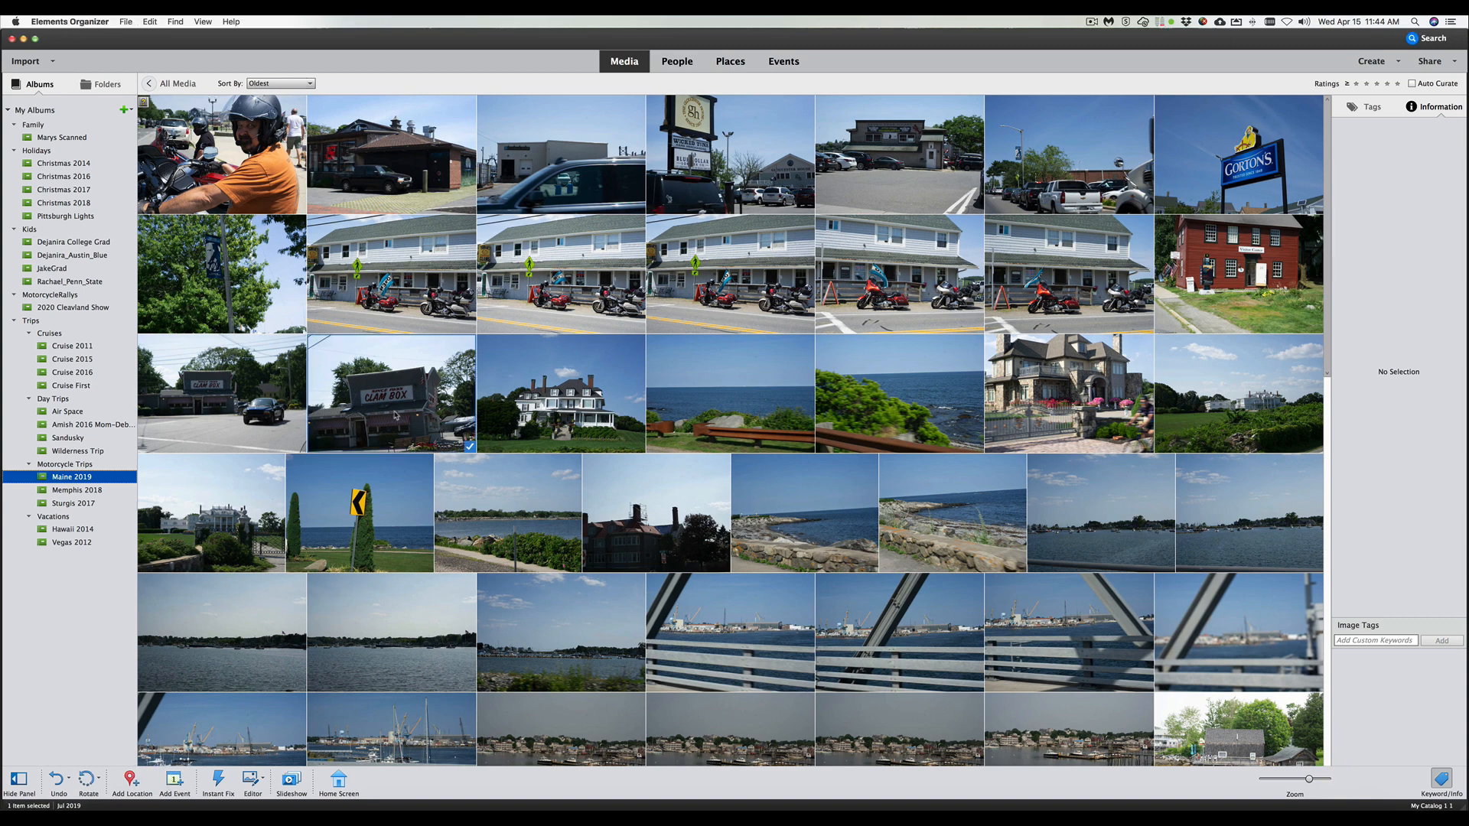
pyautogui.click(390, 394)
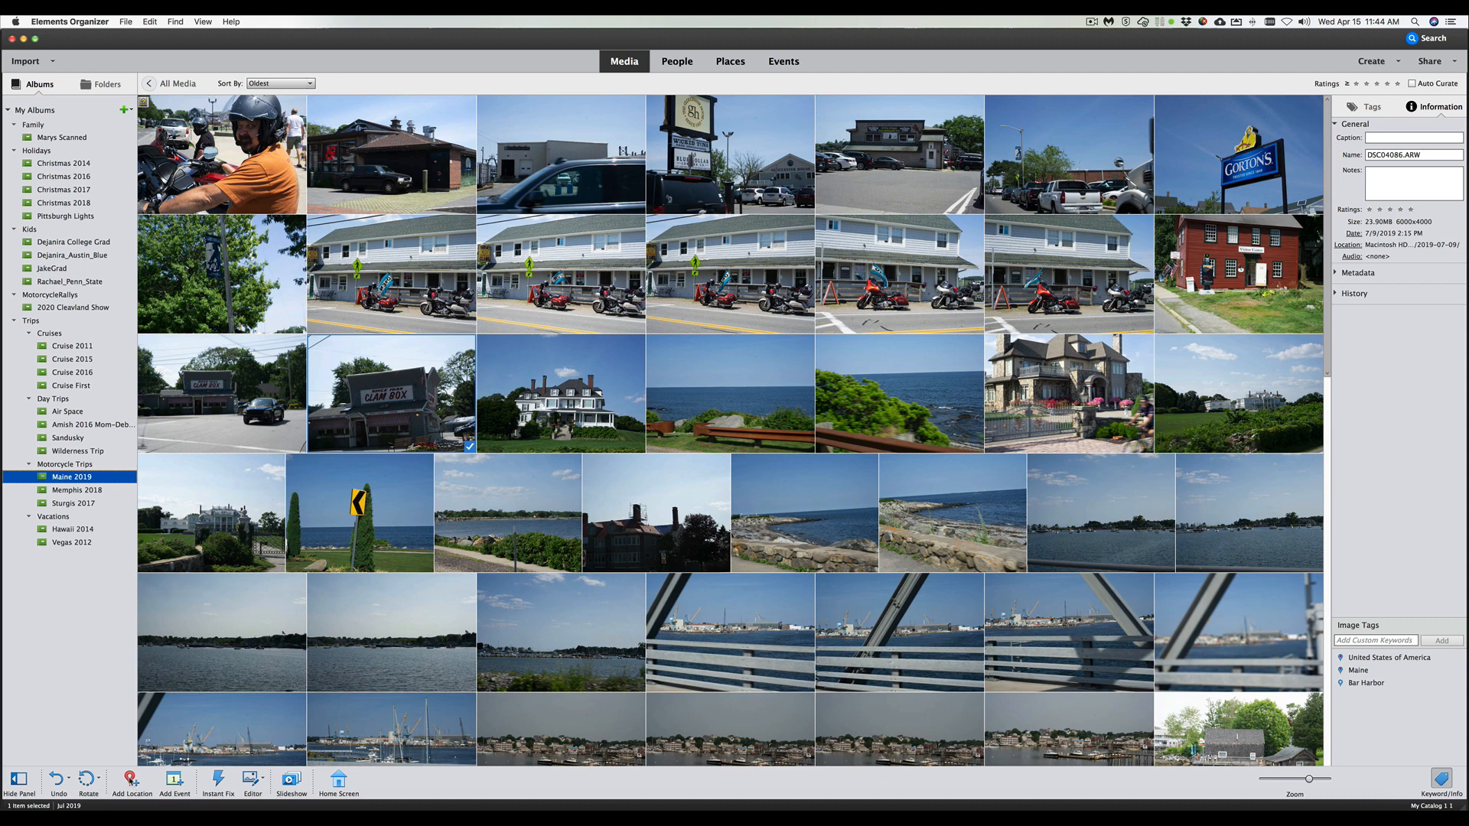
pyautogui.click(131, 781)
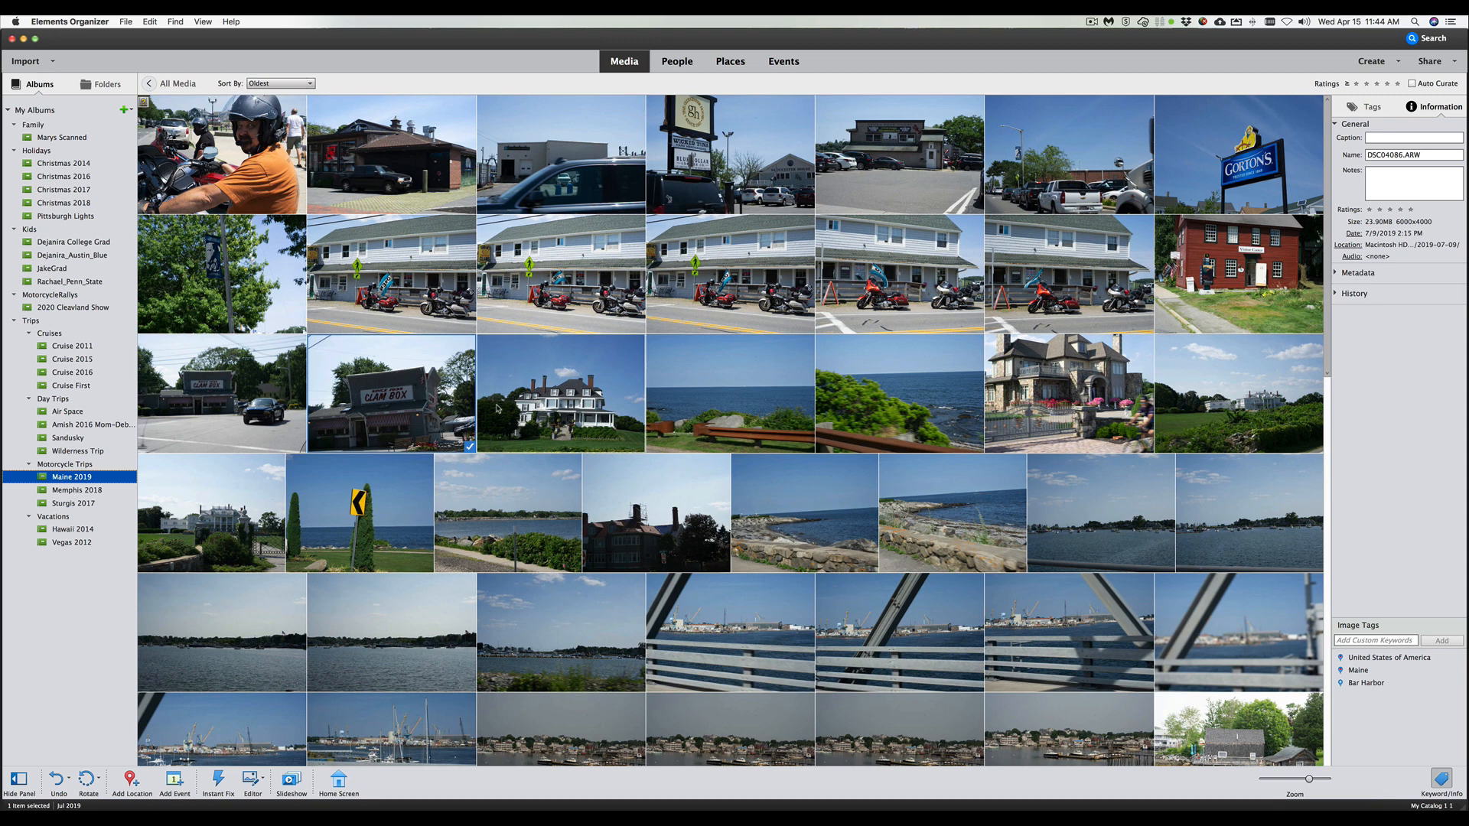
pyautogui.moveTo(1217, 410)
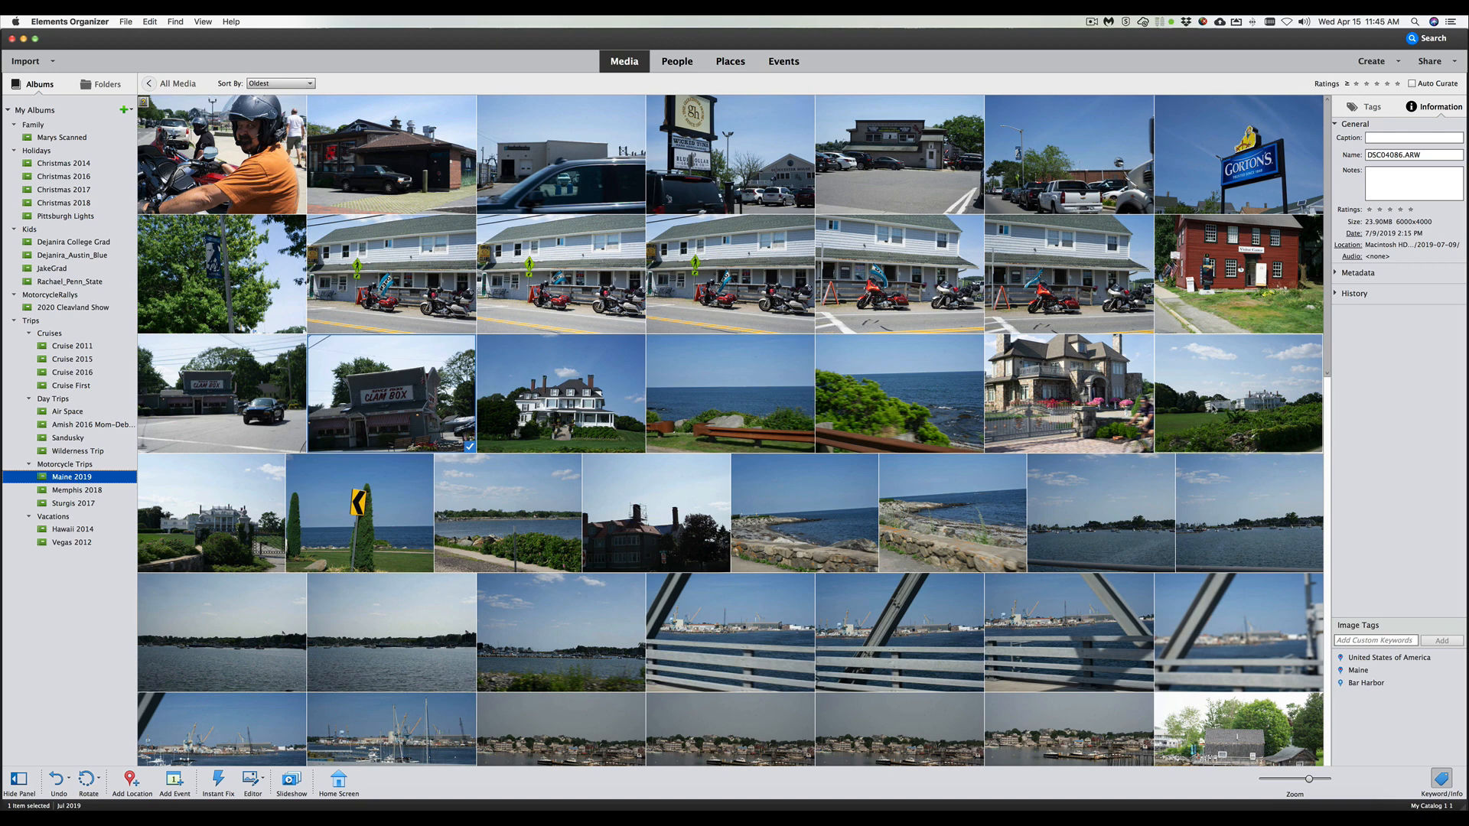
pyautogui.click(1236, 392)
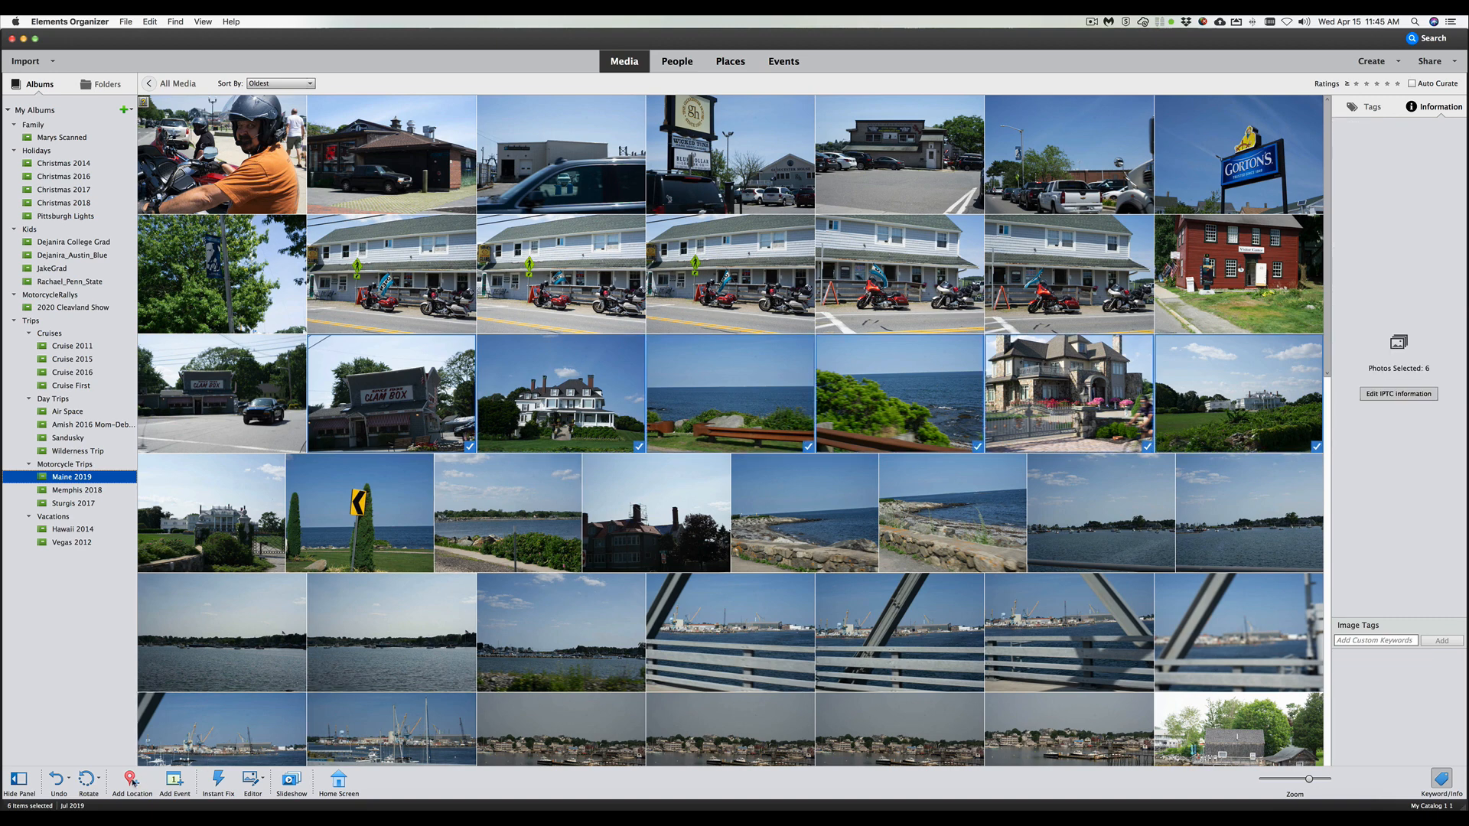
pyautogui.click(131, 780)
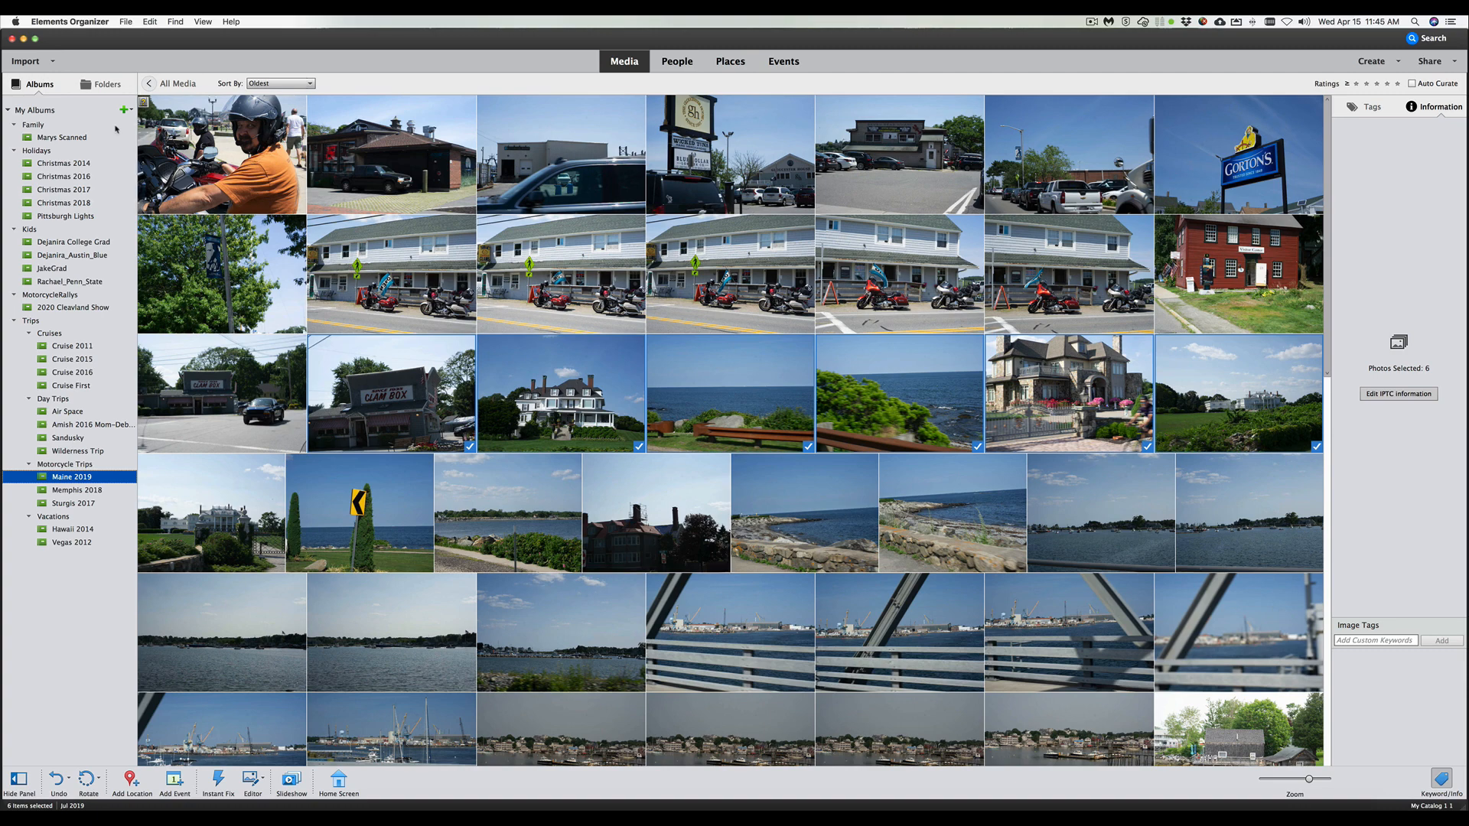
# Reveal the New Album and New Album Category options beside My Albums
pyautogui.click(126, 110)
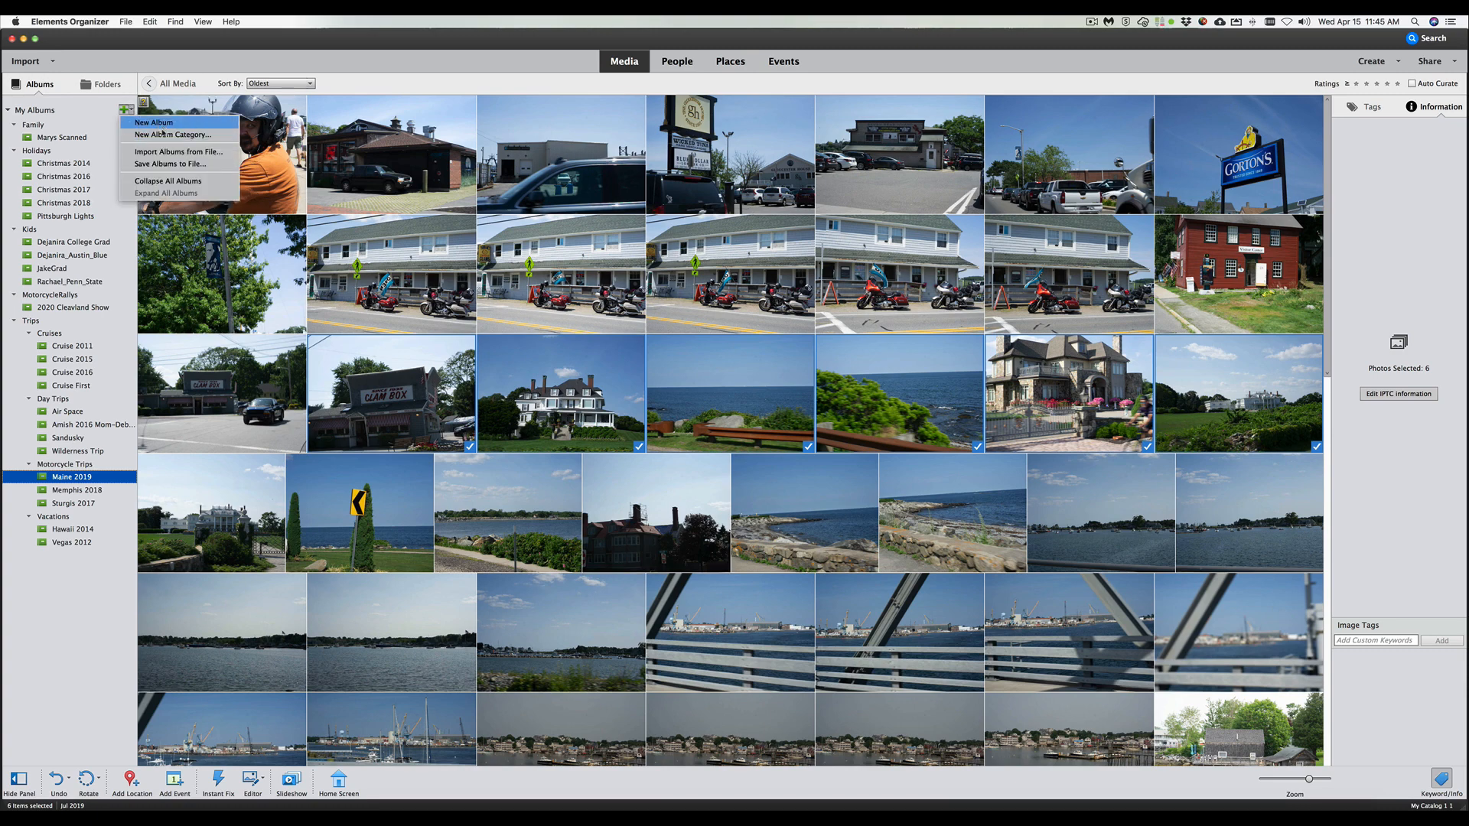
pyautogui.moveTo(178, 135)
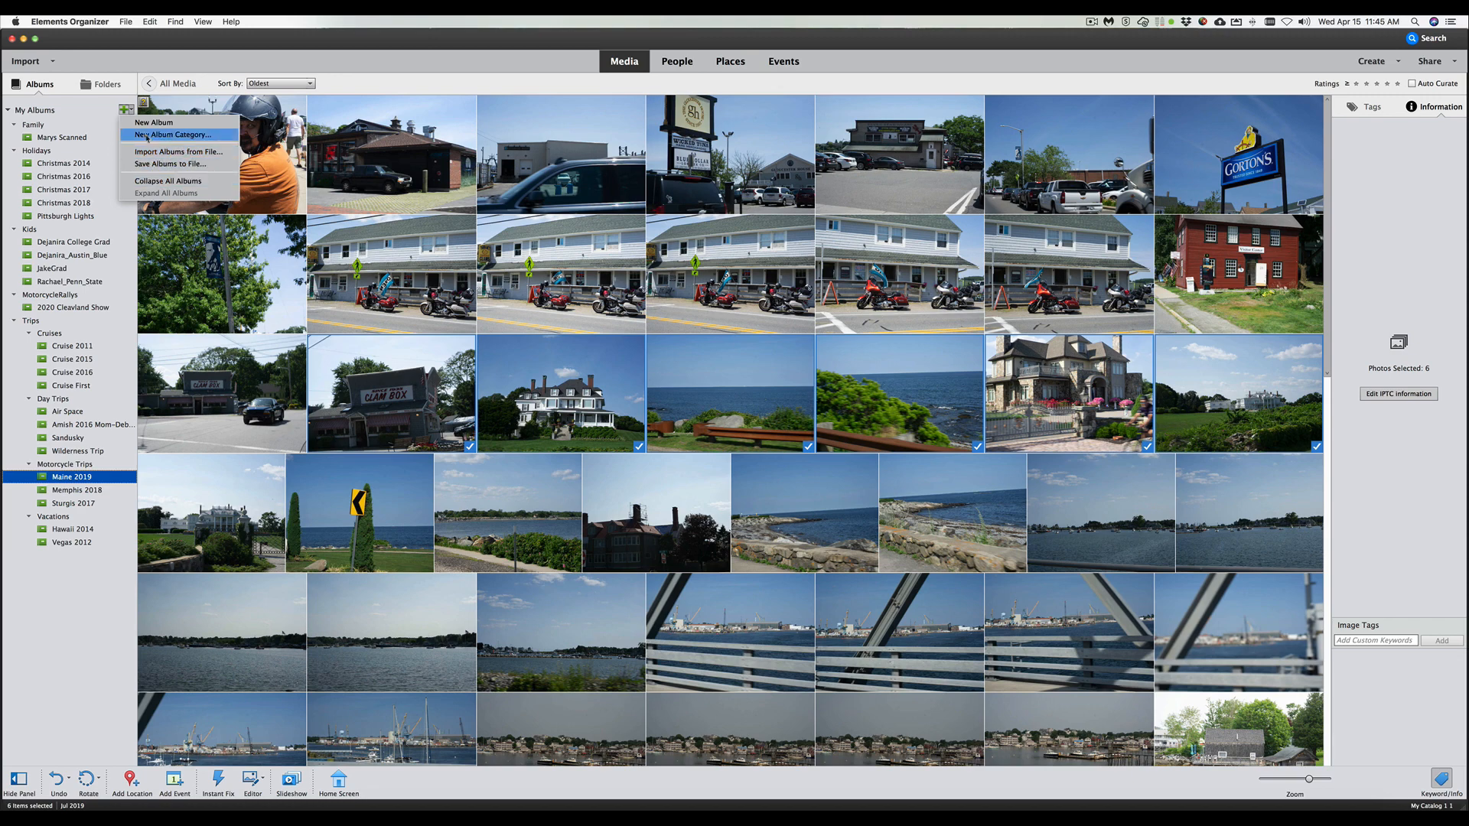